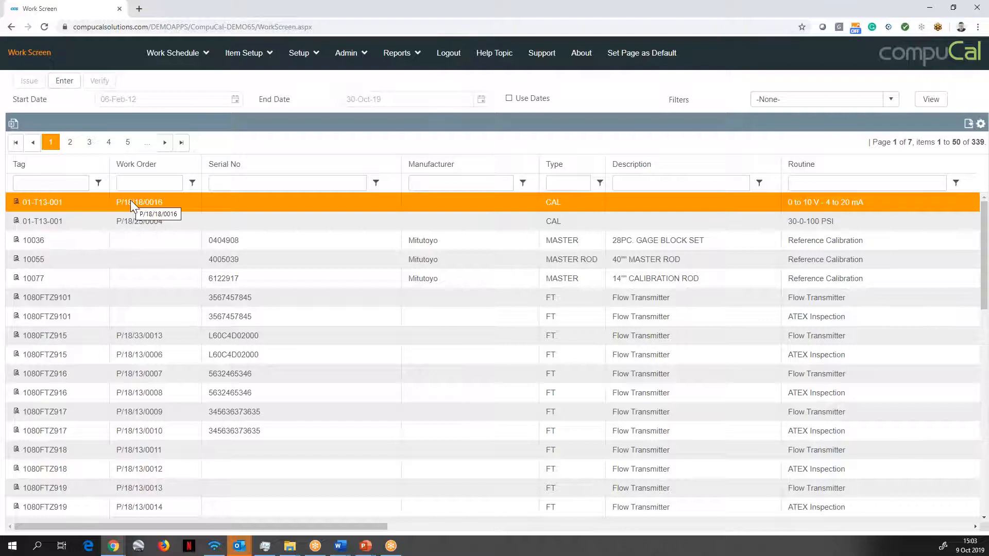
Browse the Work Schedule, Administration, Setup and Reports menus to show what each offers
{"action": "left_click", "coordinate": [173, 52]}
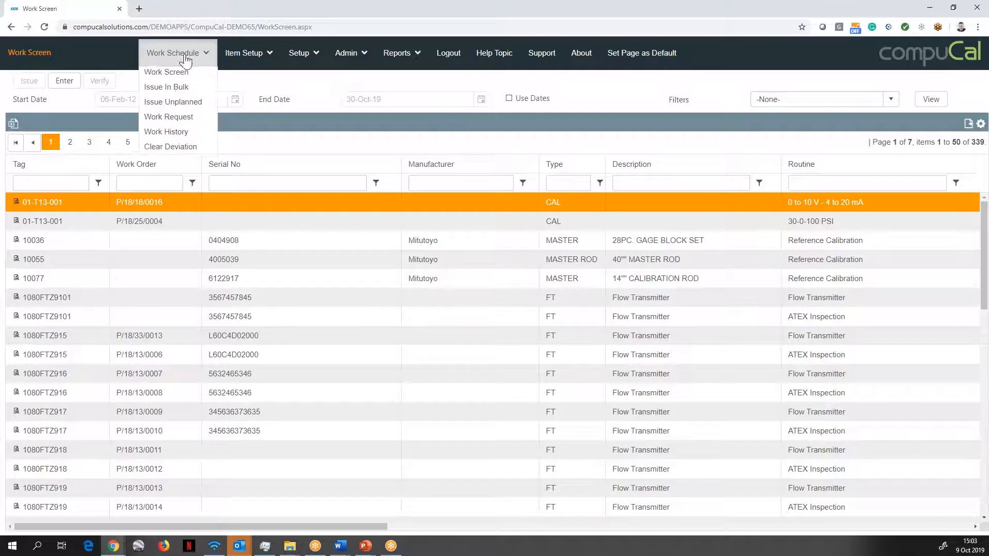
{"action": "left_click", "coordinate": [346, 53]}
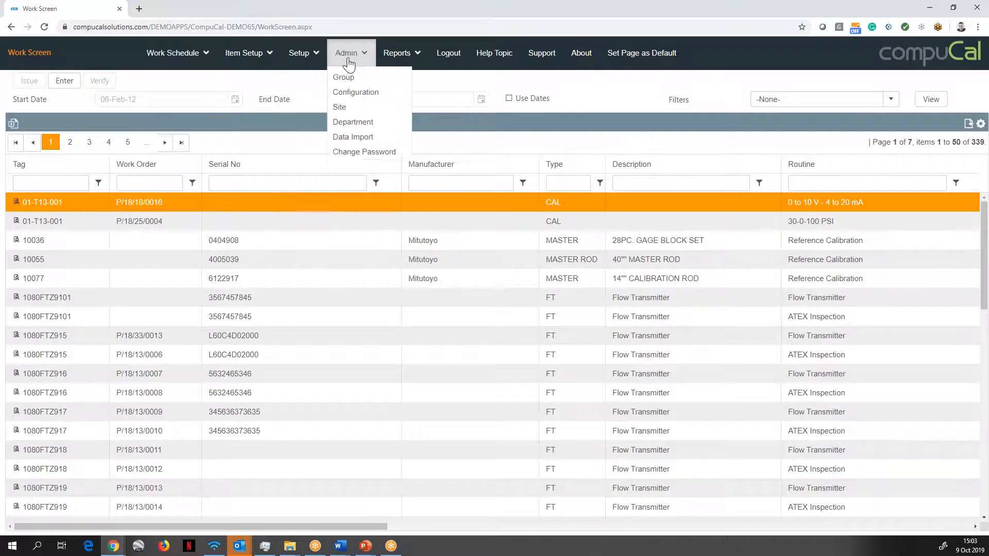
{"action": "left_click", "coordinate": [396, 52]}
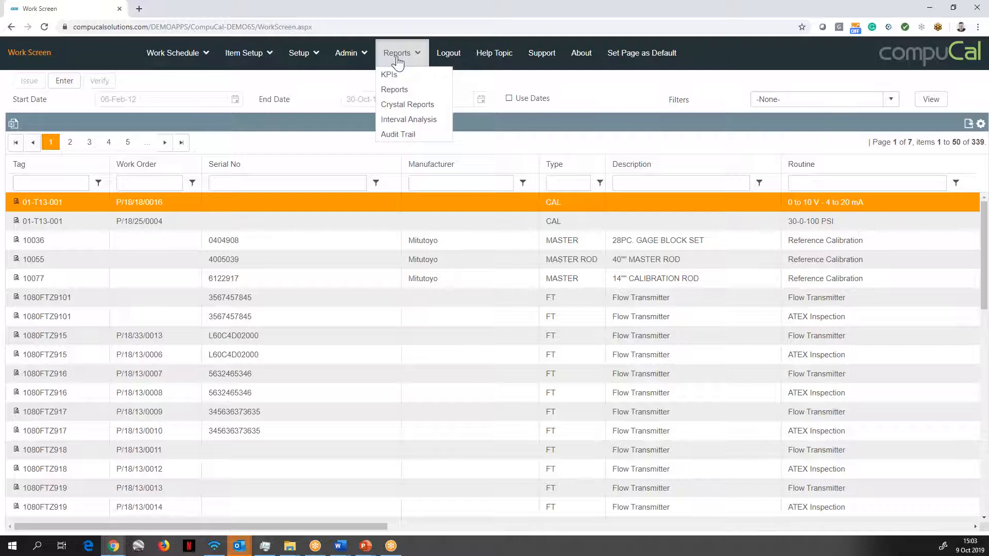
{"action": "mouse_move", "coordinate": [403, 57]}
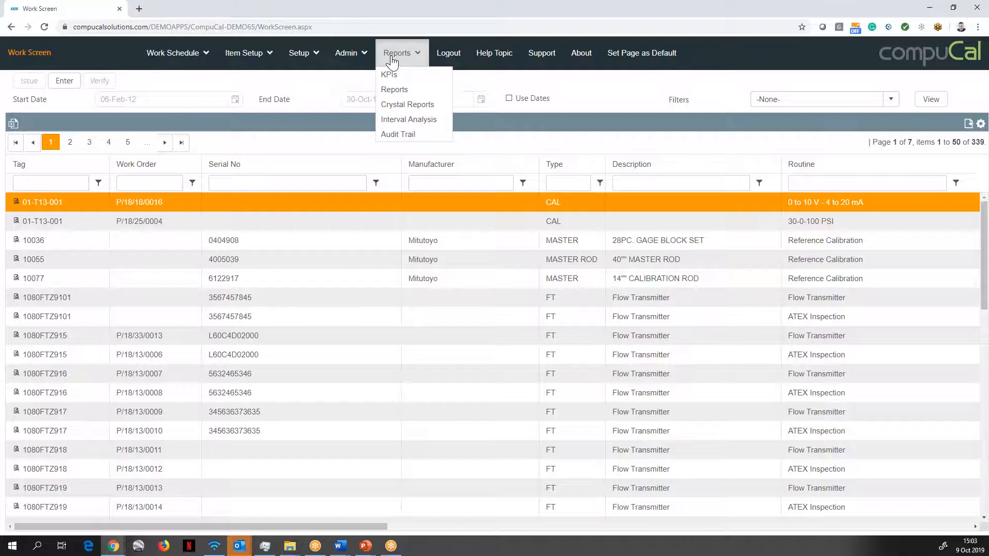
{"action": "left_click", "coordinate": [293, 88]}
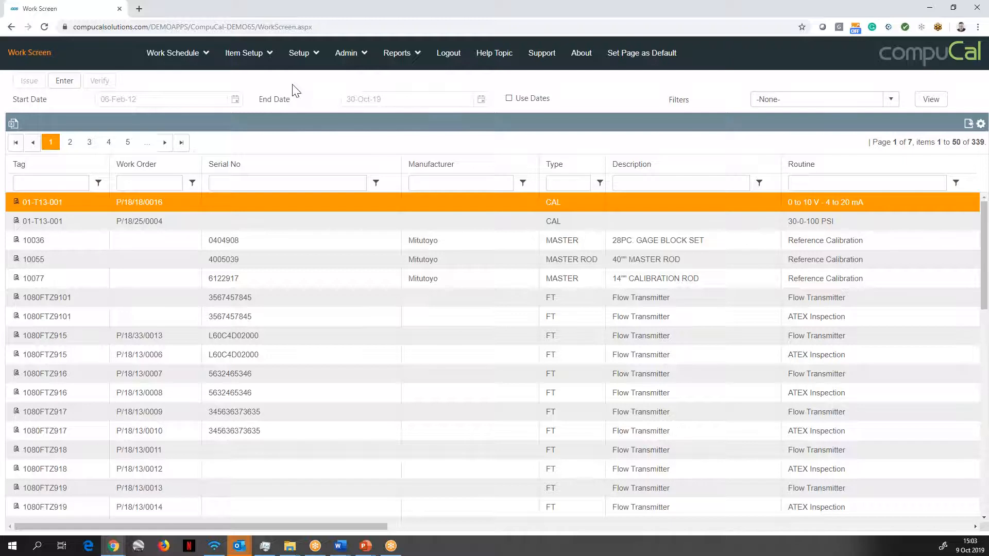
{"action": "mouse_move", "coordinate": [339, 75]}
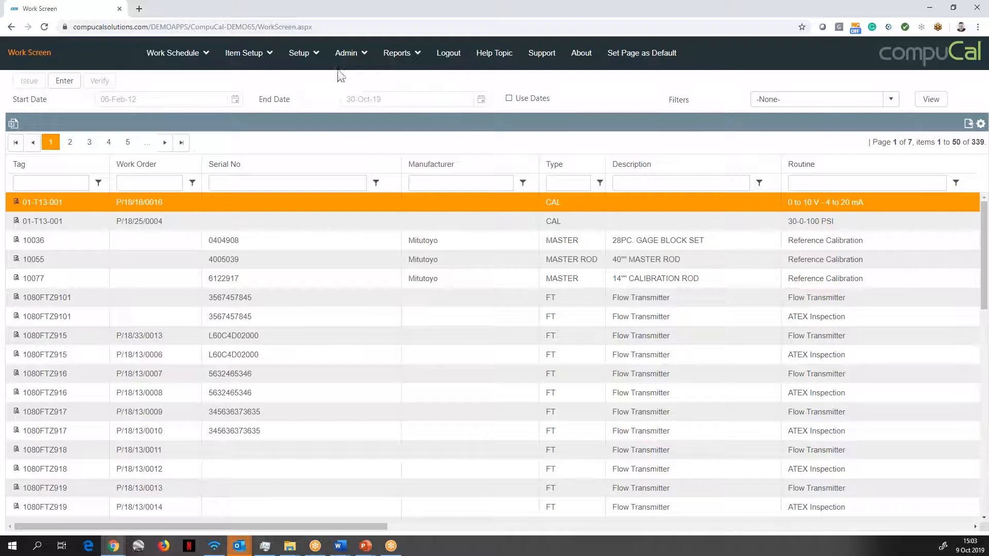
{"action": "left_click", "coordinate": [346, 52]}
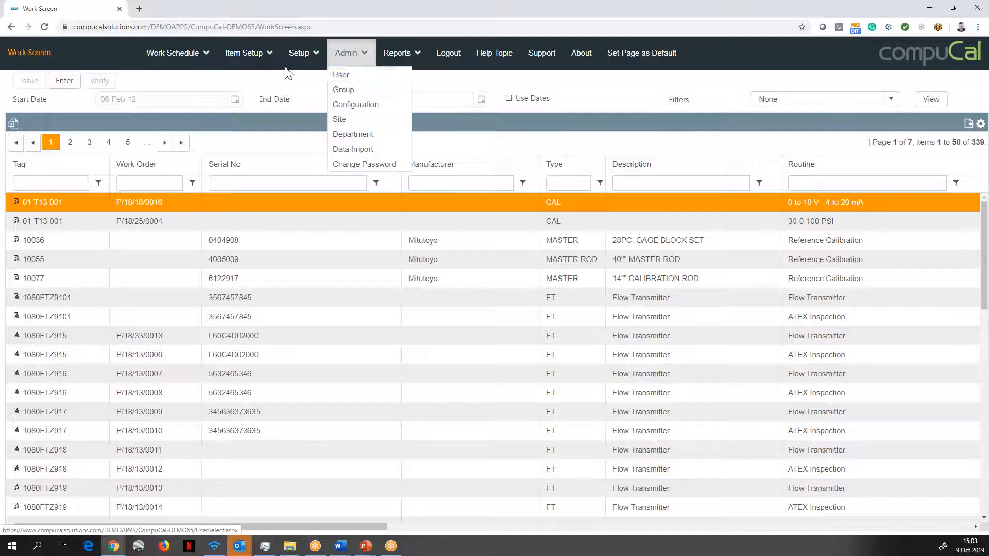
{"action": "left_click", "coordinate": [173, 53]}
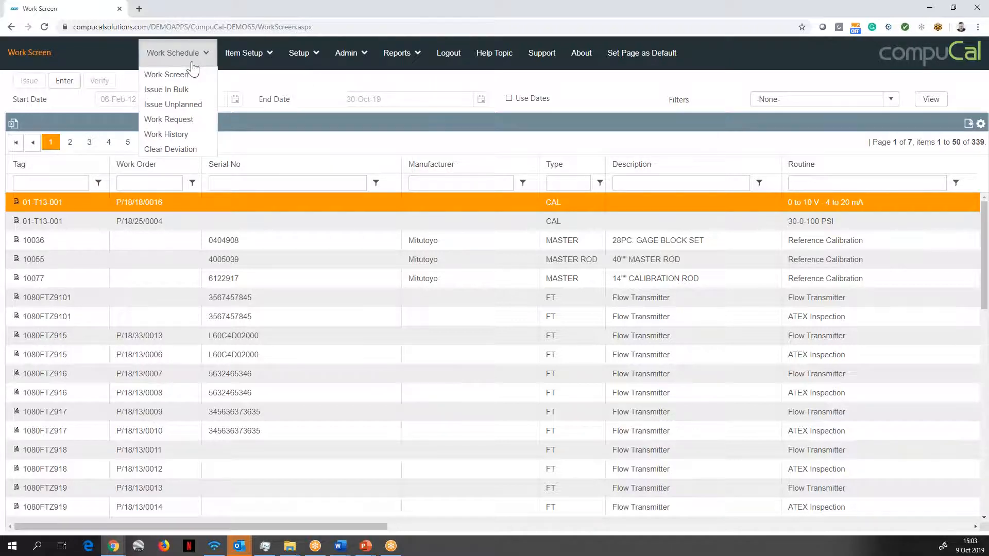
{"action": "left_click", "coordinate": [233, 83]}
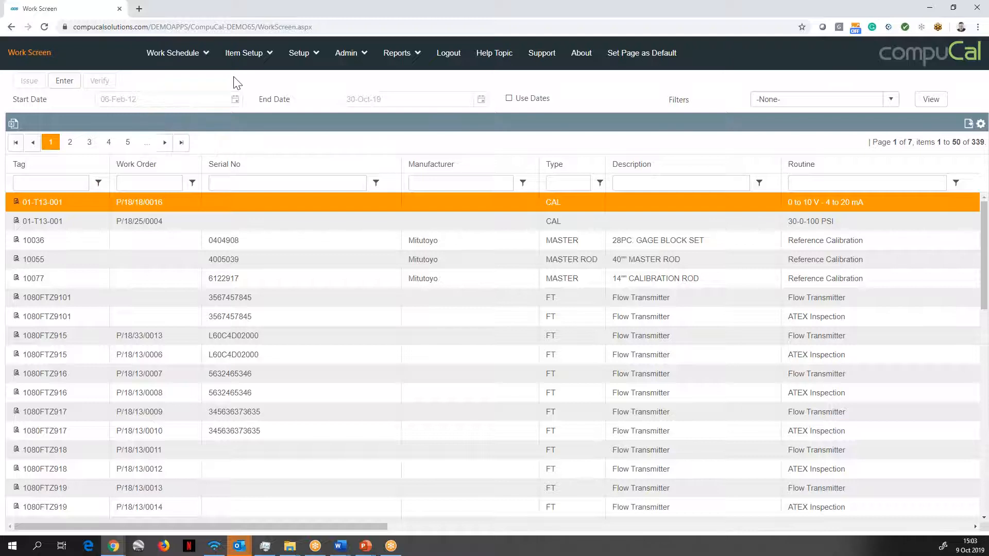
{"action": "left_click", "coordinate": [298, 52]}
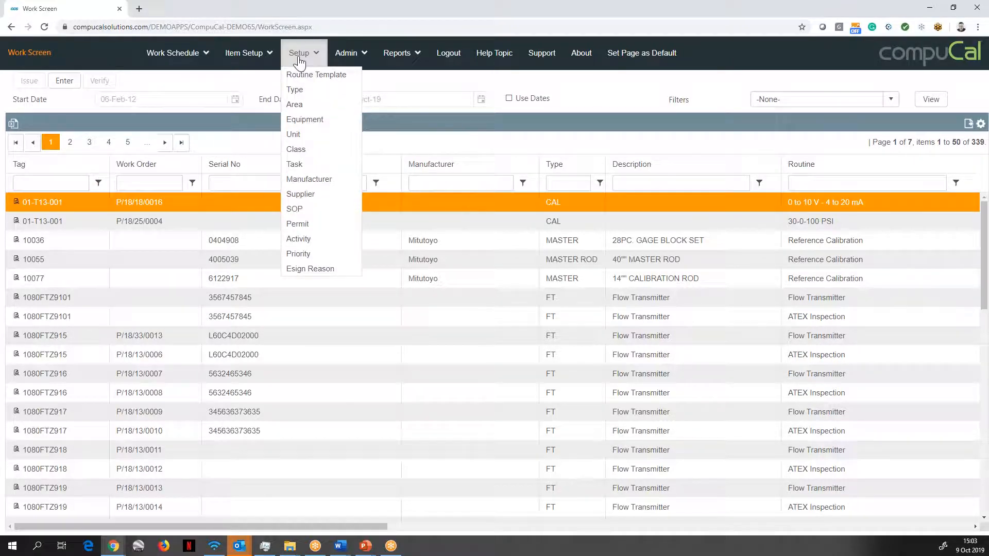
{"action": "left_click", "coordinate": [396, 53]}
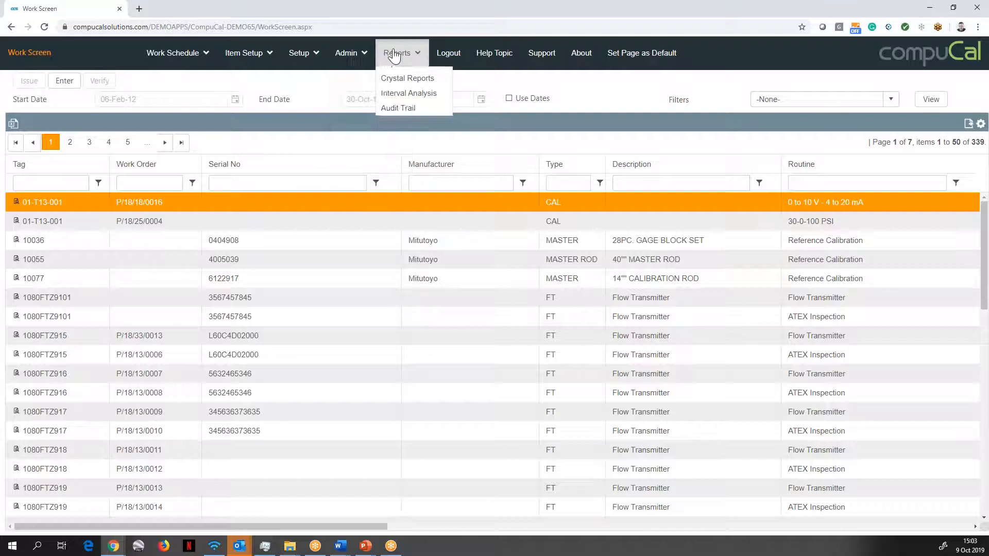
{"action": "mouse_move", "coordinate": [397, 134]}
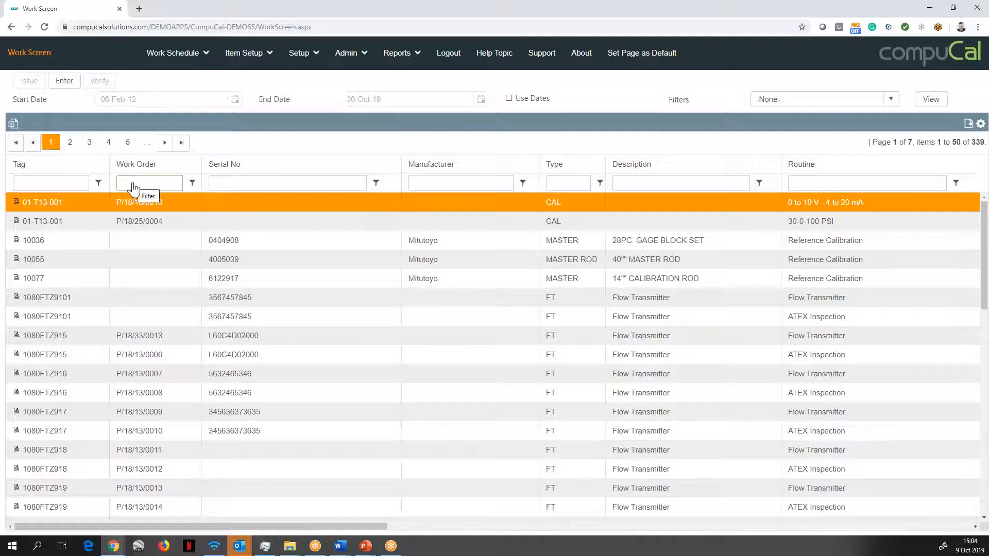
{"action": "mouse_move", "coordinate": [50, 182]}
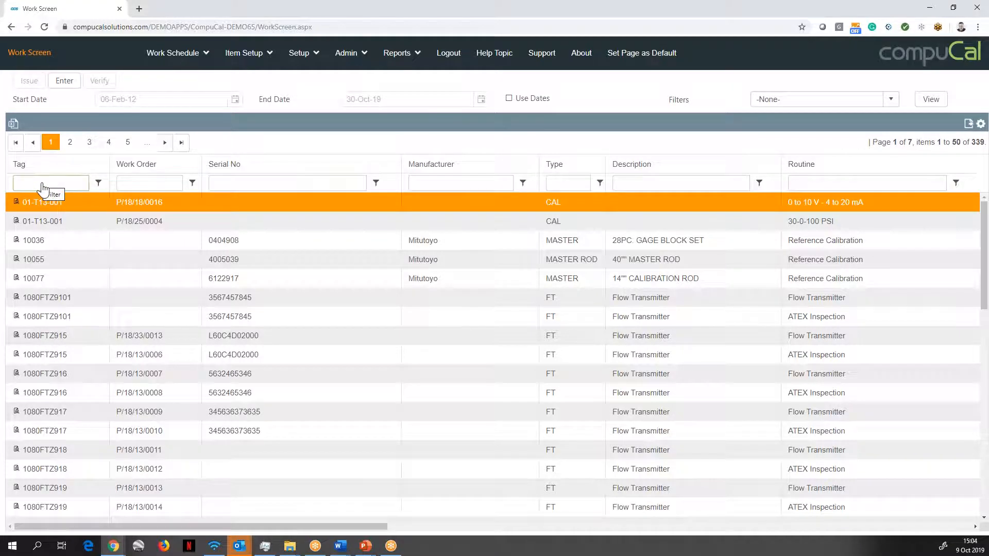
Filter the work list by Tag to the five items containing pt-re001
{"action": "left_click", "coordinate": [51, 183]}
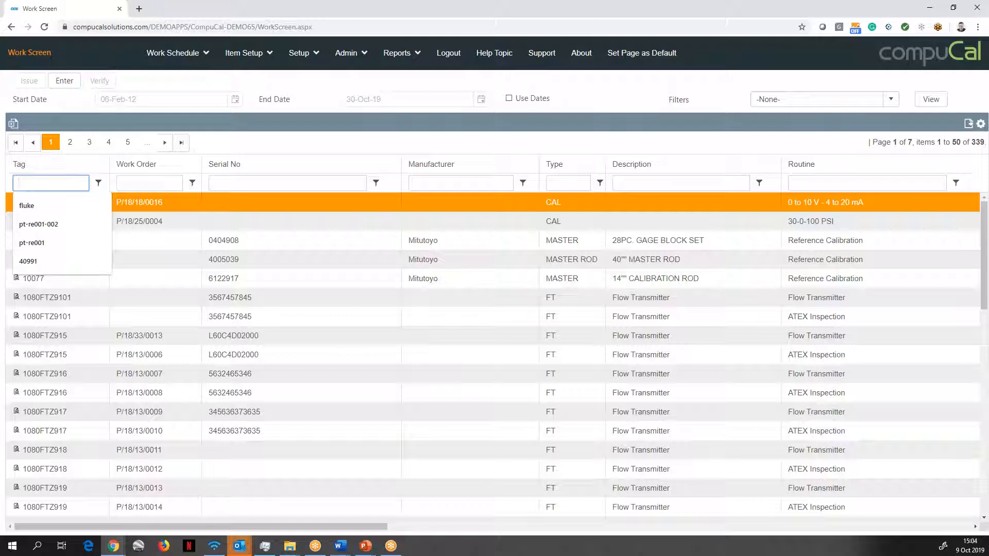
{"action": "left_click", "coordinate": [32, 243]}
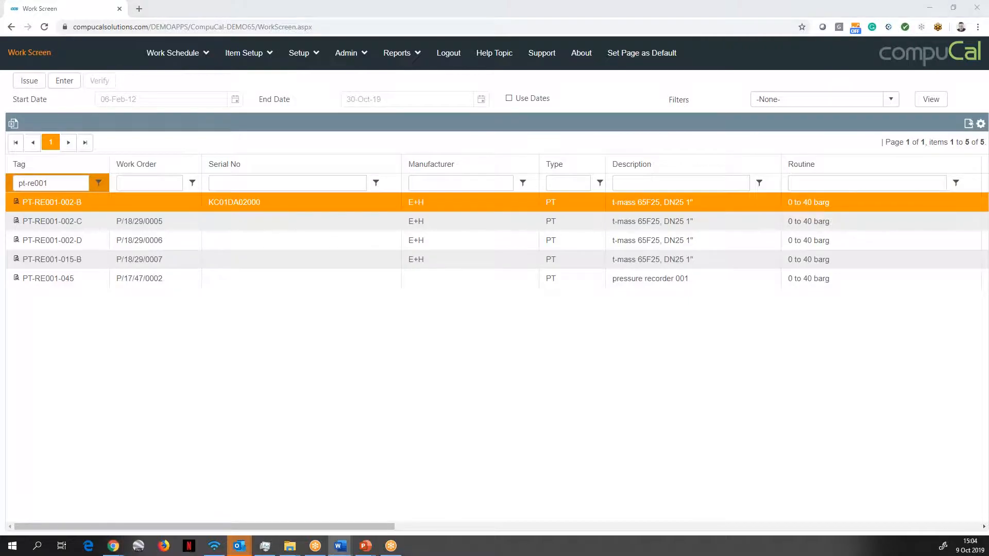
{"action": "mouse_move", "coordinate": [410, 389]}
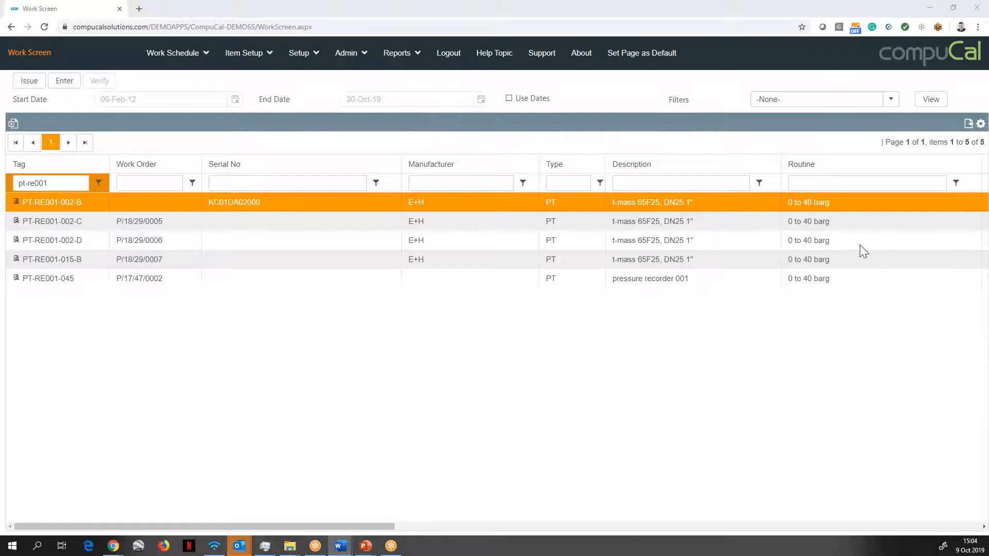
{"action": "left_click", "coordinate": [980, 123]}
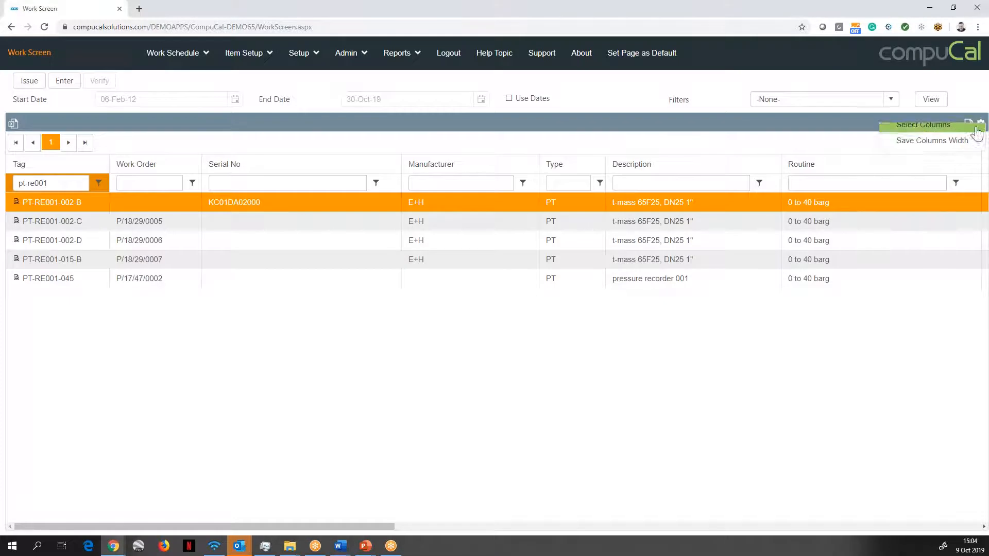
{"action": "left_click", "coordinate": [921, 124]}
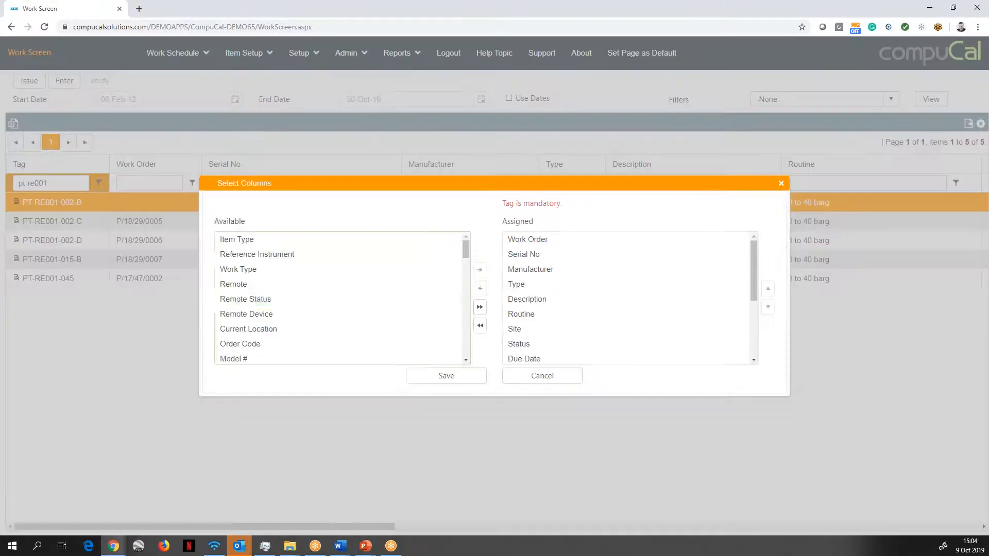
{"action": "left_click", "coordinate": [246, 313]}
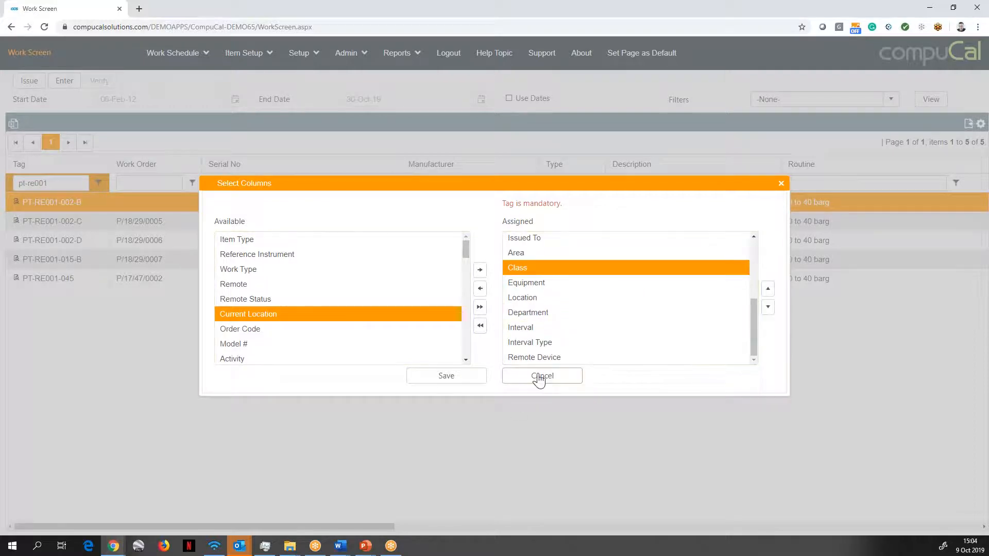
{"action": "left_click", "coordinate": [541, 375]}
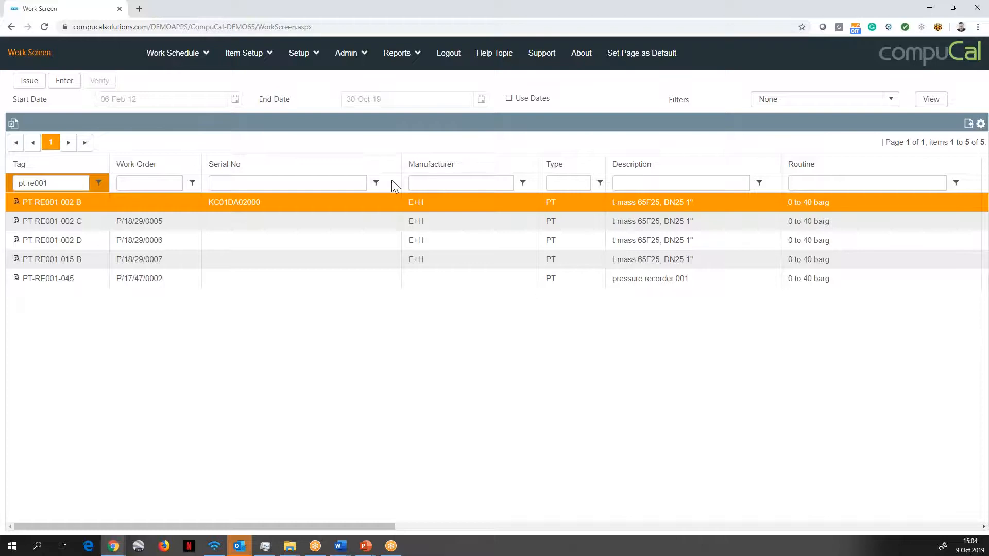
{"action": "mouse_move", "coordinate": [318, 413]}
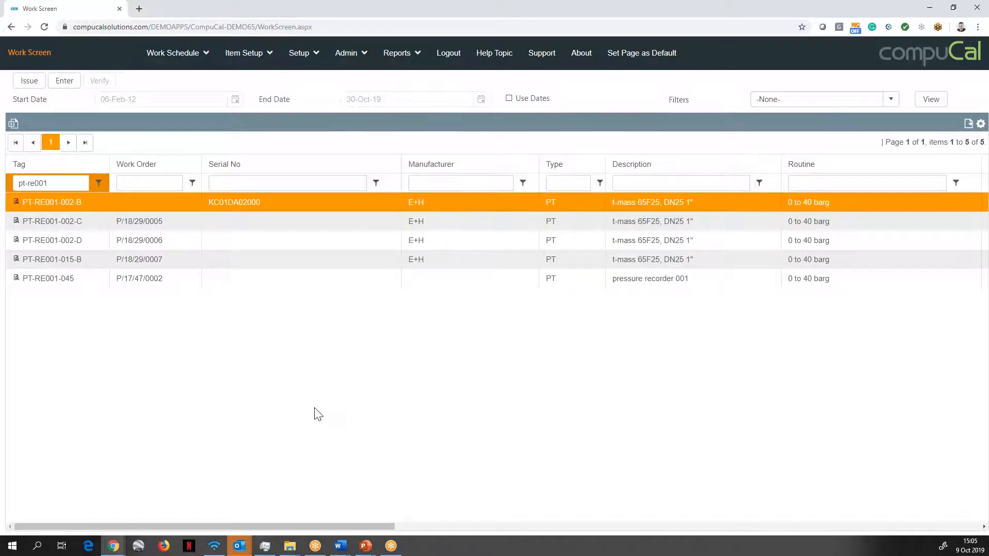
{"action": "mouse_move", "coordinate": [291, 406]}
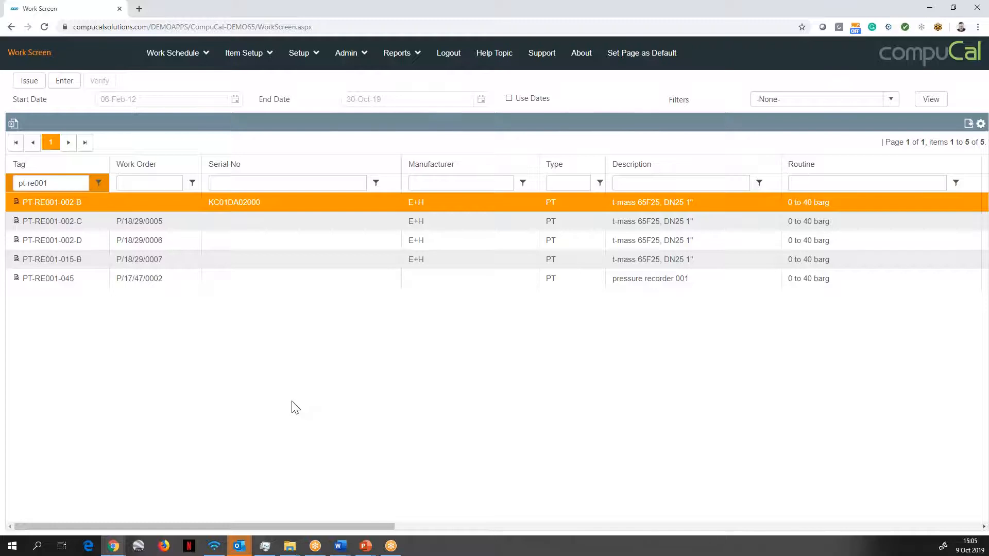
{"action": "mouse_move", "coordinate": [307, 421]}
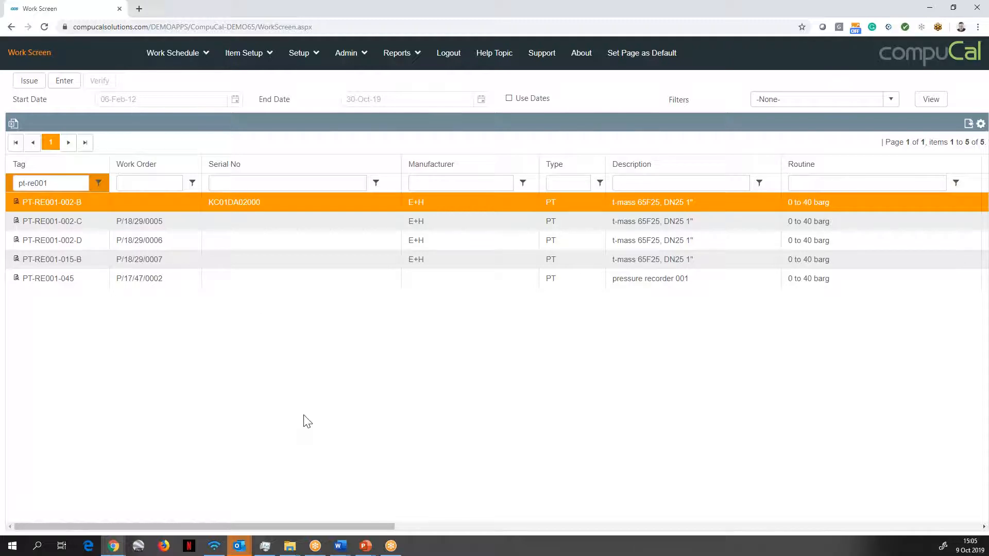
{"action": "mouse_move", "coordinate": [95, 208]}
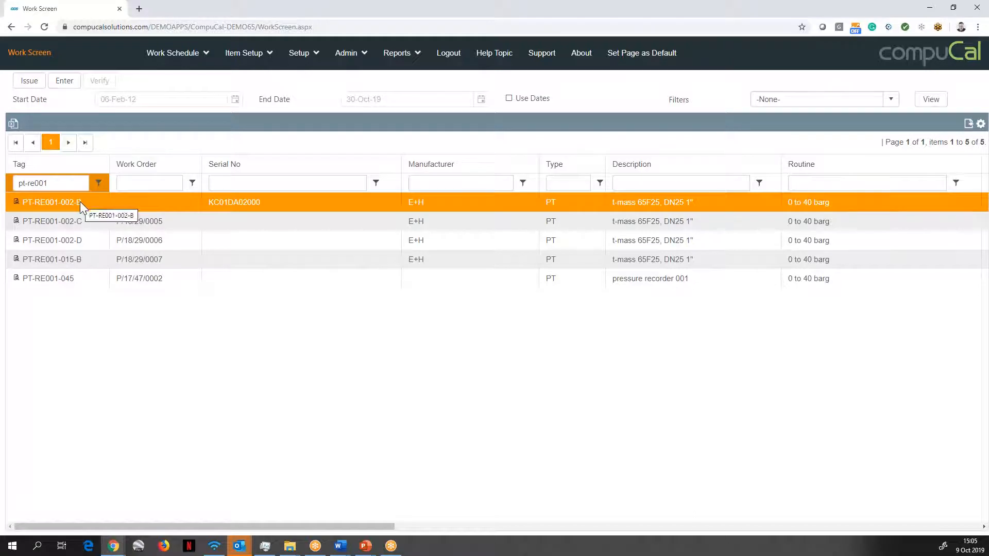
View the history of PT-RE001-002-B and reach its 0 to 40 barg routine details
{"action": "right_click", "coordinate": [51, 202]}
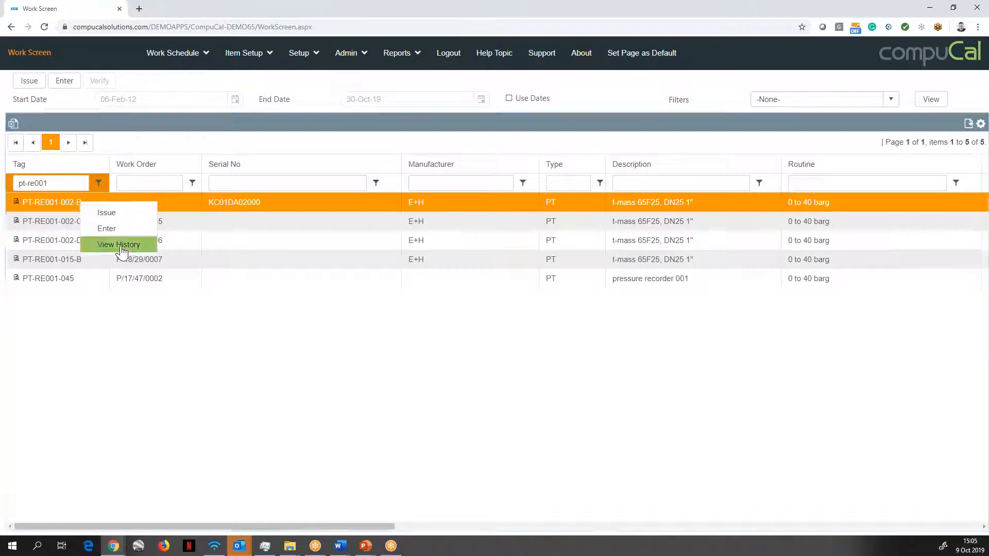
{"action": "left_click", "coordinate": [120, 245]}
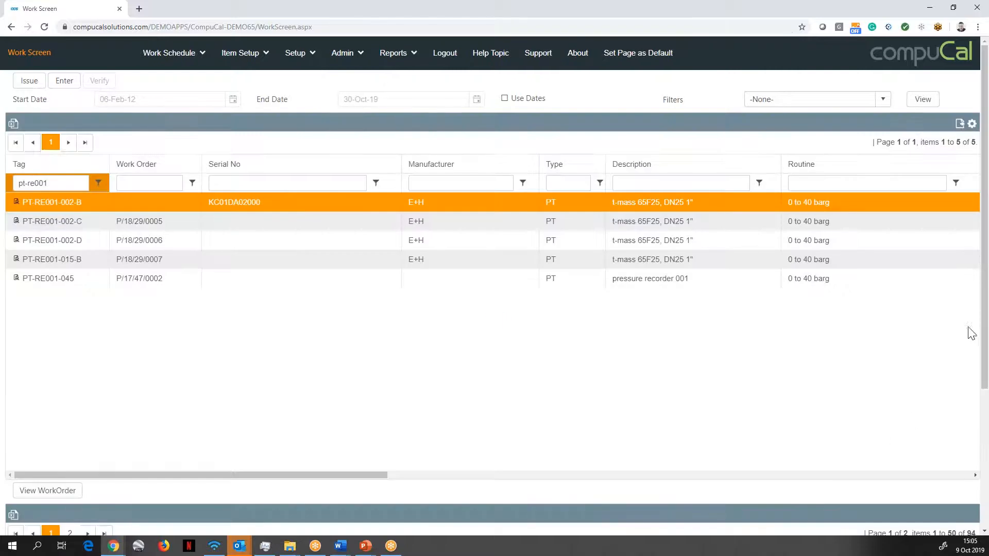
{"action": "scroll", "scroll_direction": "down", "scroll_amount": 3}
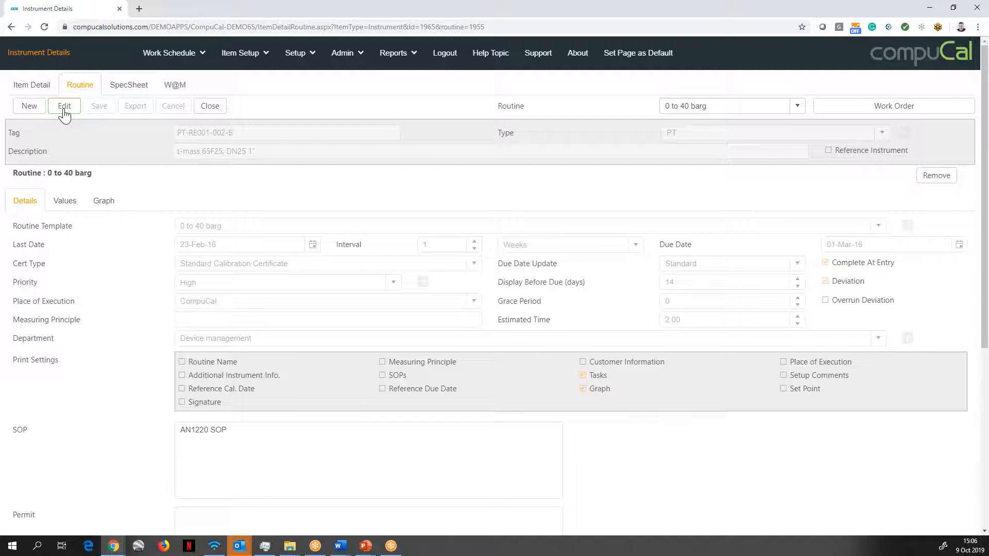
Edit the routine to use the 0 to 6" Depth Mikes template and save it
{"action": "left_click", "coordinate": [64, 105]}
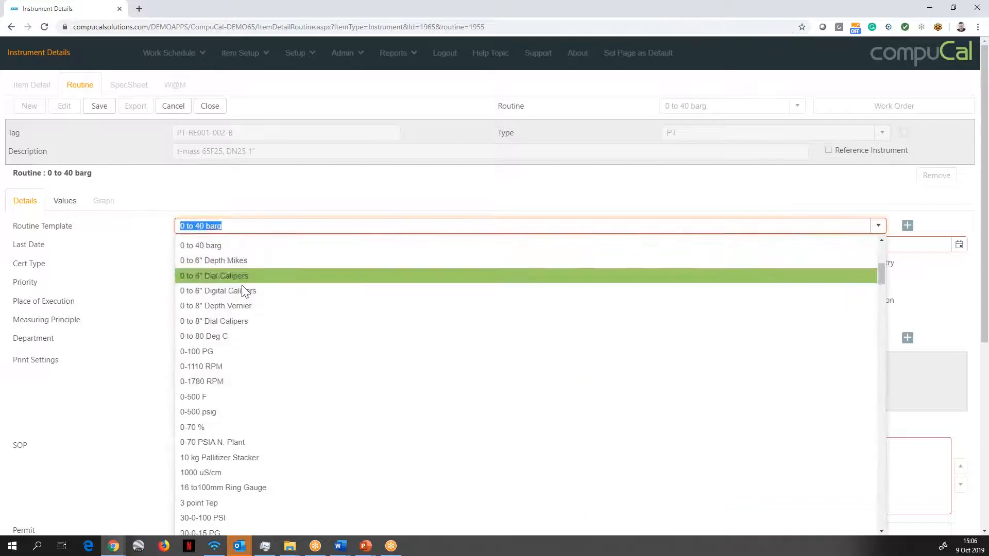
{"action": "mouse_move", "coordinate": [243, 335]}
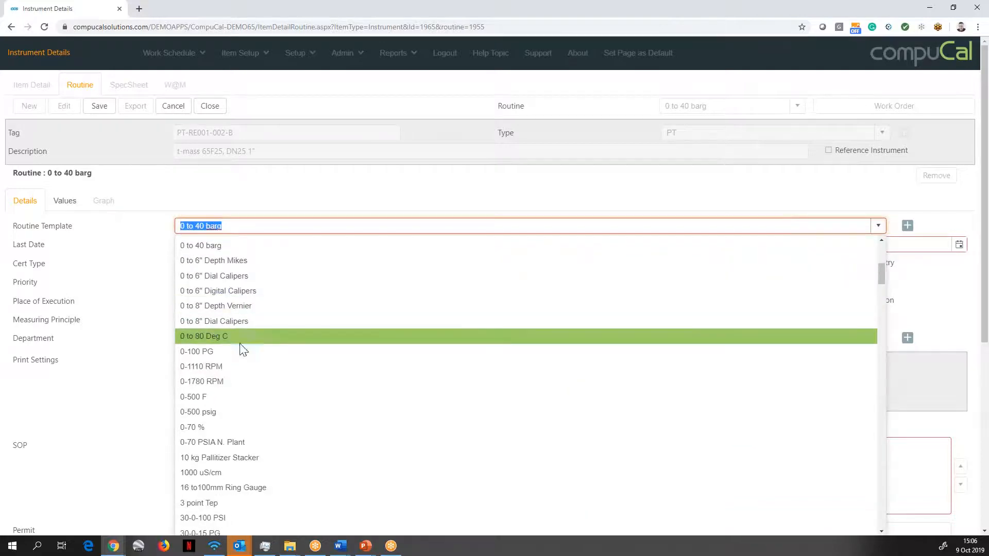
{"action": "mouse_move", "coordinate": [265, 303]}
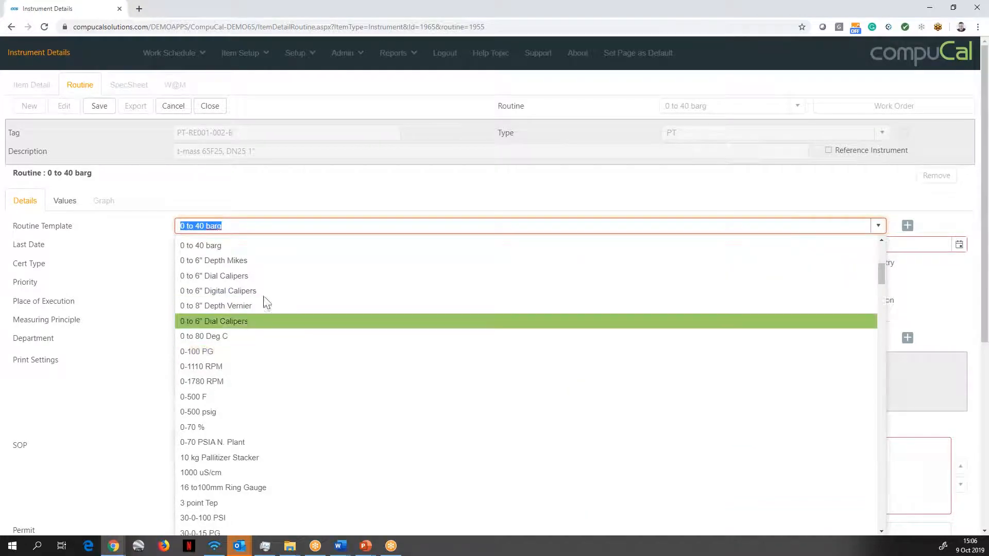
{"action": "left_click", "coordinate": [214, 261]}
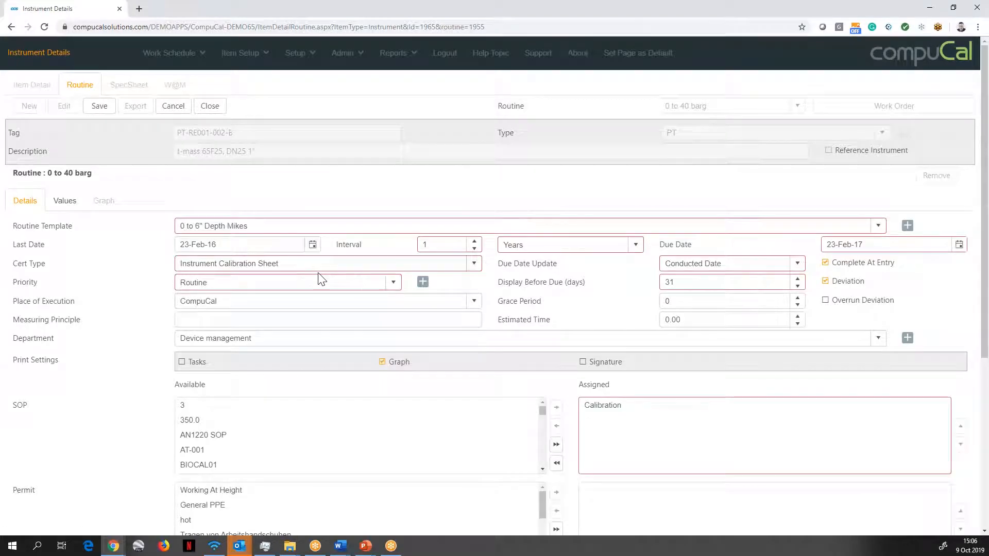
{"action": "mouse_move", "coordinate": [304, 276]}
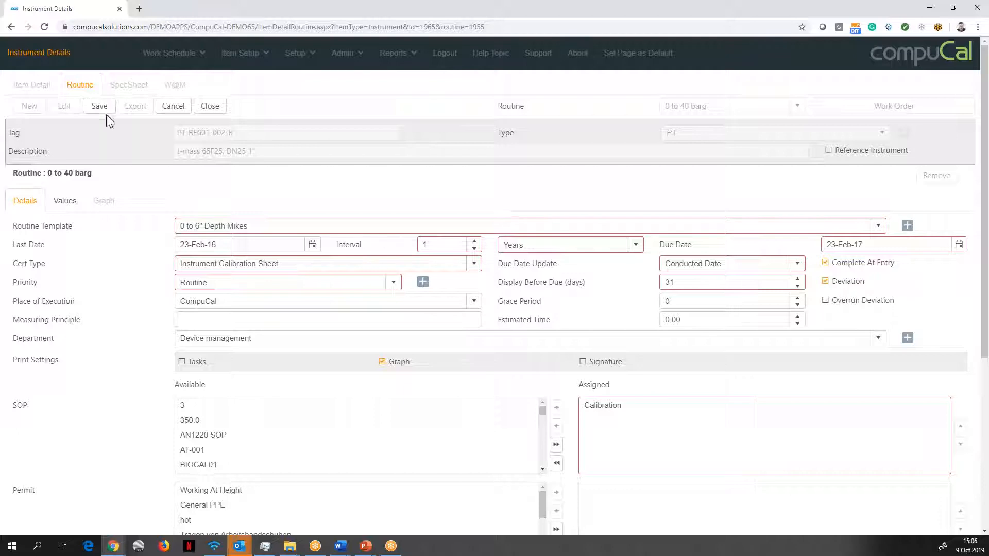
{"action": "left_click", "coordinate": [99, 105]}
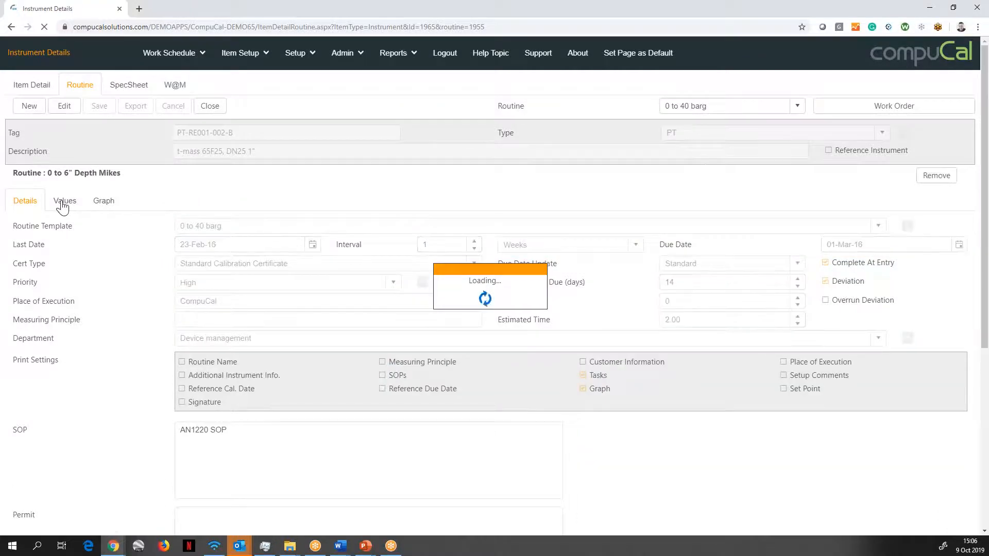
Show the routine's values: set points 0, 20 and 40 barg with ±1.000 tolerance
{"action": "left_click", "coordinate": [64, 201]}
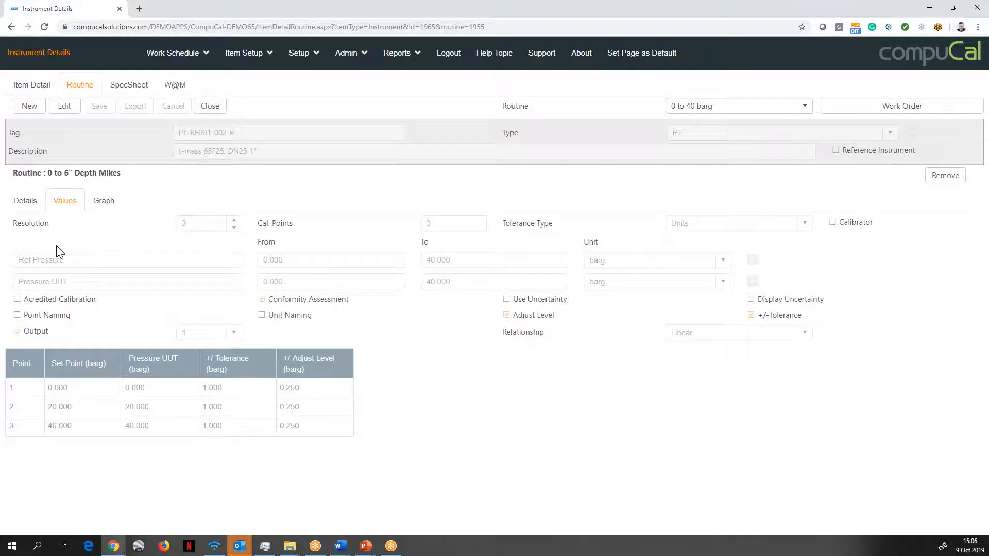
{"action": "mouse_move", "coordinate": [63, 272]}
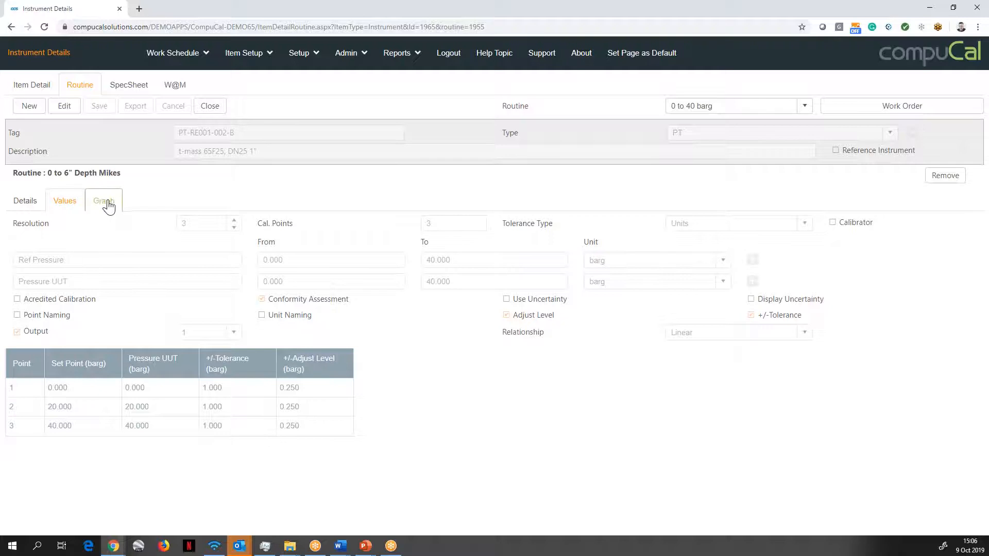
Redraw the routine's work history graph for 18 work orders instead of 6
{"action": "left_click", "coordinate": [103, 201]}
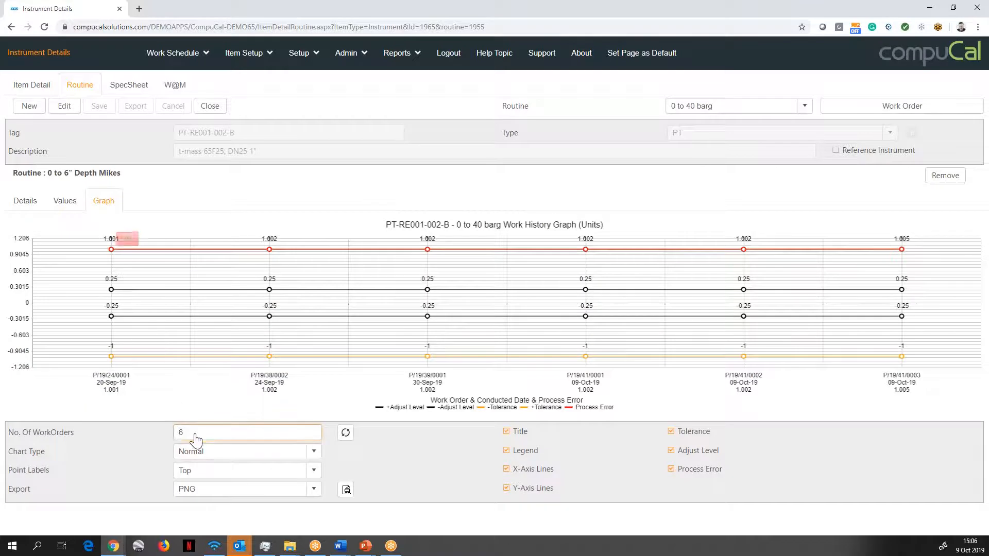
{"action": "type", "text": "18"}
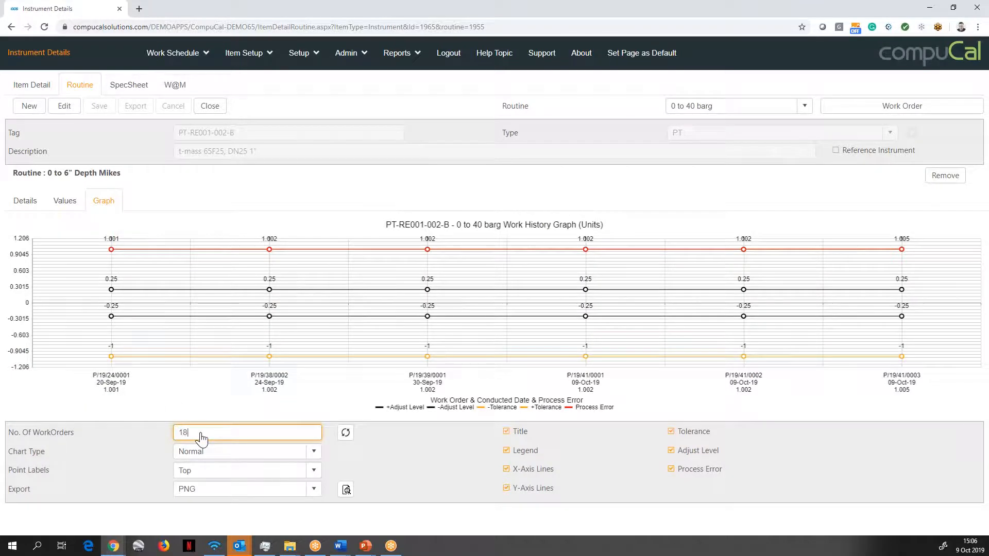
{"action": "left_click", "coordinate": [345, 432]}
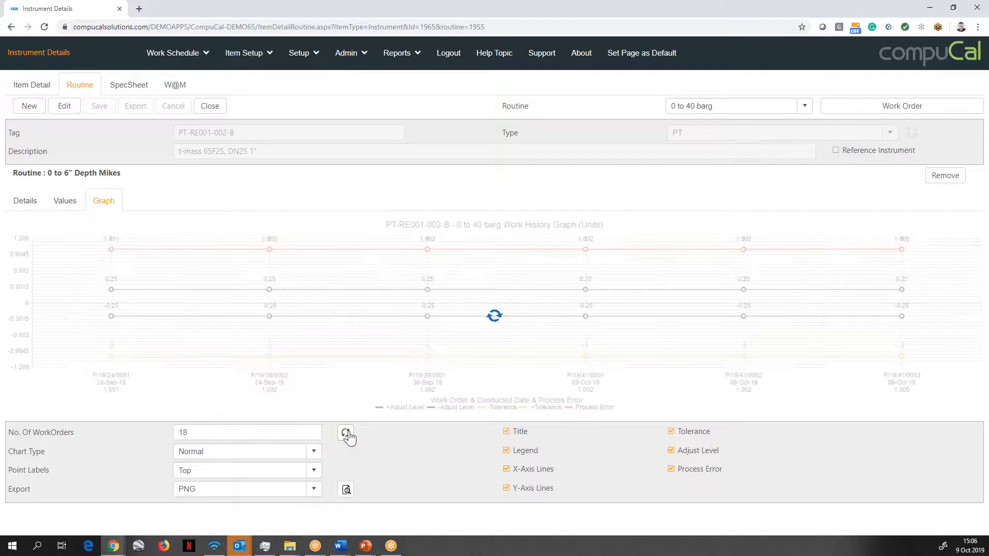
{"action": "left_click", "coordinate": [346, 433]}
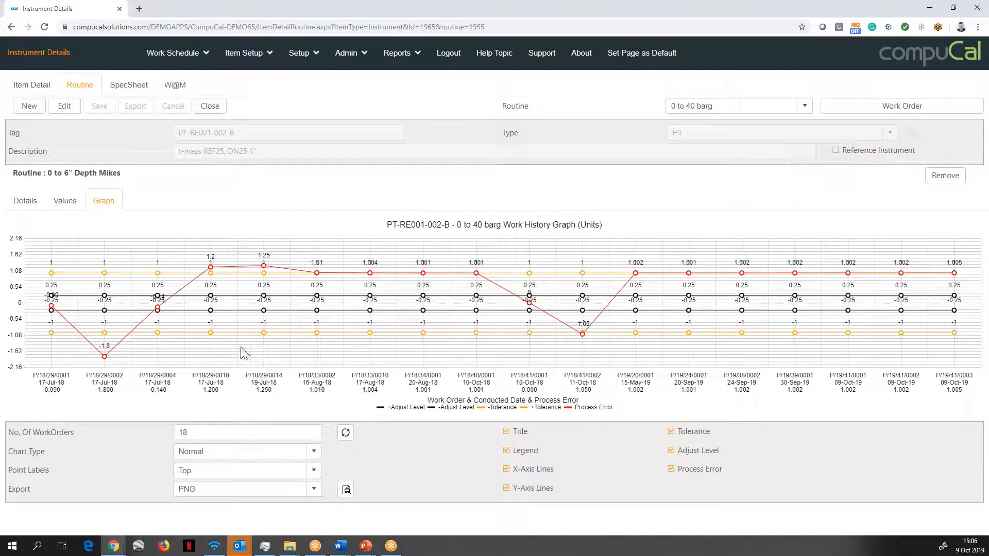
{"action": "mouse_move", "coordinate": [52, 309]}
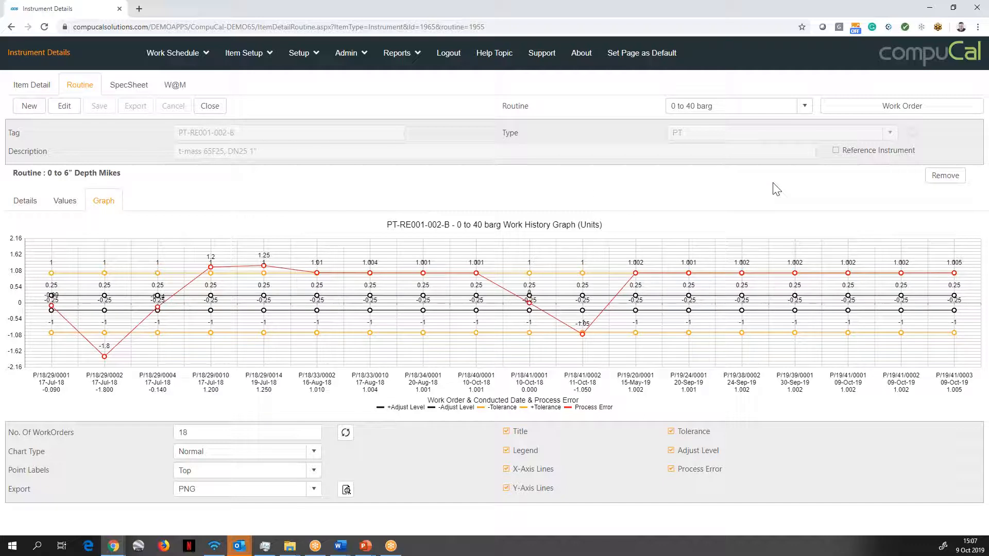
{"action": "mouse_move", "coordinate": [766, 183]}
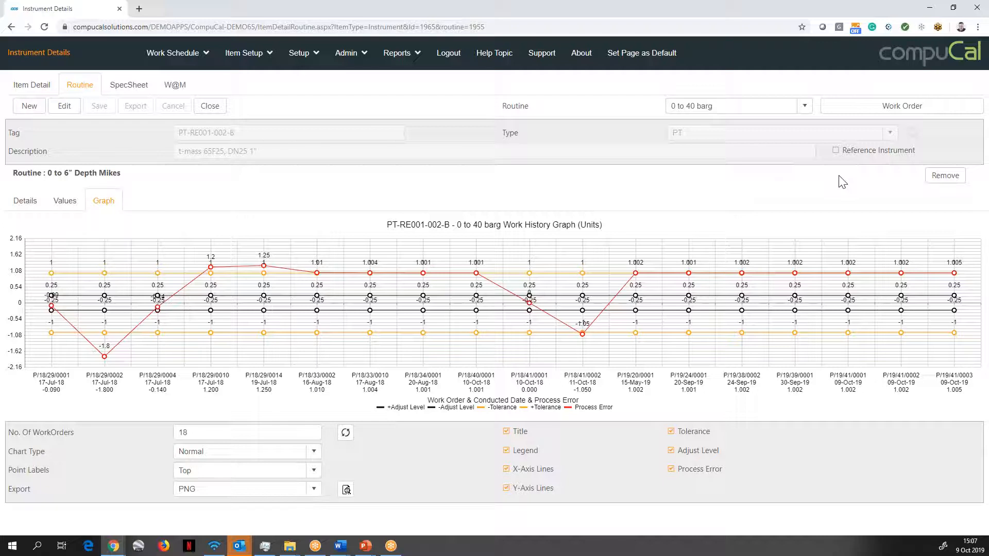
{"action": "mouse_move", "coordinate": [896, 109]}
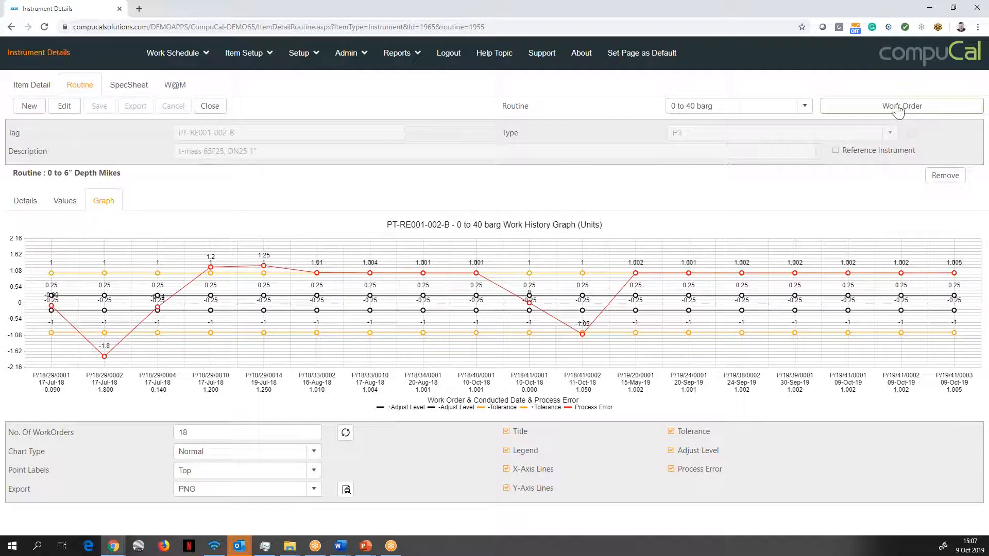
Raise a planned work order for PT-RE001-002-B set to Enter results and continue
{"action": "left_click", "coordinate": [900, 105]}
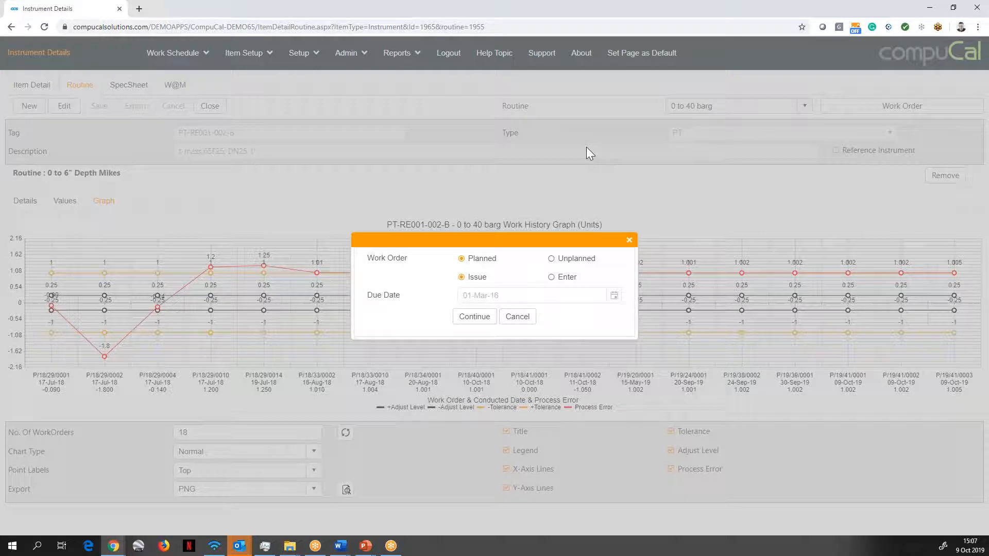
{"action": "mouse_move", "coordinate": [526, 249]}
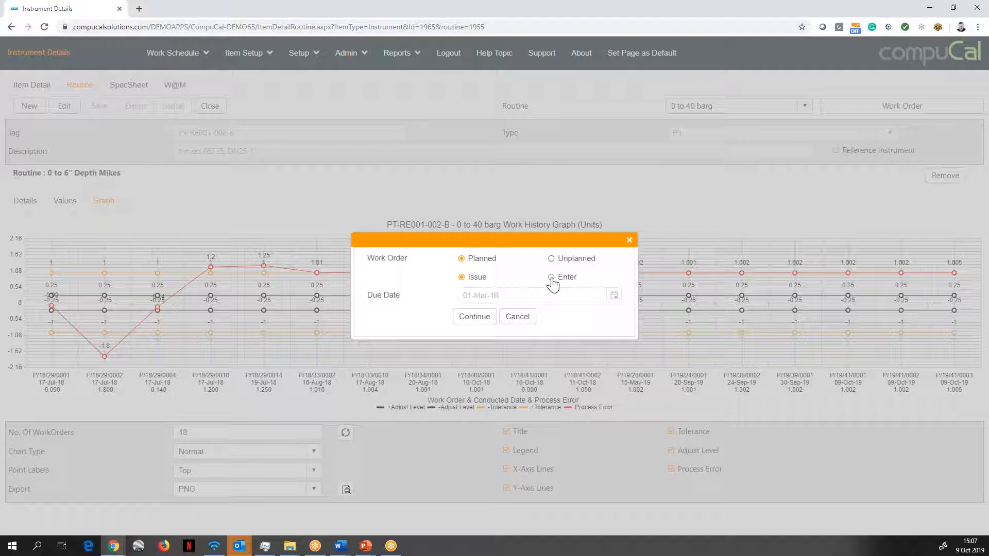
{"action": "left_click", "coordinate": [551, 277]}
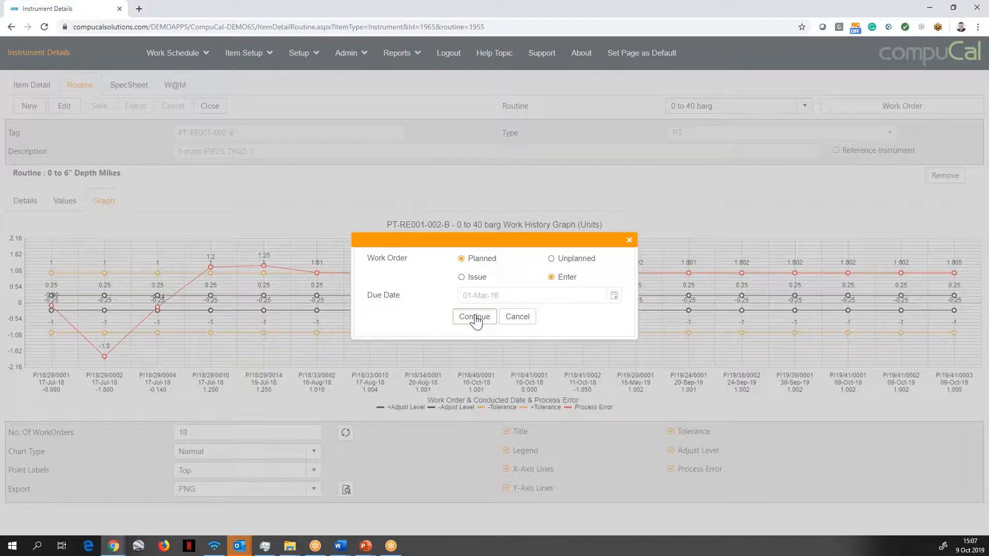
{"action": "left_click", "coordinate": [474, 316]}
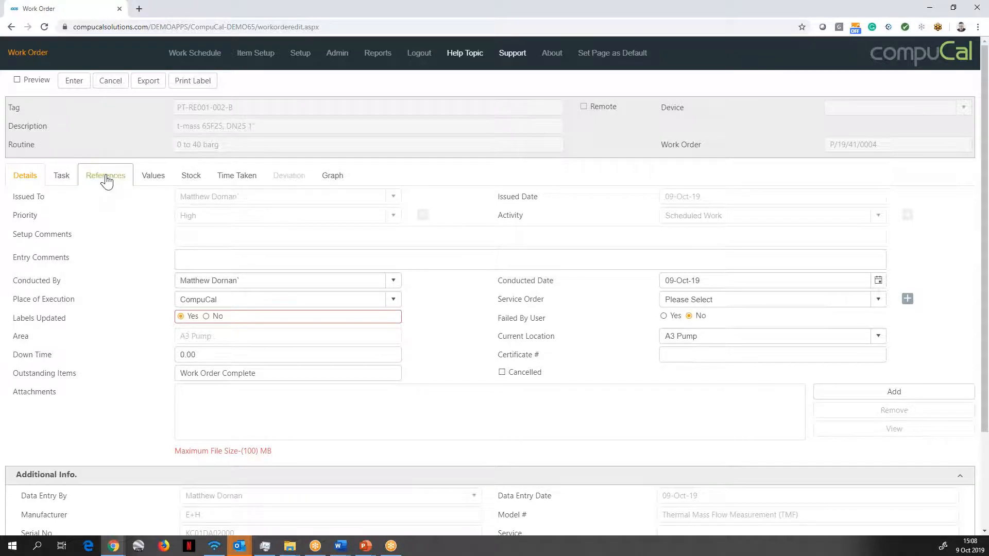
Filter the available references for 'fluke' and select Fluke 45 for the work order
{"action": "left_click", "coordinate": [105, 175]}
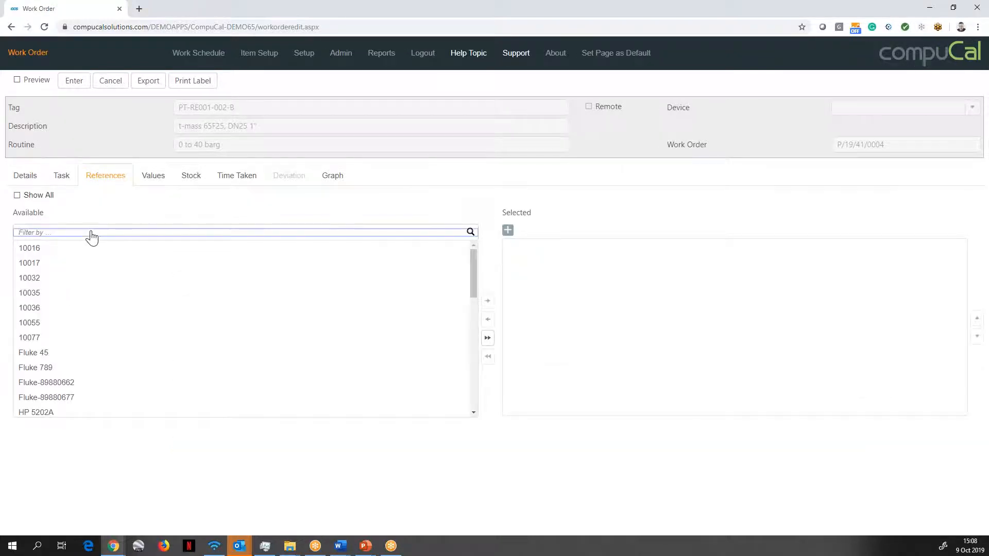
{"action": "type", "text": "fluke"}
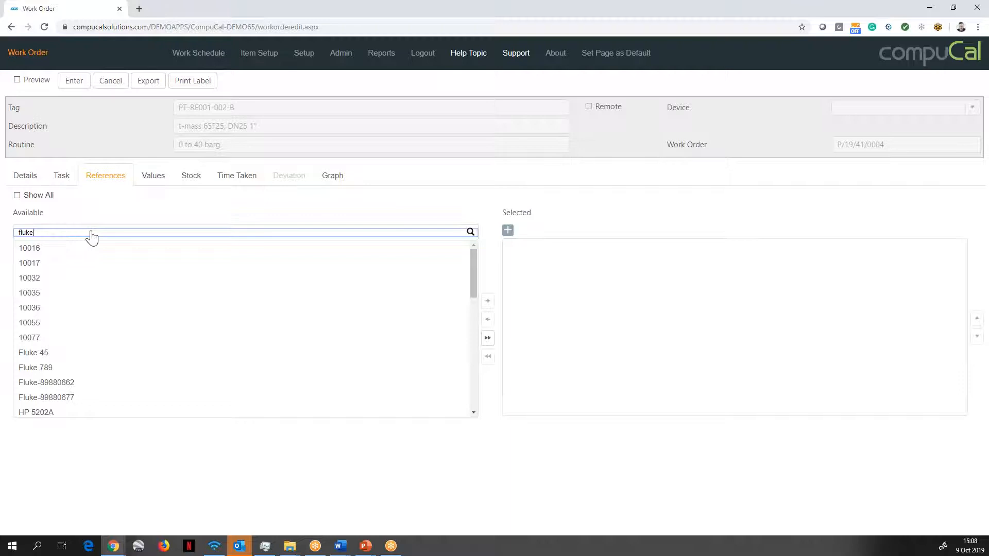
{"action": "left_click", "coordinate": [470, 232]}
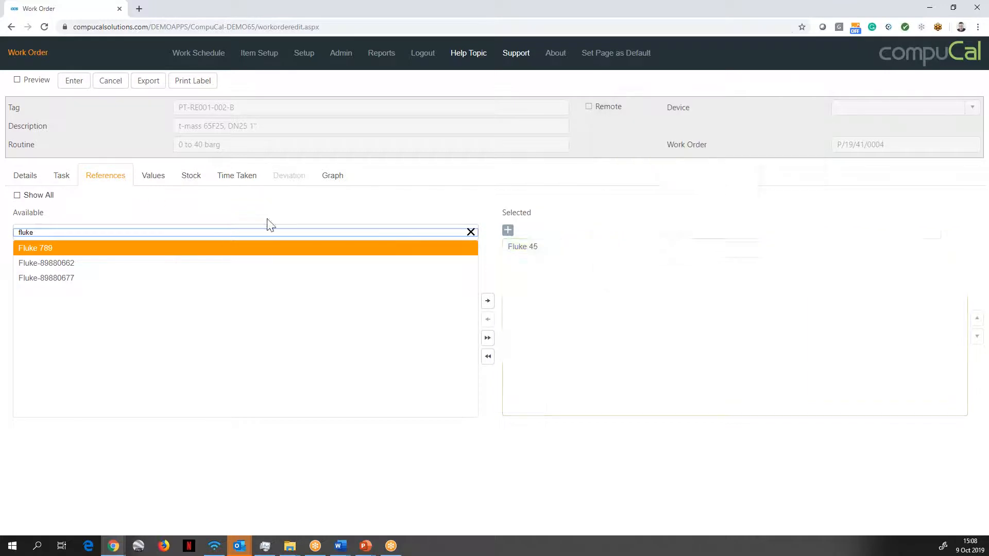
{"action": "left_click", "coordinate": [153, 176]}
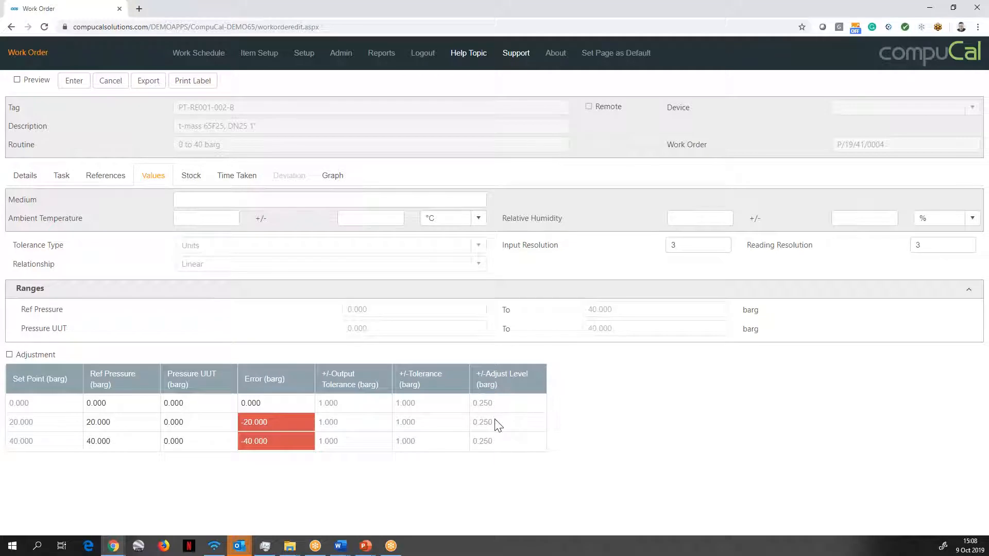
{"action": "mouse_move", "coordinate": [526, 375]}
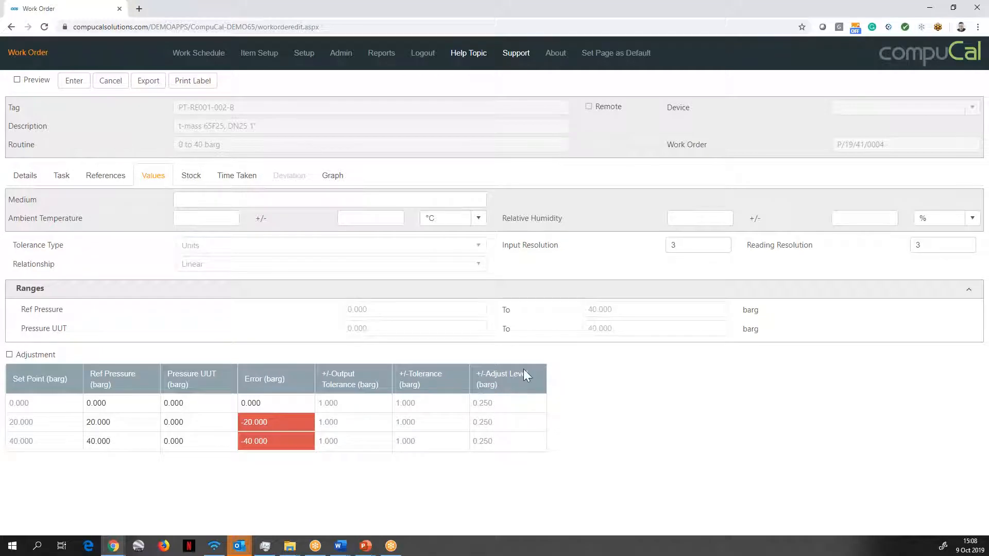
{"action": "mouse_move", "coordinate": [425, 426]}
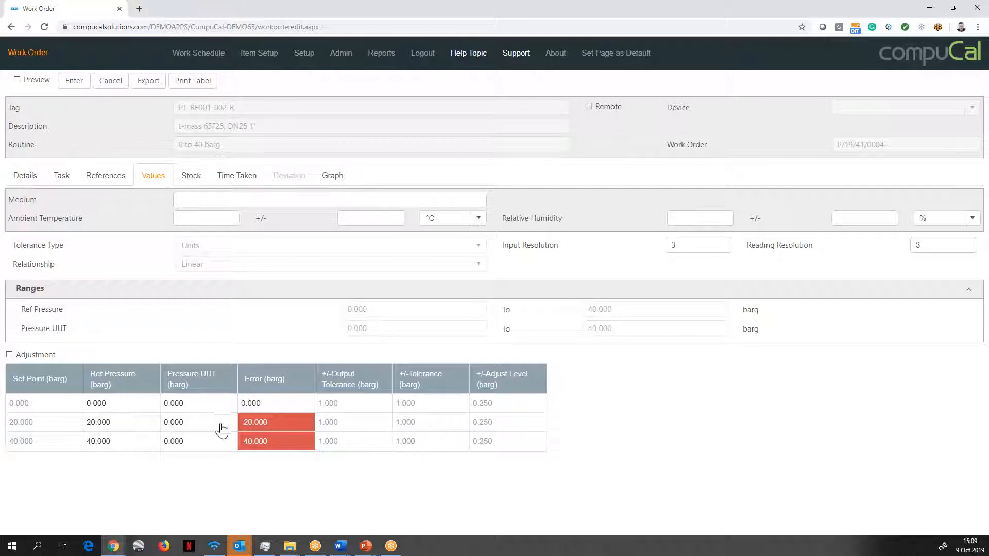
Enter UUT readings of 20.28 and 41.005 barg, giving errors of 0.280 and 1.005
{"action": "type", "text": "20"}
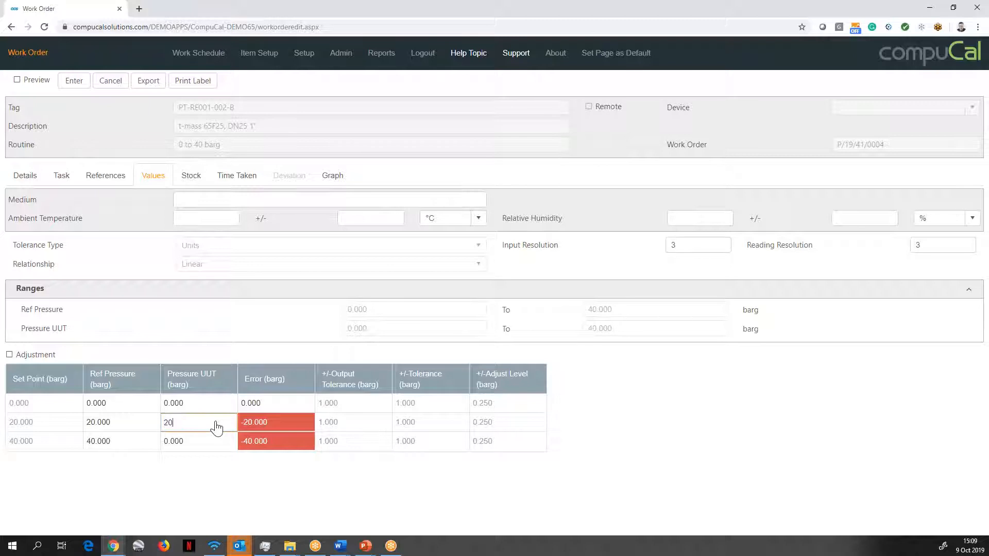
{"action": "type", "text": ".28"}
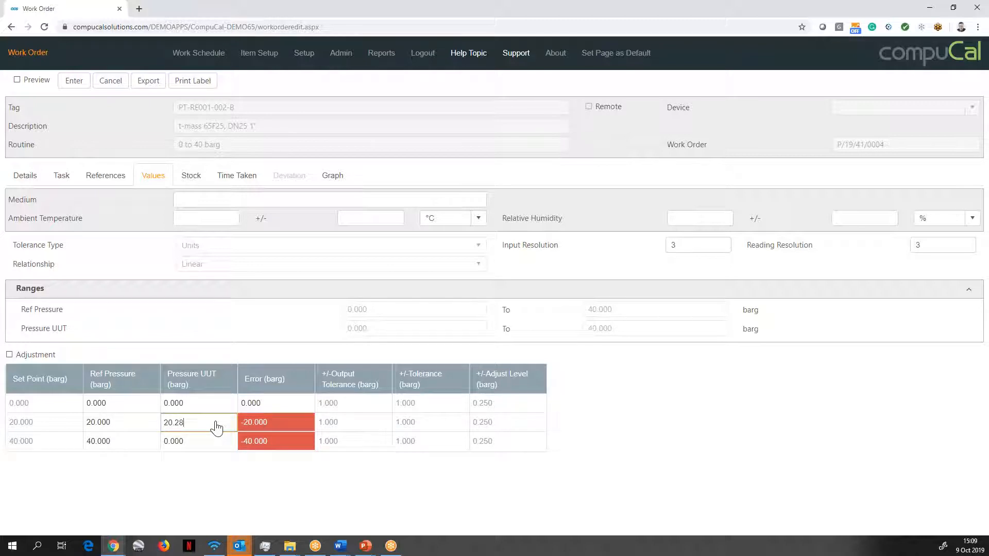
{"action": "key", "text": "Tab"}
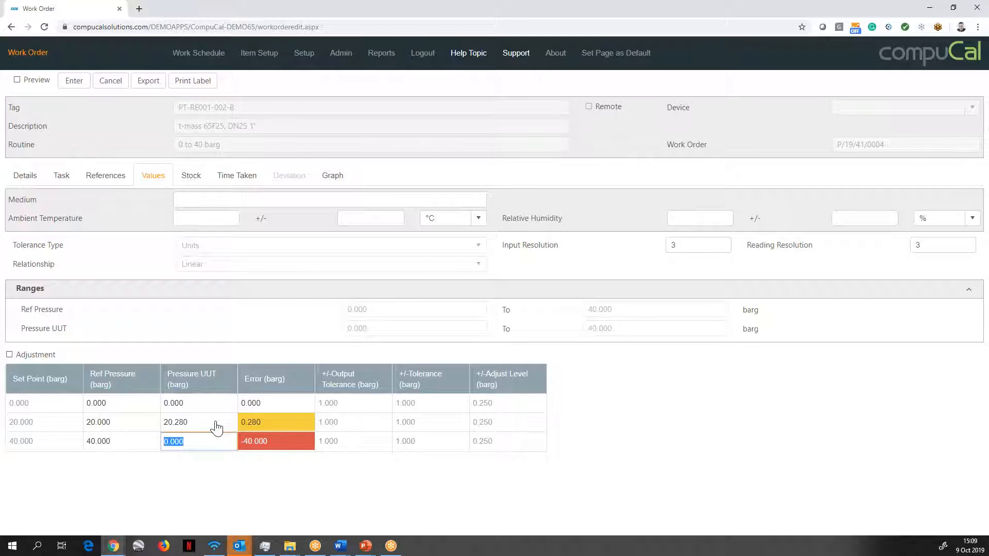
{"action": "type", "text": "41.00"}
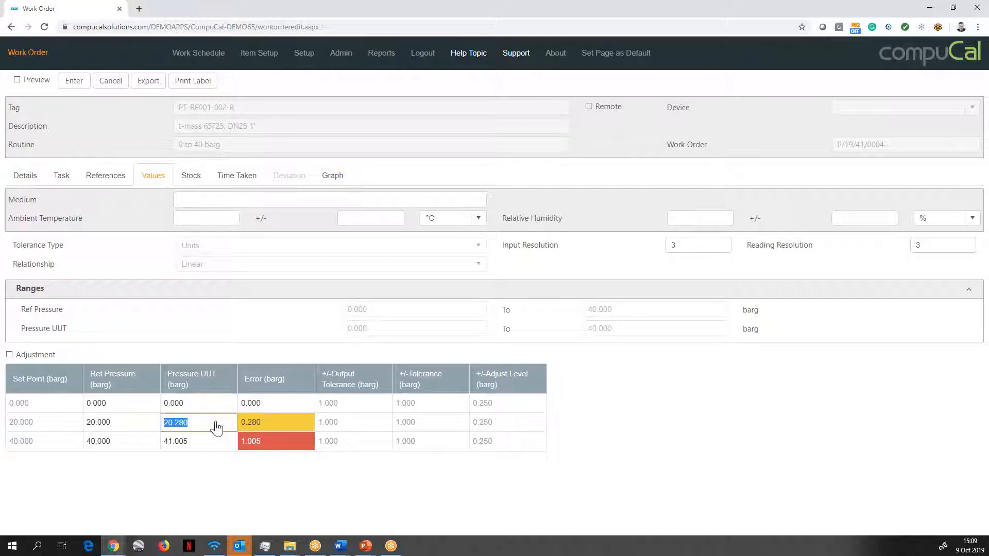
{"action": "left_click", "coordinate": [73, 80]}
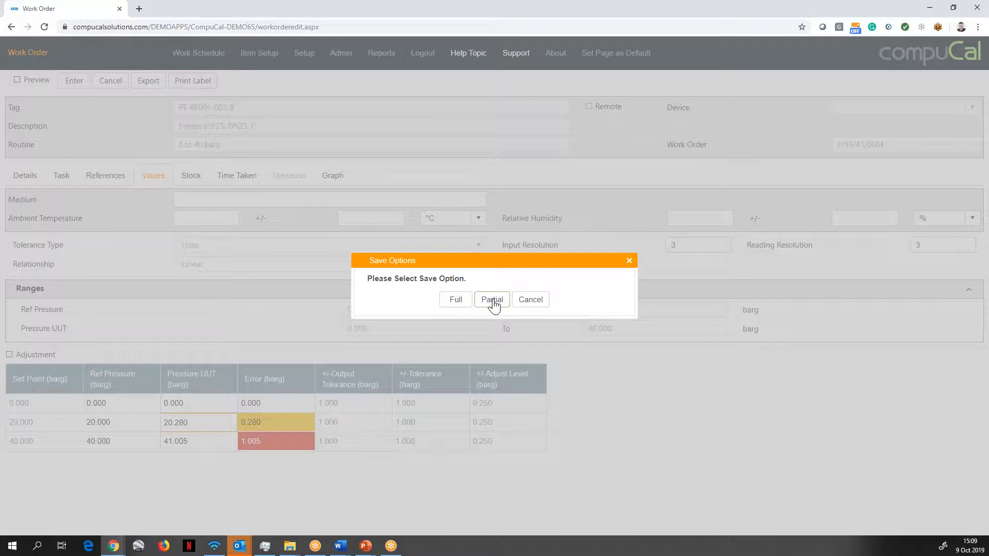
Save as partial, add an adjustment set and enter as-left readings 20.23 and 40.85 barg
{"action": "left_click", "coordinate": [491, 299]}
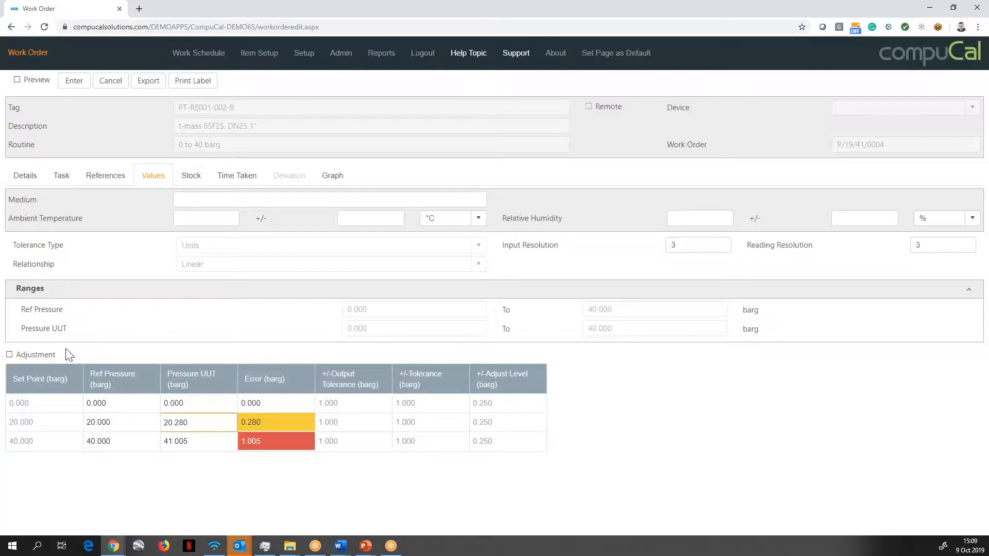
{"action": "left_click", "coordinate": [9, 354]}
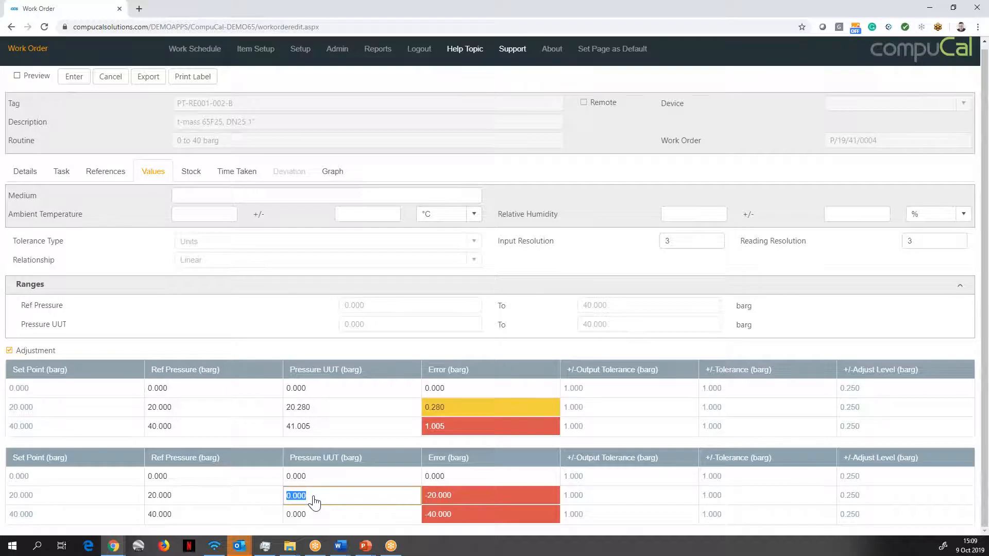
{"action": "type", "text": "20.23"}
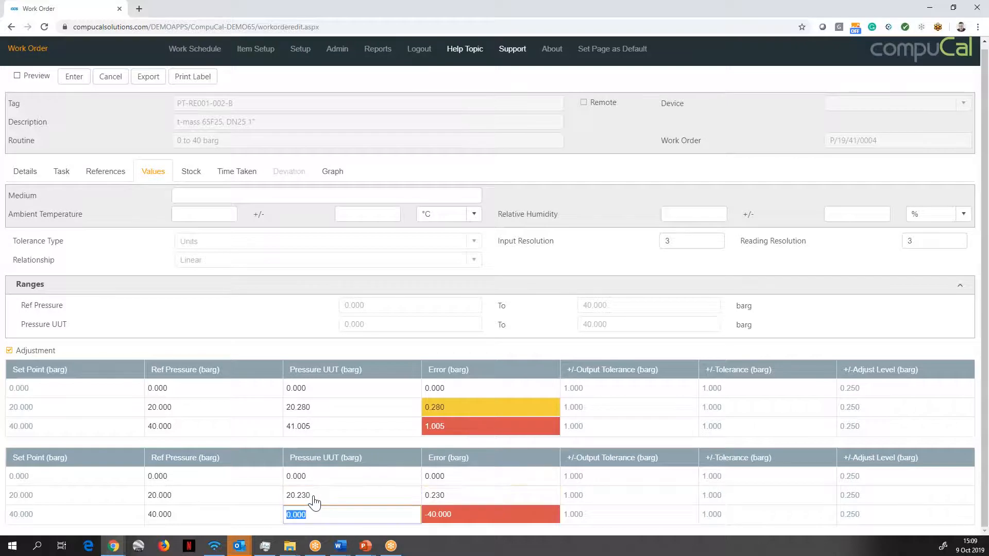
{"action": "type", "text": "40"}
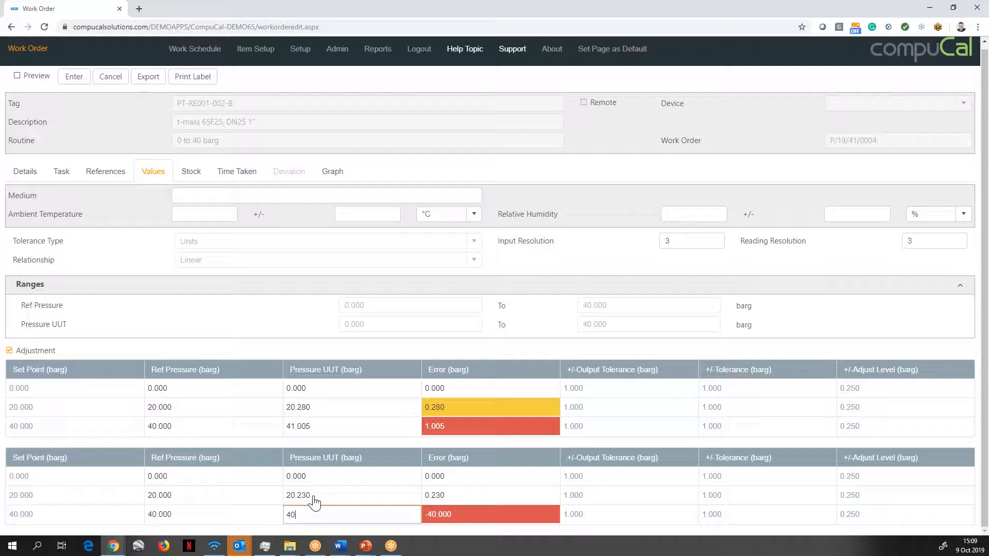
{"action": "type", "text": ".850"}
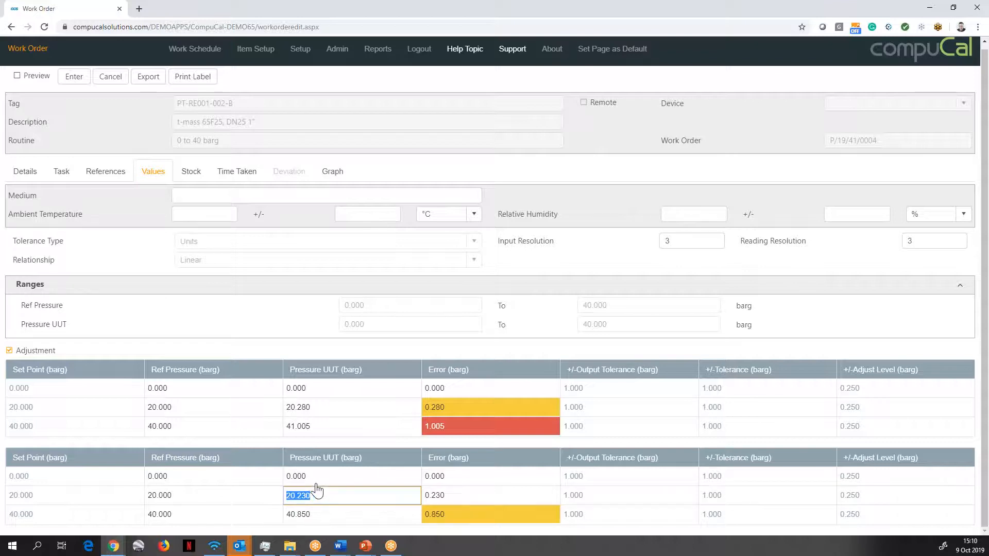
Show the points graph comparing before and after errors against tolerance and adjust limits
{"action": "left_click", "coordinate": [332, 170]}
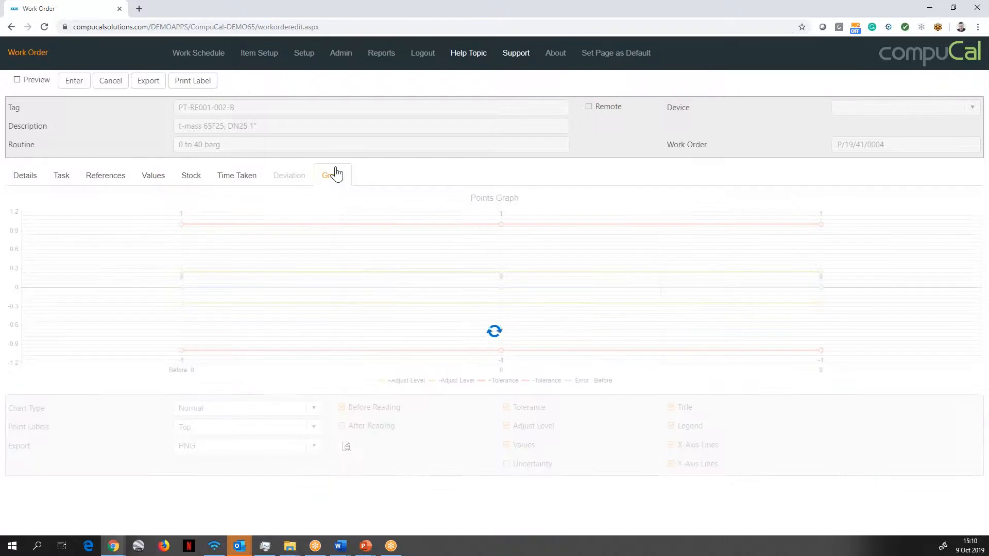
{"action": "left_click", "coordinate": [331, 176]}
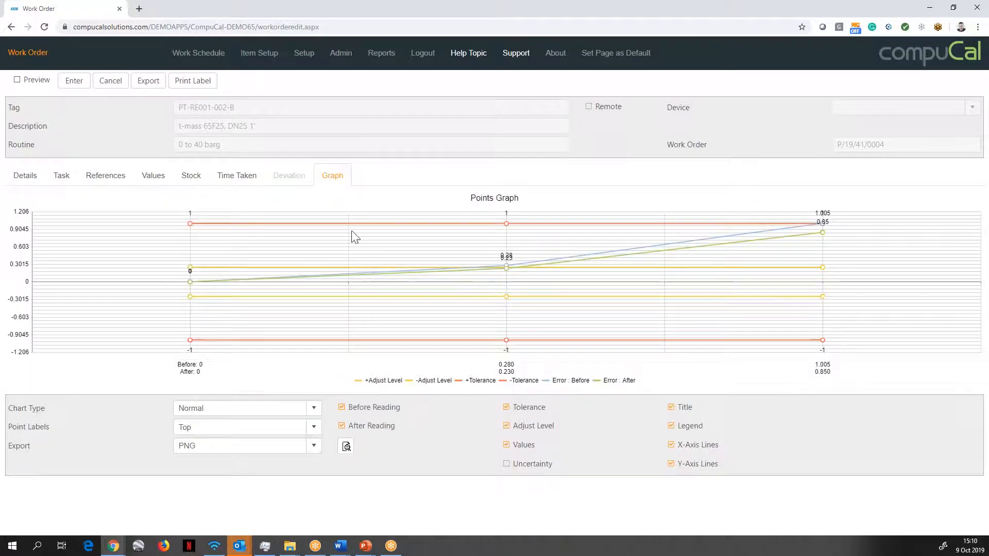
{"action": "mouse_move", "coordinate": [811, 228]}
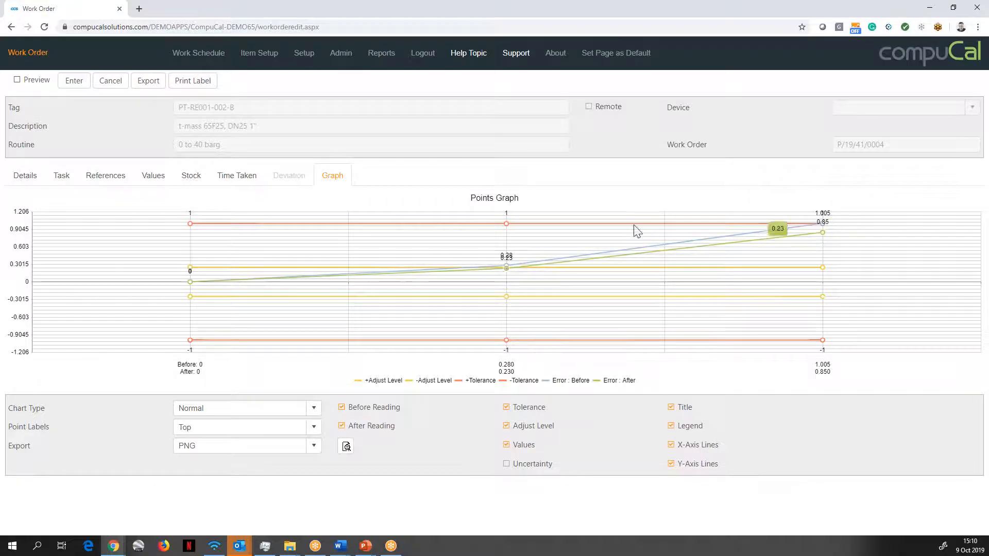
{"action": "mouse_move", "coordinate": [251, 211]}
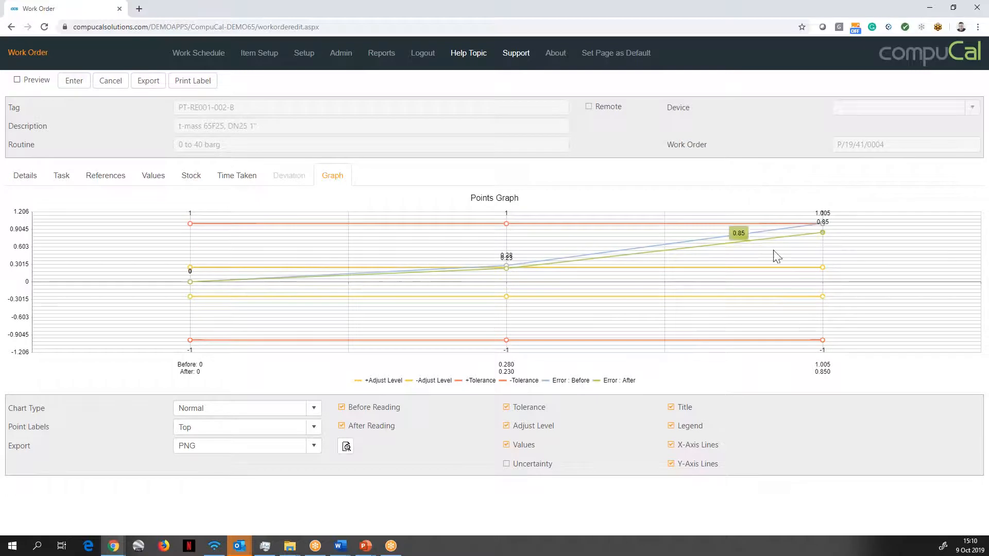
{"action": "mouse_move", "coordinate": [823, 231]}
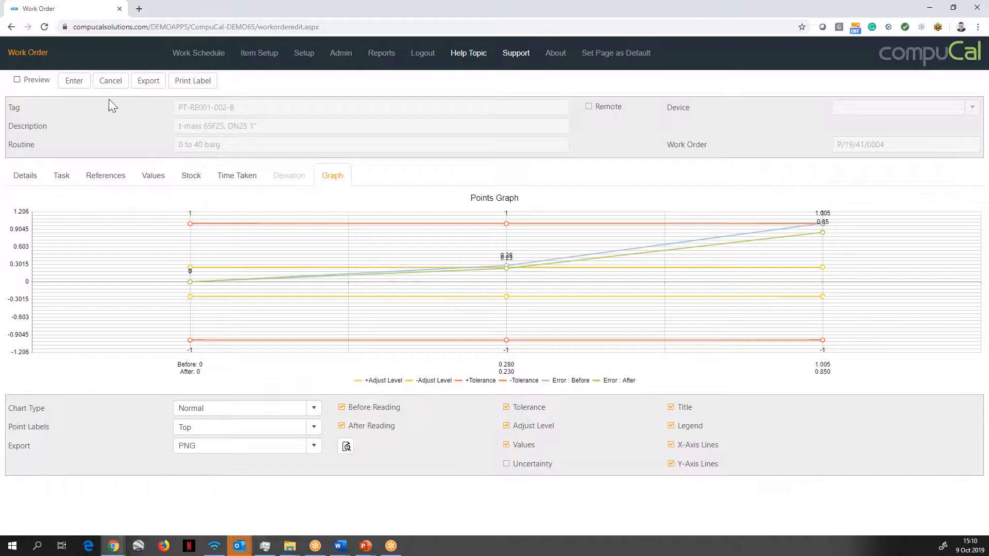
Save the readings so a deviation report flags the 41.005 before reading against the 39.000–41.000 tolerance
{"action": "left_click", "coordinate": [73, 81]}
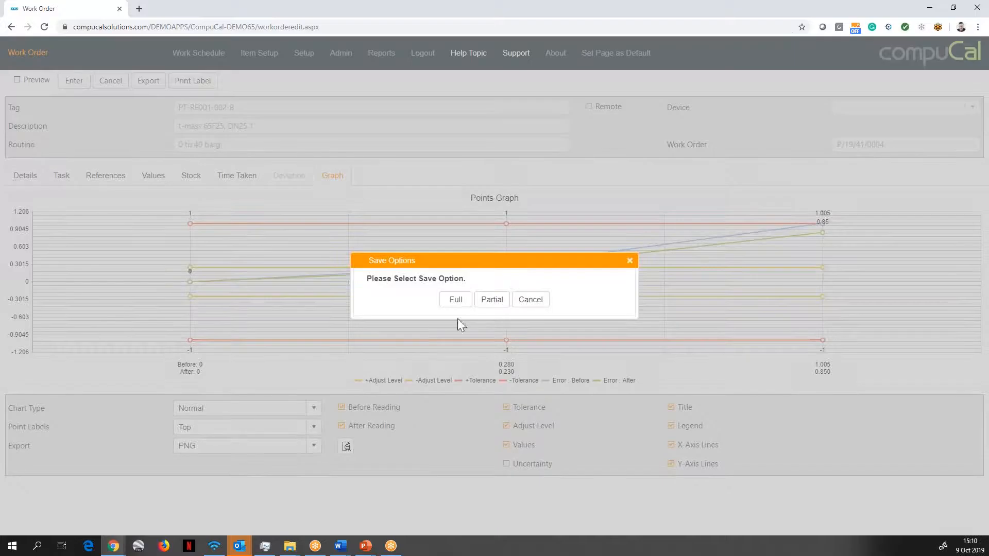
{"action": "left_click", "coordinate": [491, 298]}
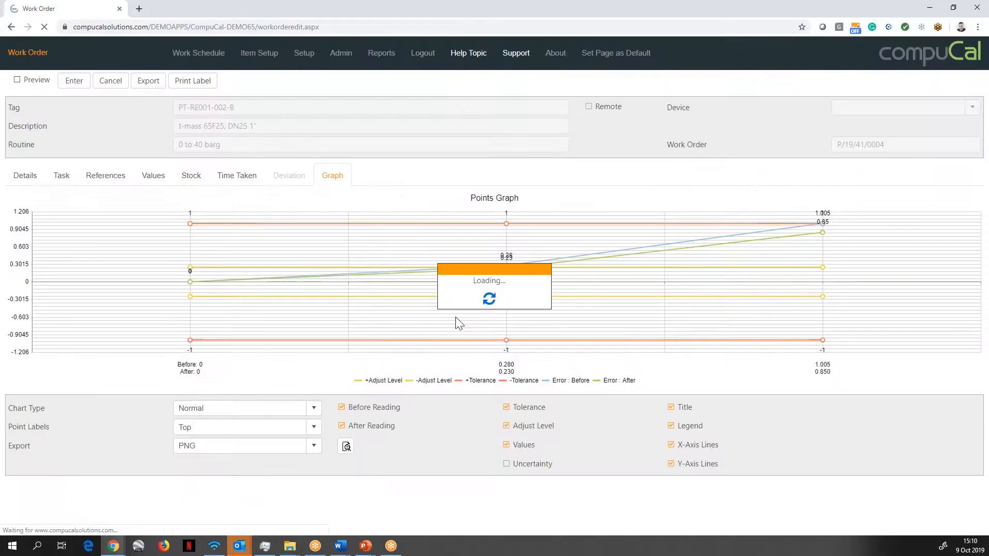
{"action": "left_click", "coordinate": [289, 175]}
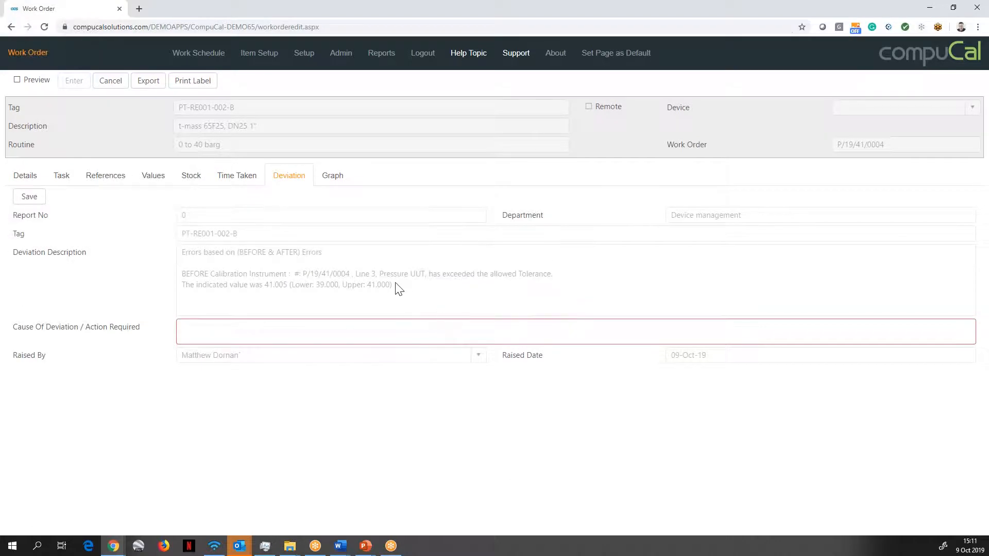
{"action": "left_click_drag", "start_coordinate": [181, 273], "coordinate": [391, 284]}
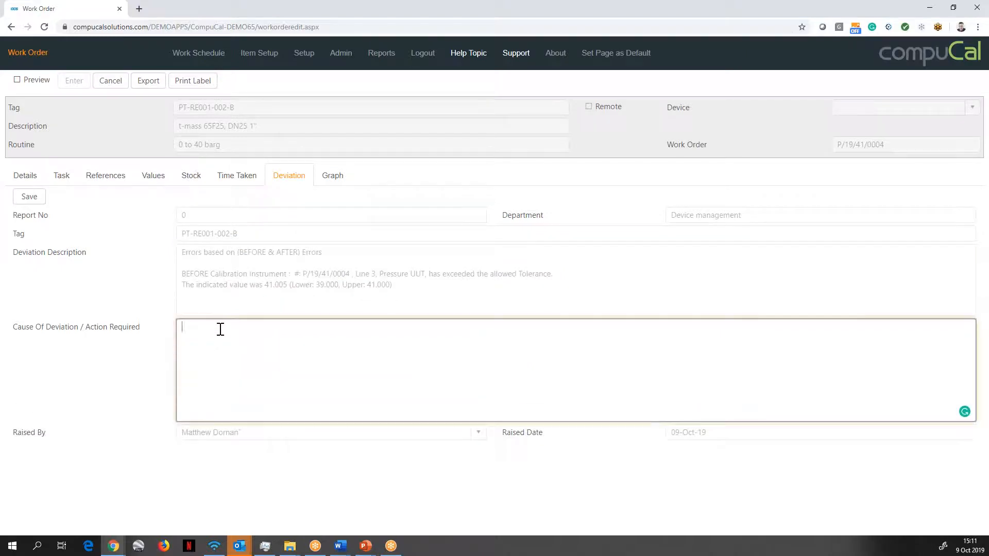
Enter 'faulty senson' as the cause of deviation and save report 343 for P/19/41/0004
{"action": "type", "text": "faulty"}
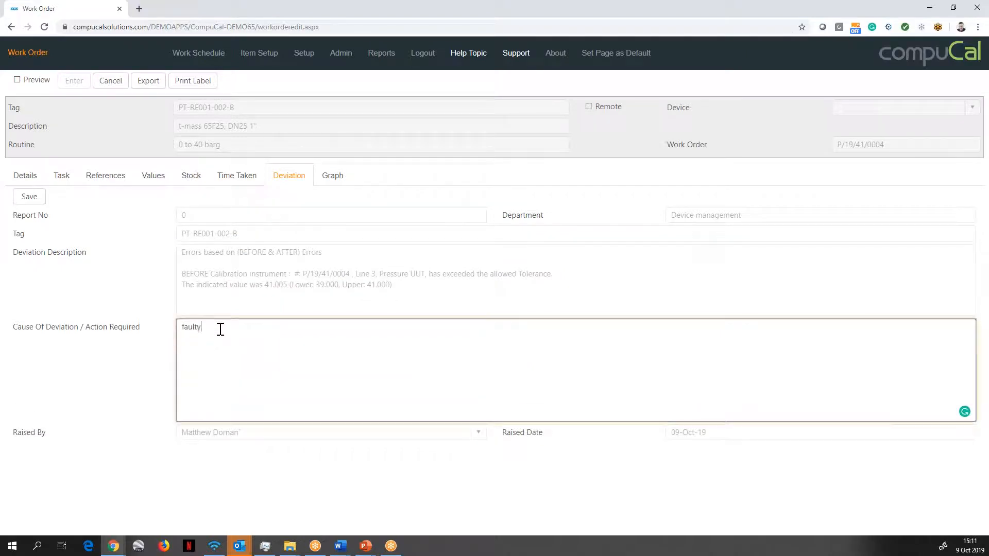
{"action": "type", "text": "senson"}
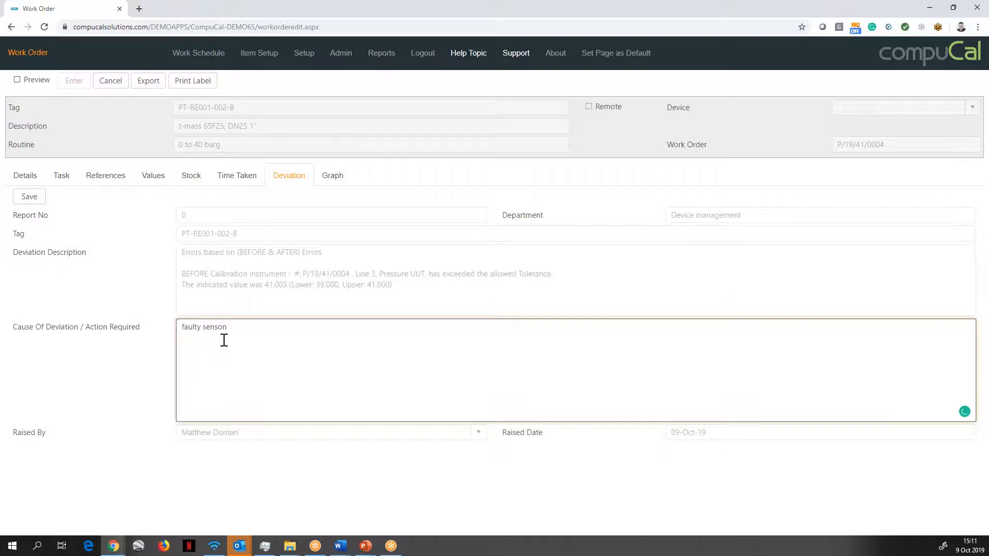
{"action": "left_click", "coordinate": [29, 196]}
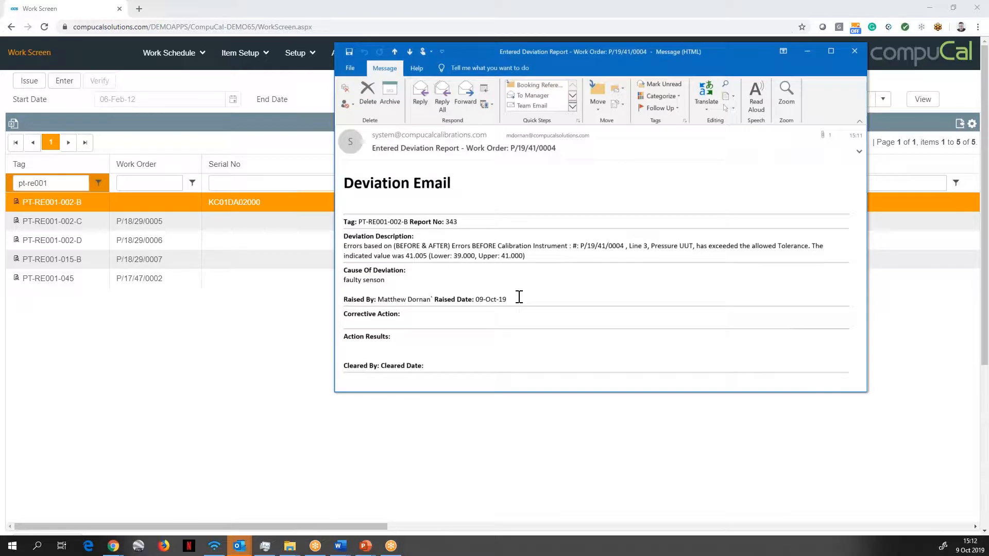
{"action": "mouse_move", "coordinate": [464, 333]}
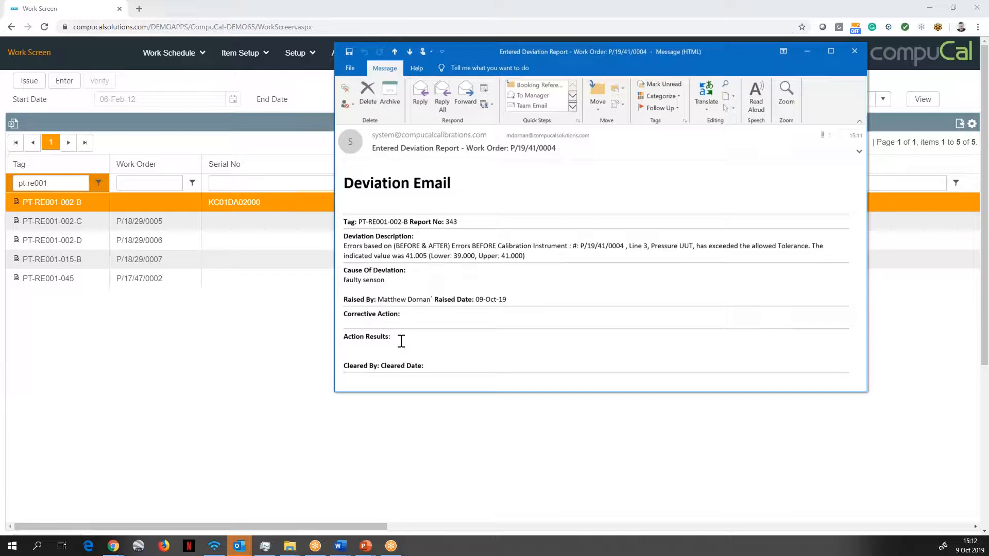
Close the Outlook deviation email, returning to the work screen of five pt-re001 items
{"action": "left_click", "coordinate": [855, 52]}
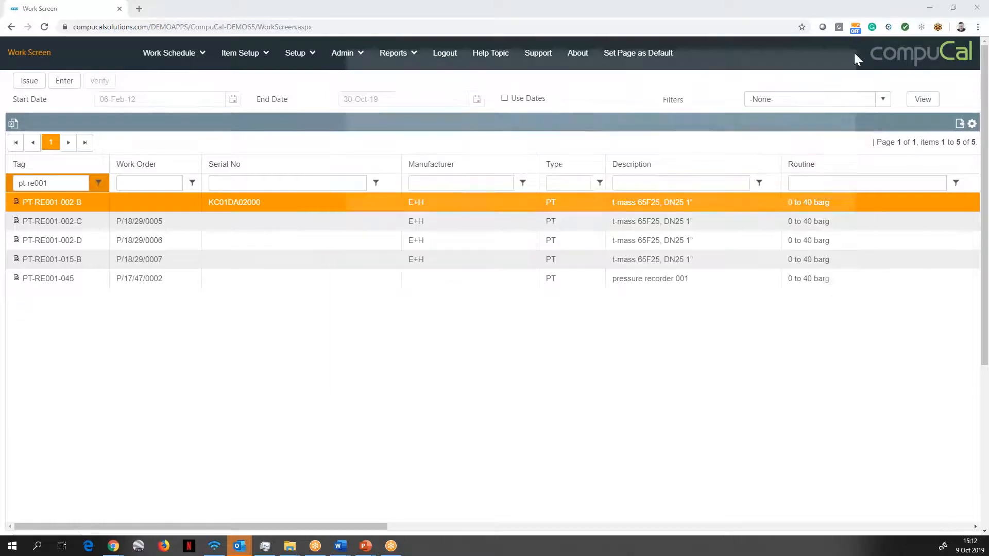
{"action": "mouse_move", "coordinate": [93, 210]}
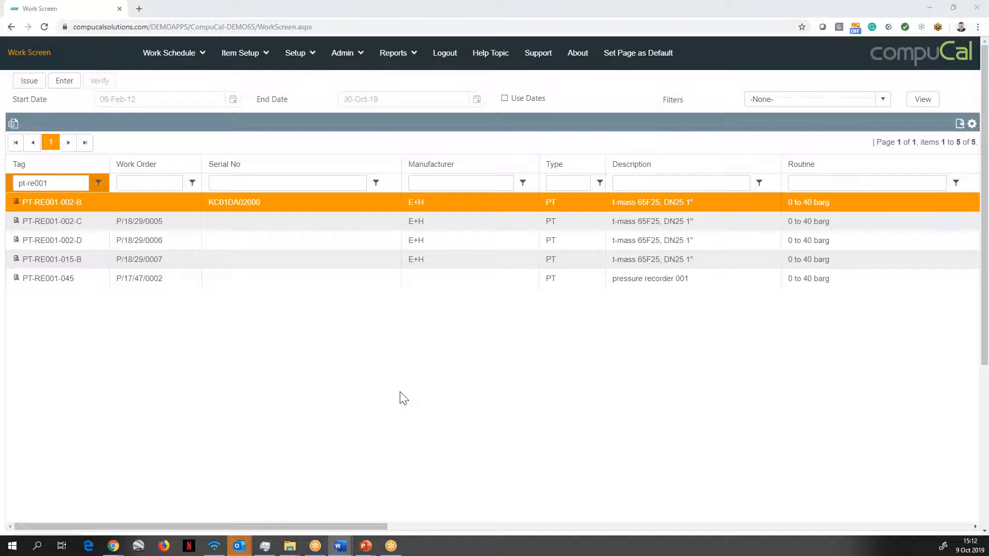
{"action": "mouse_move", "coordinate": [116, 202]}
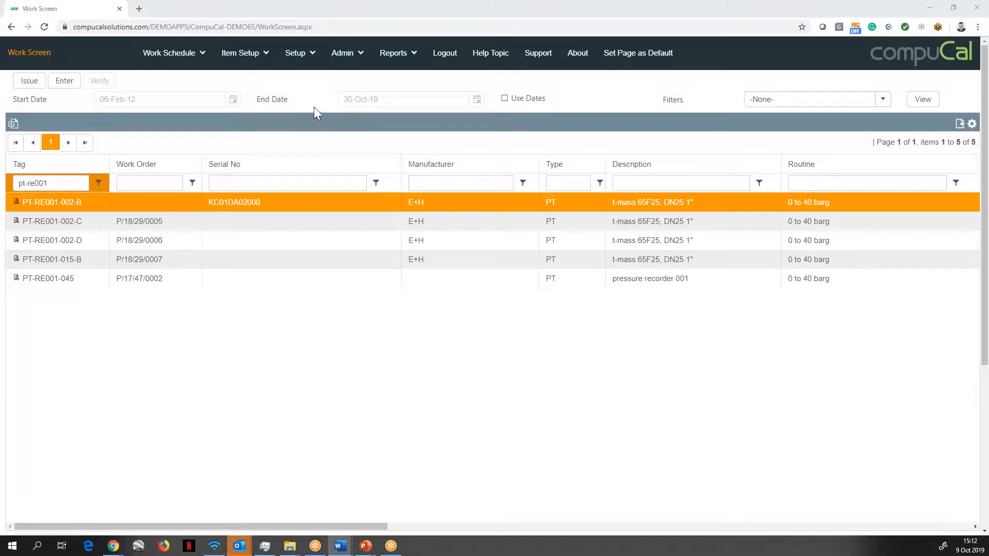
Go to Issue In Bulk and tick 10036, 10055, 10077 and 1080FTZ9101 among the 218 due items
{"action": "left_click", "coordinate": [169, 52]}
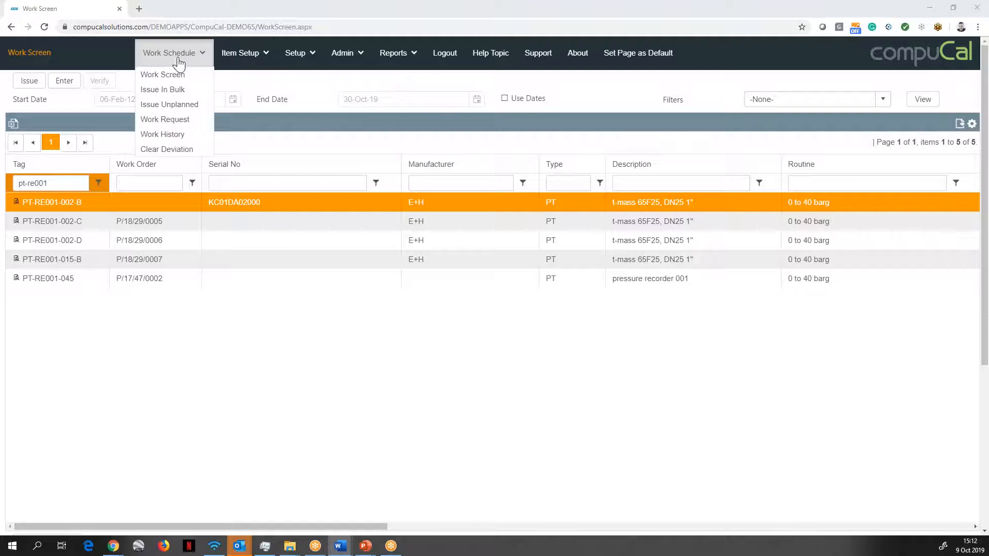
{"action": "mouse_move", "coordinate": [163, 89]}
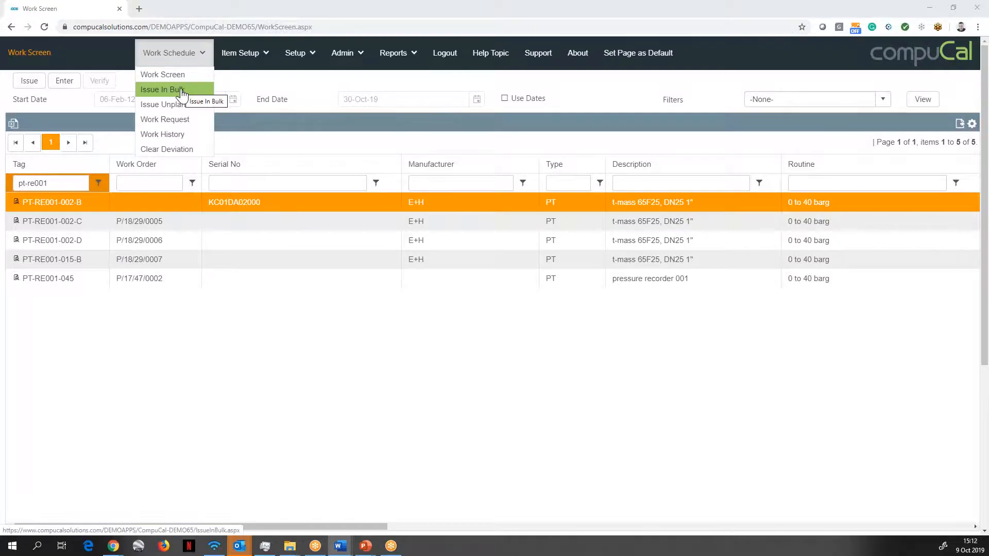
{"action": "left_click", "coordinate": [163, 89]}
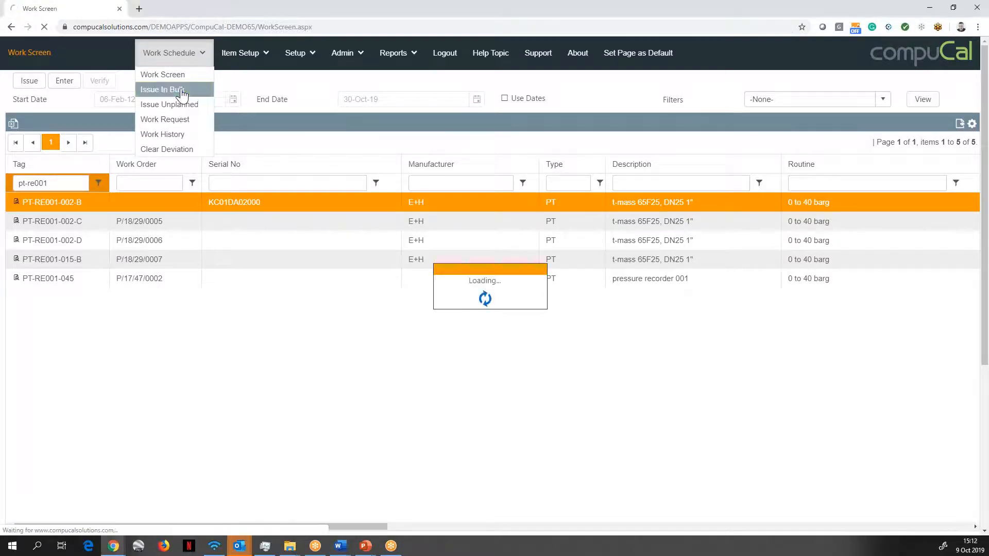
{"action": "left_click", "coordinate": [161, 89]}
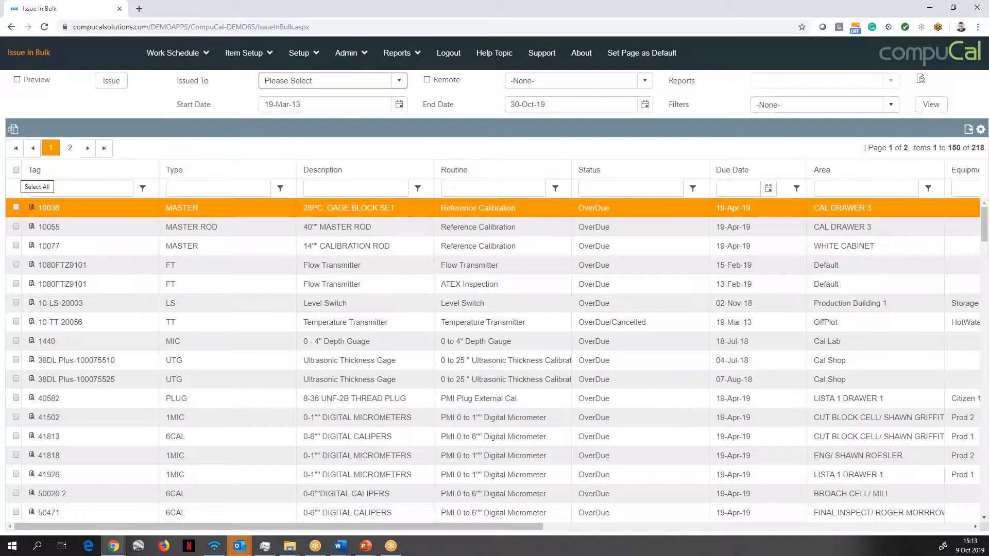
{"action": "left_click", "coordinate": [16, 227]}
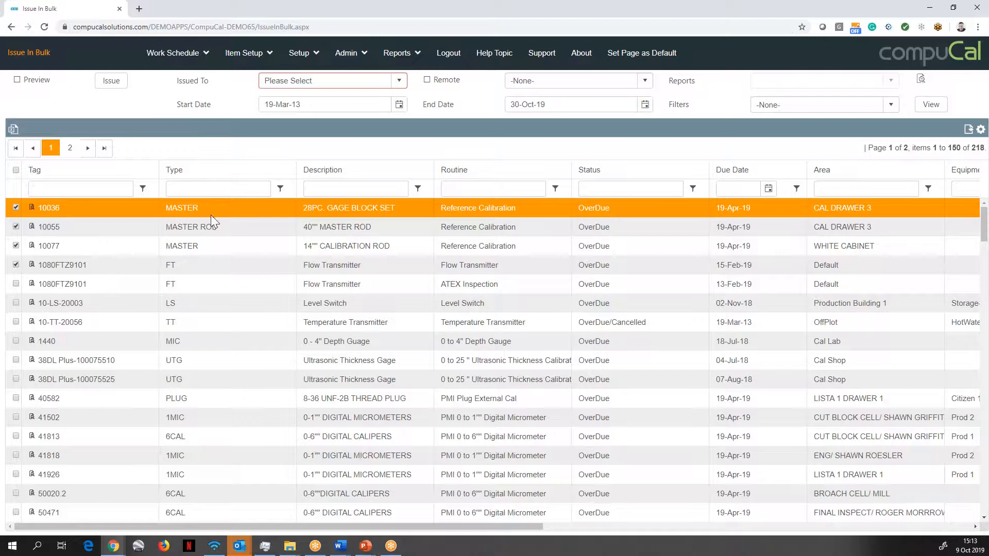
{"action": "mouse_move", "coordinate": [322, 141]}
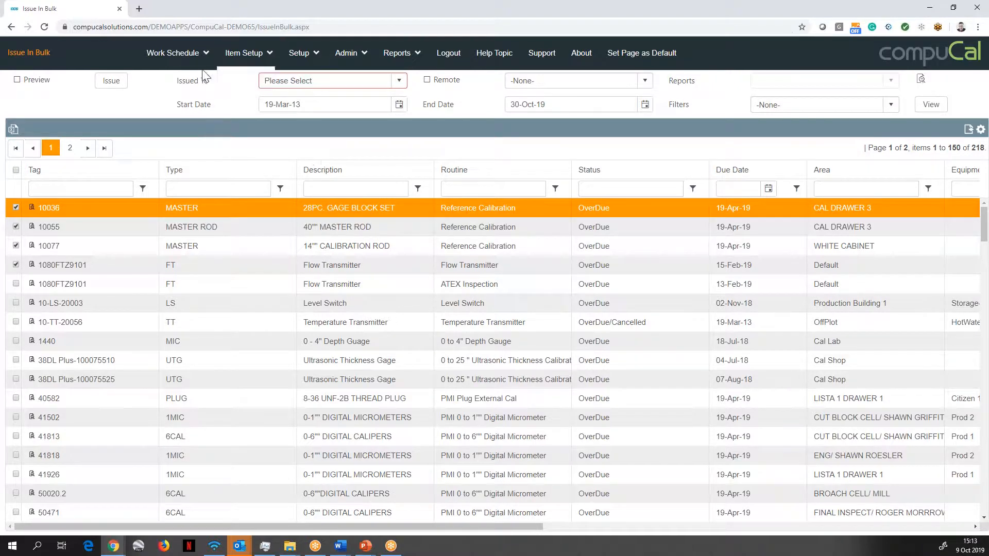
Browse the Work Schedule menu options while the four items stay ticked
{"action": "left_click", "coordinate": [173, 52]}
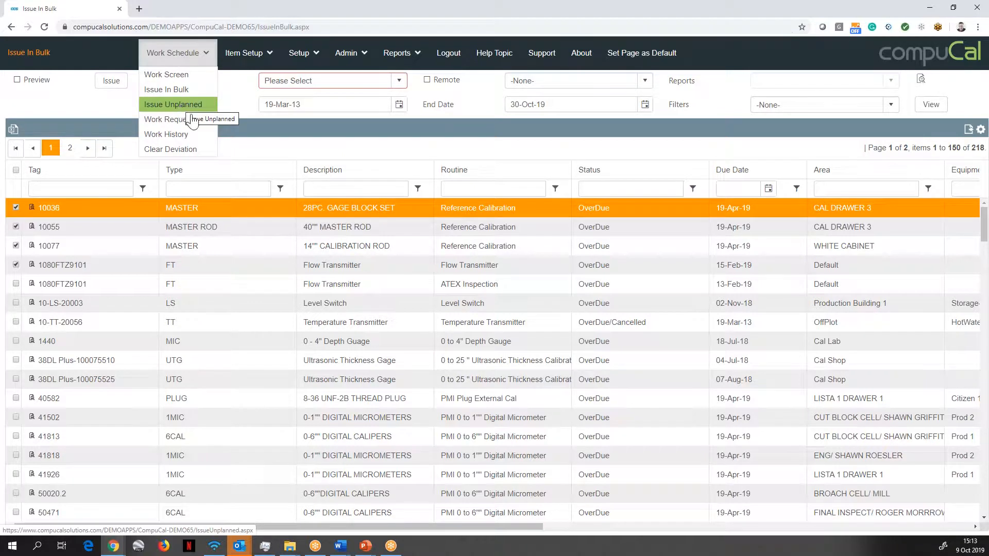
{"action": "mouse_move", "coordinate": [168, 120]}
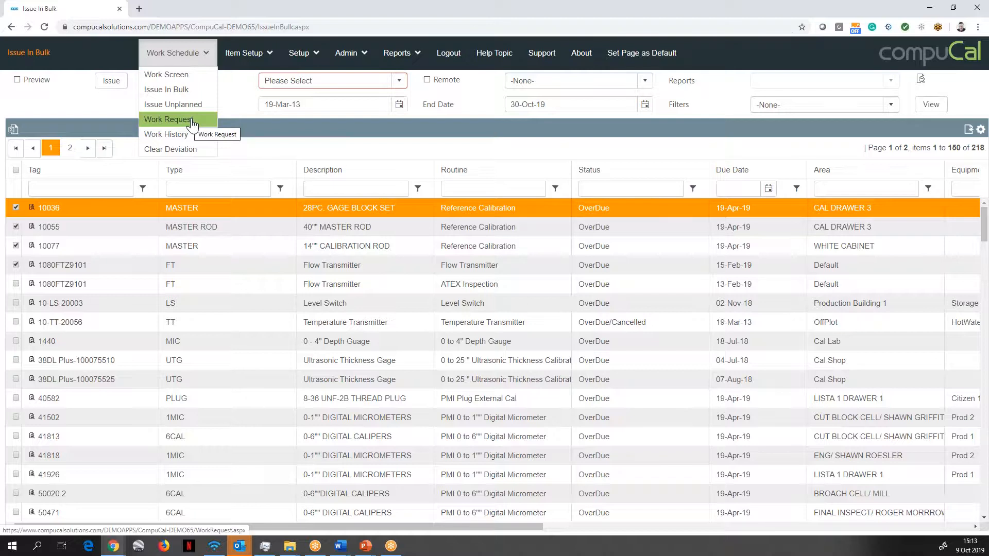
{"action": "mouse_move", "coordinate": [195, 122]}
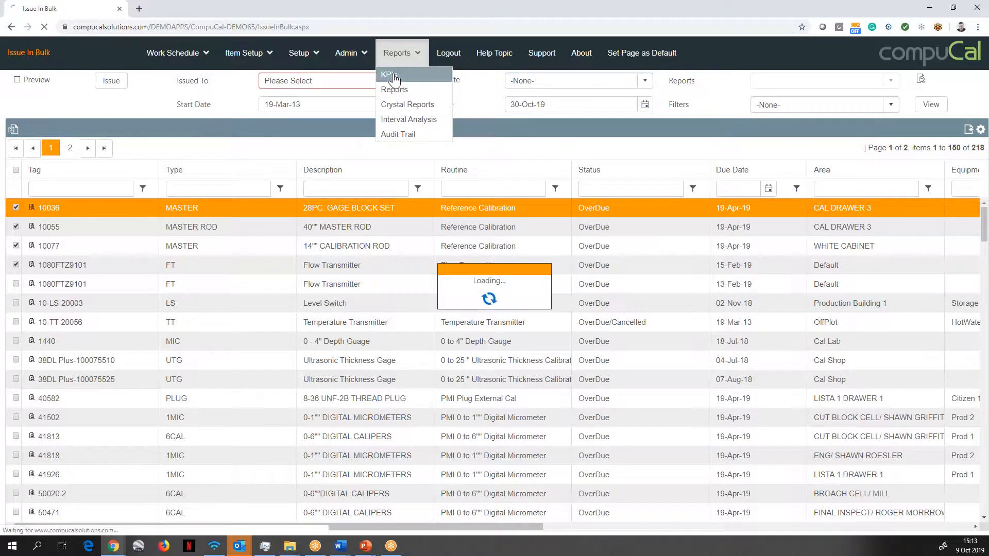
Review the KPI dashboard charts showing 217 overdue and 24 planned versus 2 unplanned work orders
{"action": "left_click", "coordinate": [388, 74]}
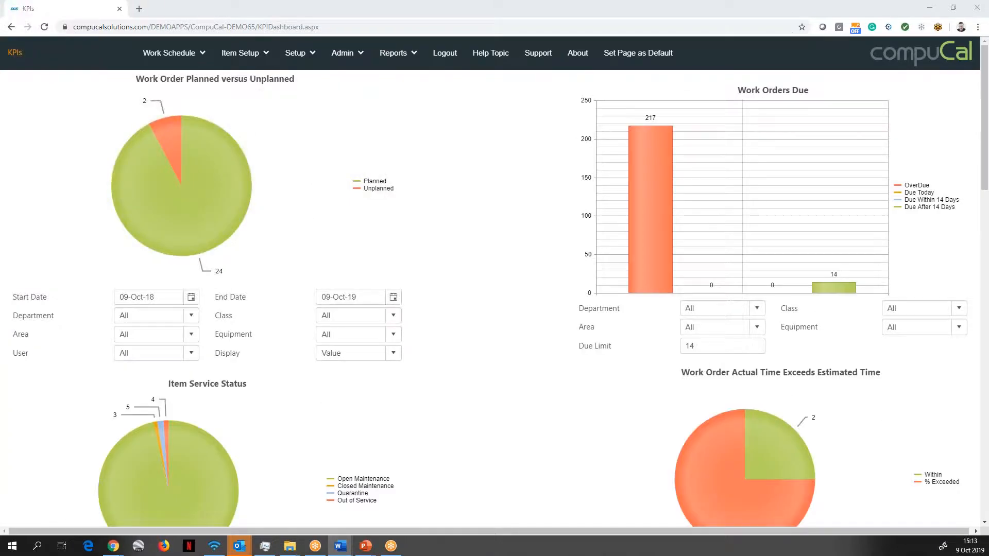
{"action": "mouse_move", "coordinate": [493, 290]}
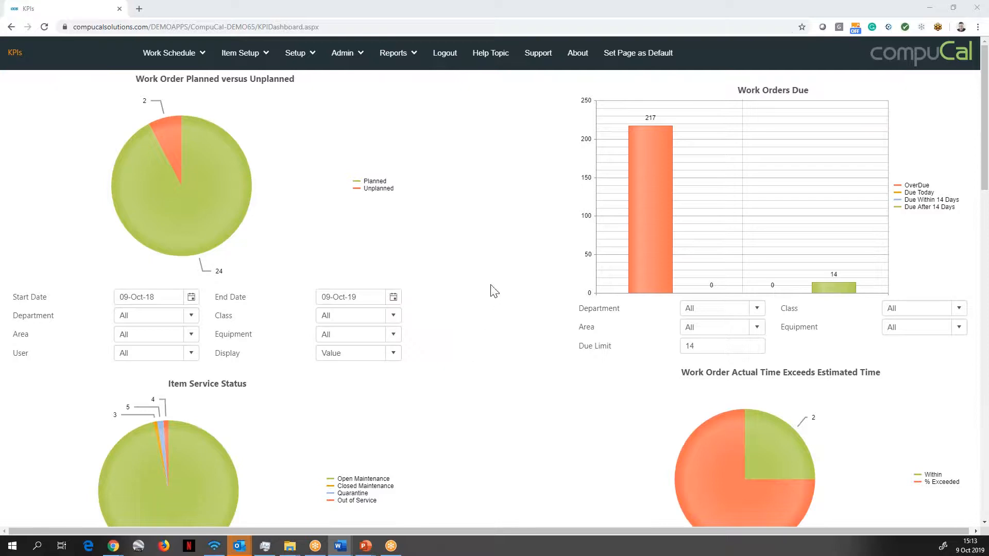
{"action": "mouse_move", "coordinate": [452, 209]}
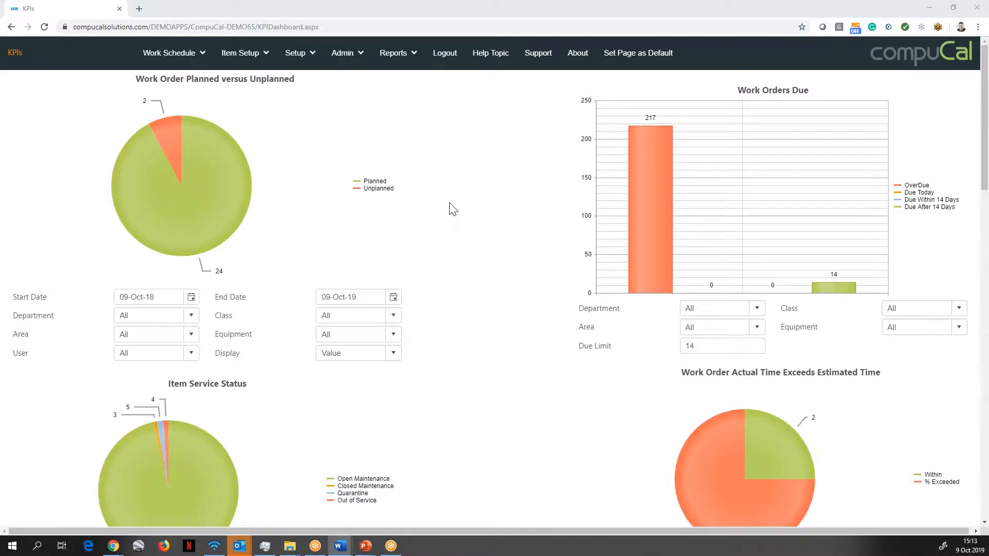
{"action": "mouse_move", "coordinate": [462, 290]}
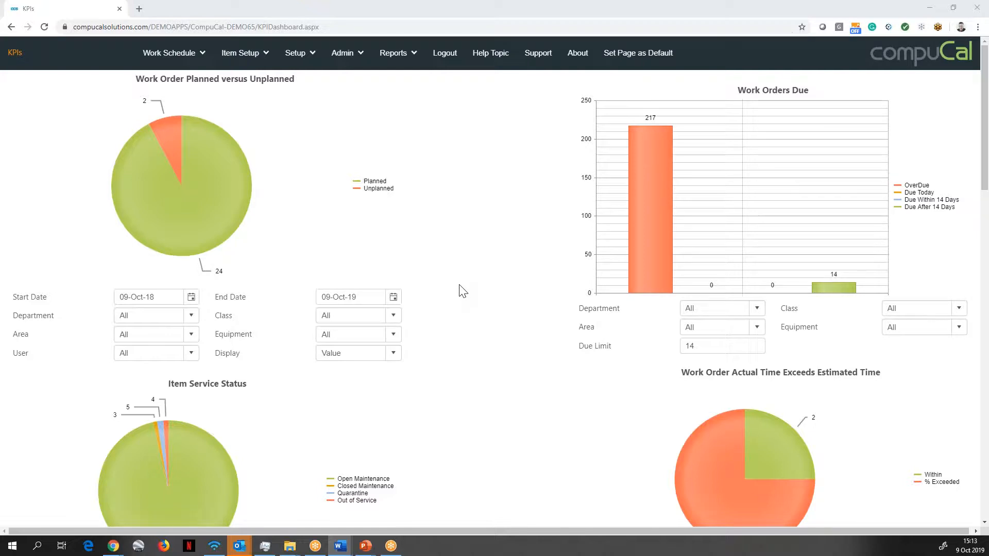
{"action": "scroll", "scroll_direction": "down", "scroll_amount": 3}
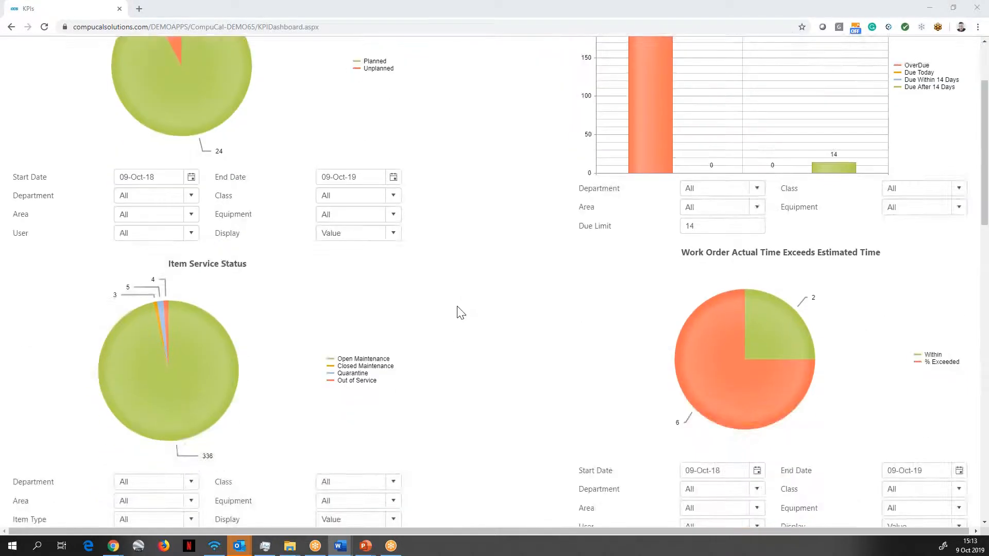
{"action": "left_click", "coordinate": [343, 52]}
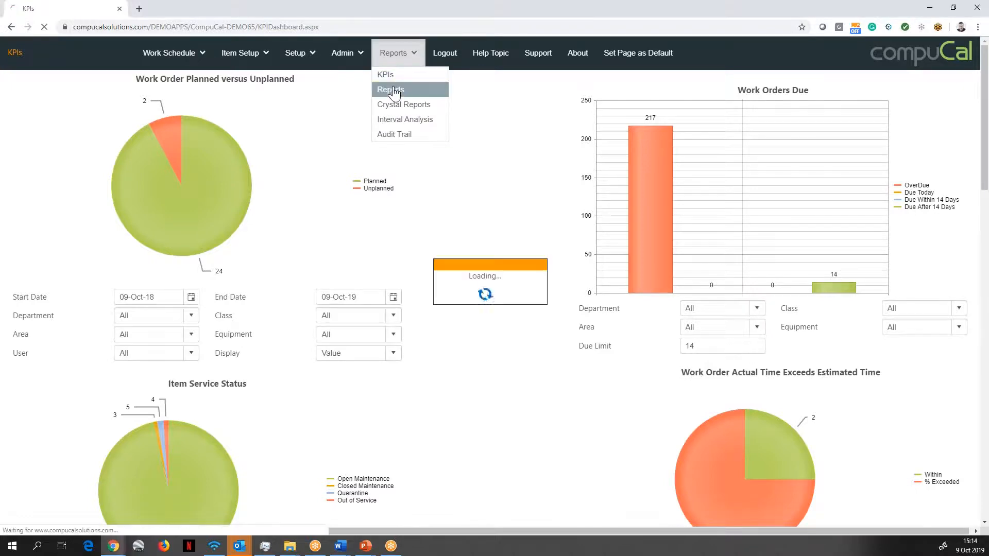
Run the References Used Report for Fluke 45 from 12-Sep-16 to 09-Oct-19, listing 7 work orders
{"action": "left_click", "coordinate": [389, 89]}
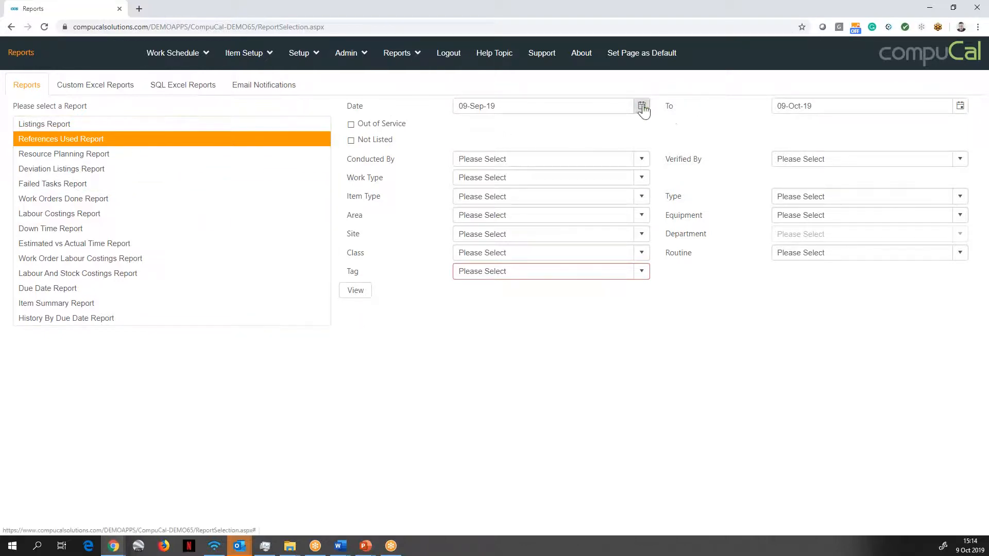
{"action": "left_click", "coordinate": [642, 106]}
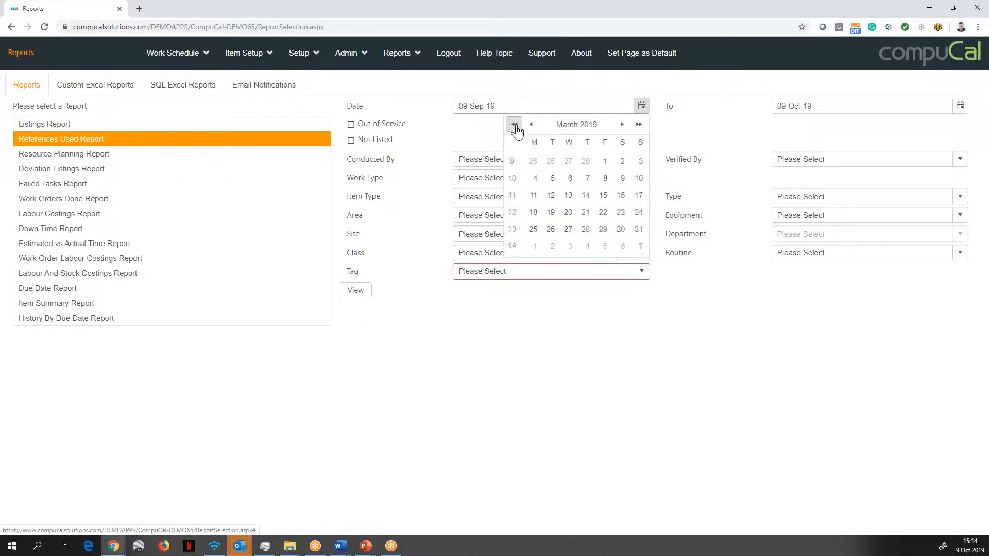
{"action": "left_click", "coordinate": [514, 125]}
{"action": "type", "text": "Fluke"}
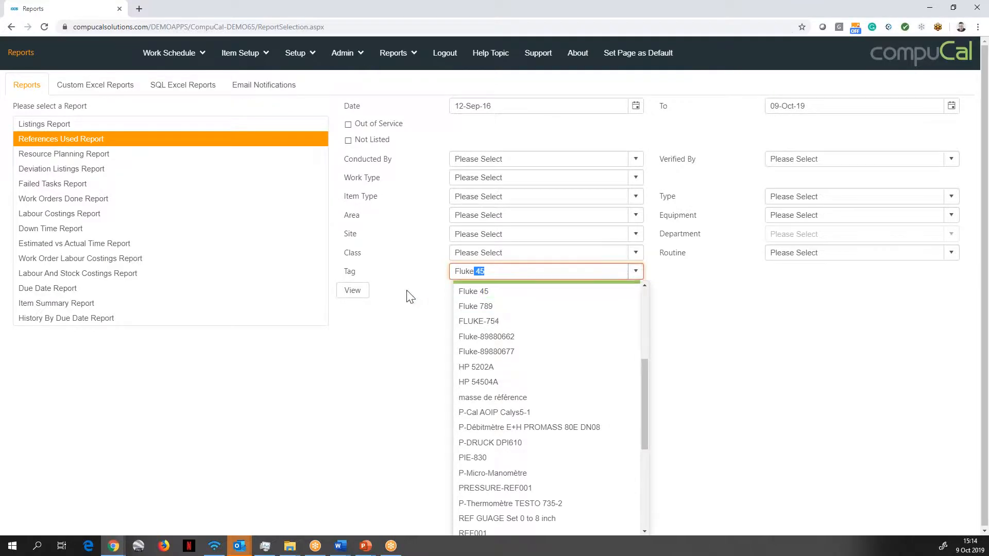
{"action": "left_click", "coordinate": [353, 290]}
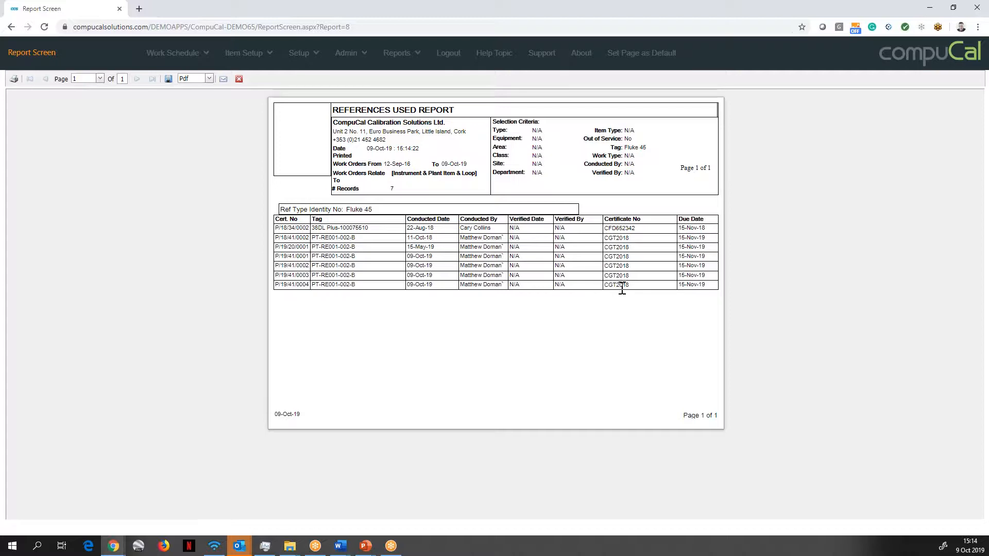
Close the report and show the Custom Excel Reports templates list
{"action": "left_click", "coordinate": [238, 78]}
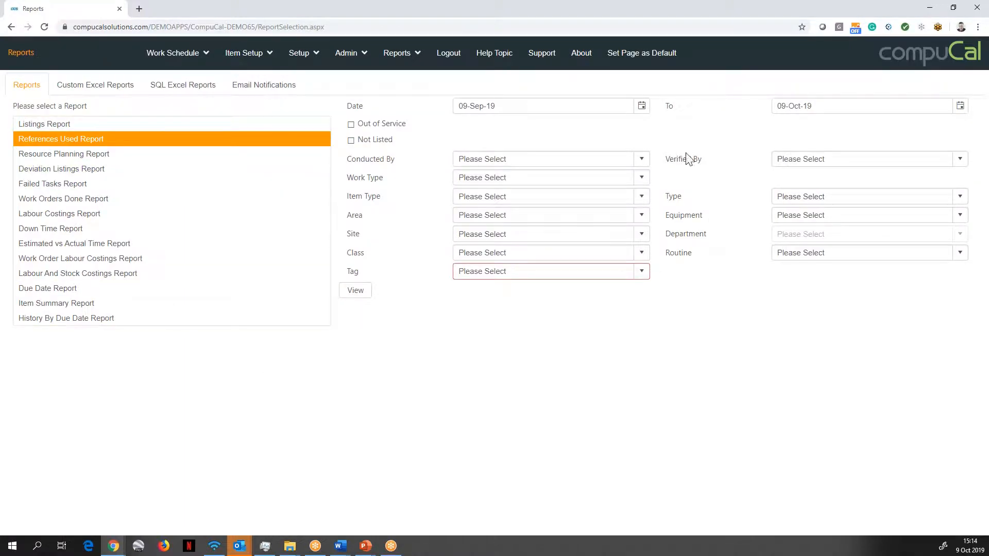
{"action": "mouse_move", "coordinate": [421, 144]}
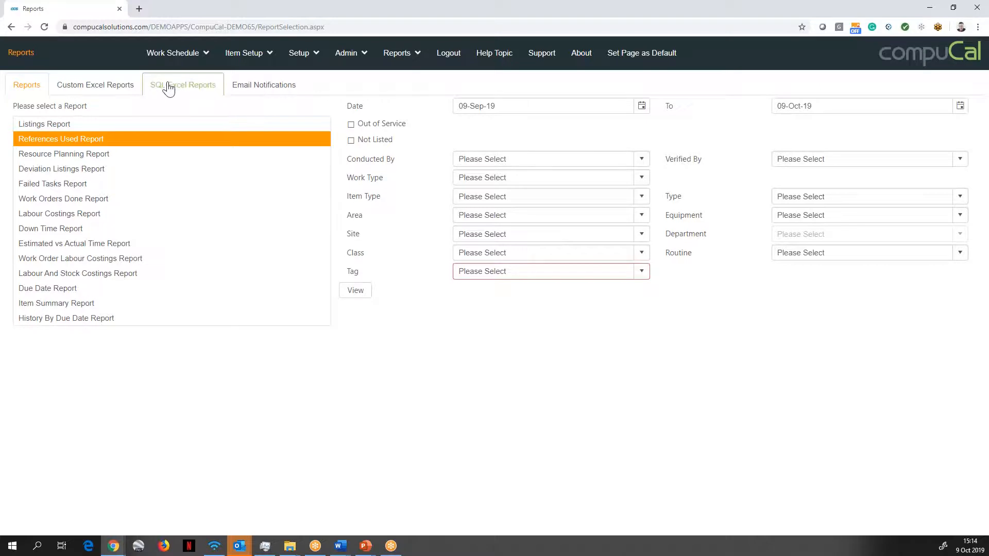
{"action": "left_click", "coordinate": [95, 85]}
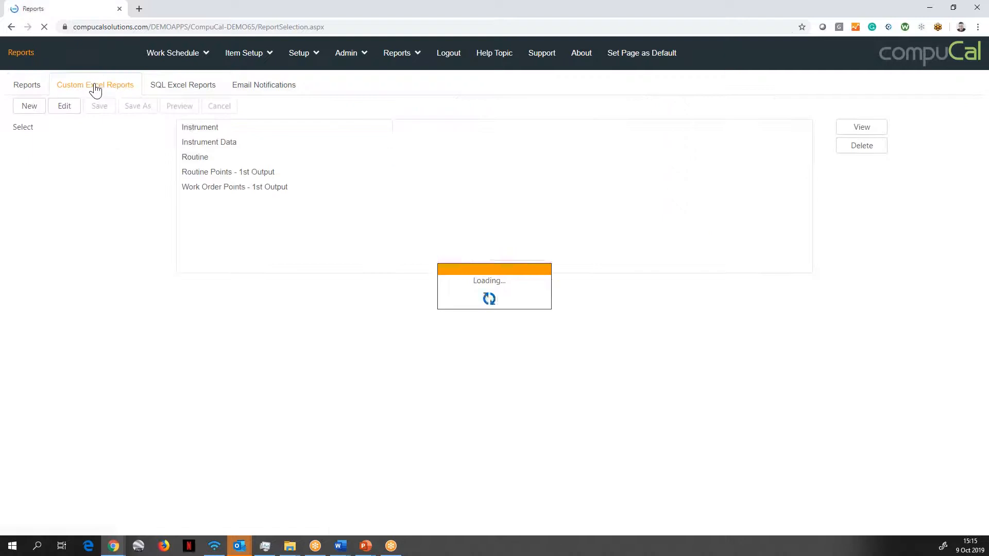
{"action": "left_click", "coordinate": [94, 84]}
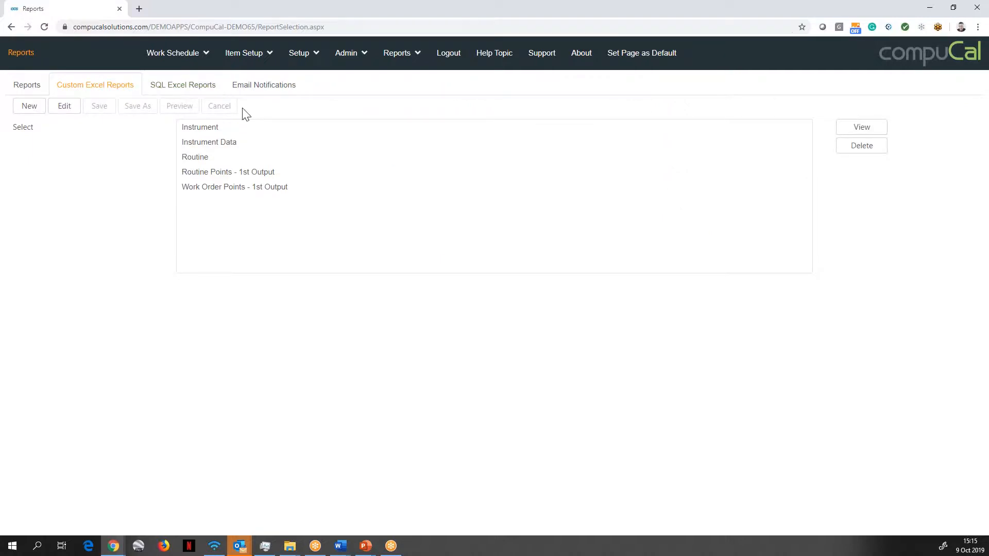
{"action": "left_click", "coordinate": [209, 141]}
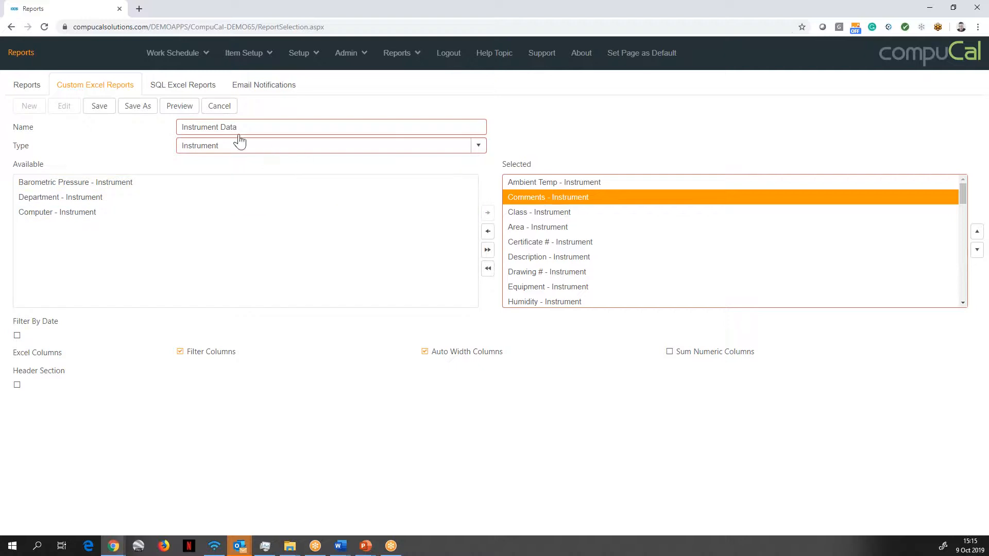
{"action": "mouse_move", "coordinate": [226, 138]}
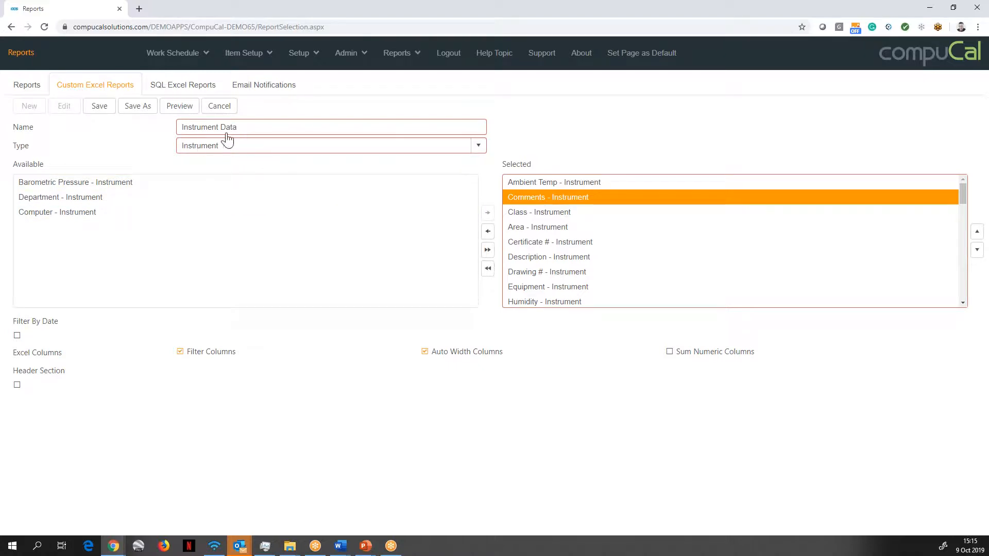
{"action": "mouse_move", "coordinate": [251, 128]}
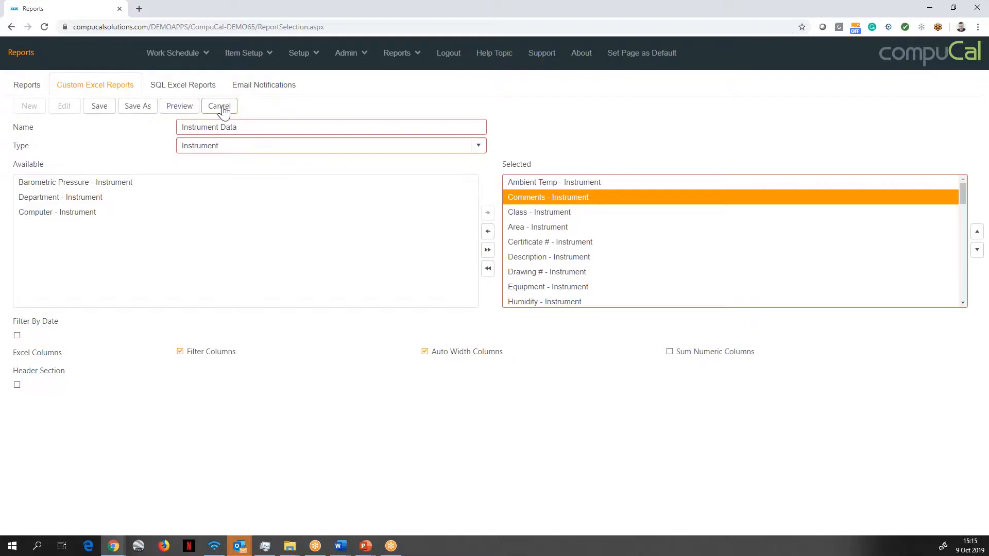
{"action": "left_click", "coordinate": [183, 85]}
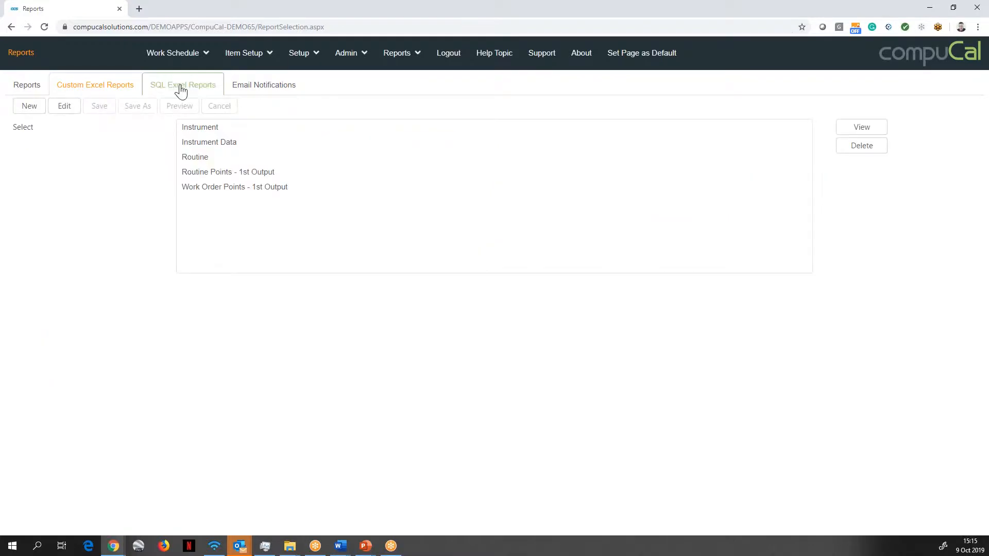
View the SQL Excel Reports list, then the Email Notifications list showing Monthly Due
{"action": "left_click", "coordinate": [184, 84]}
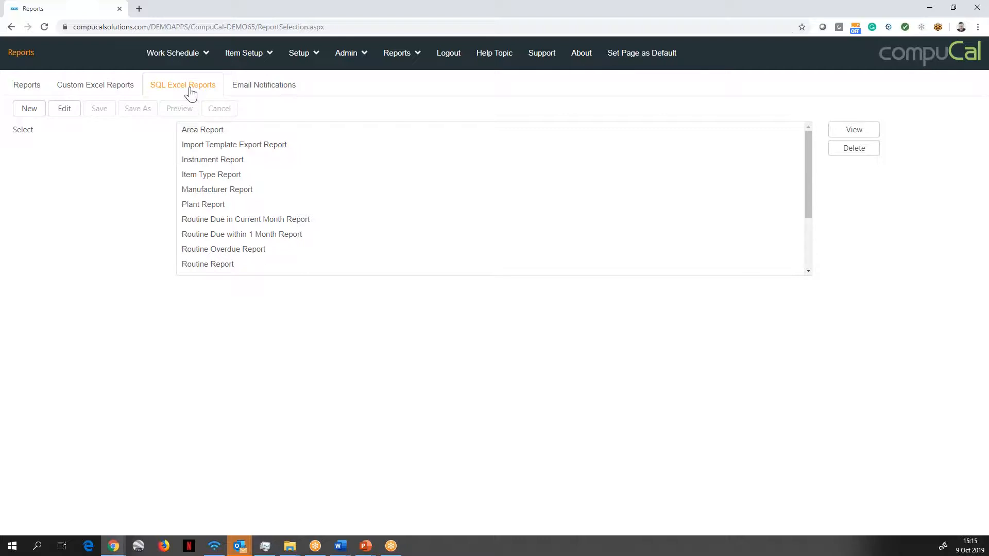
{"action": "mouse_move", "coordinate": [264, 110]}
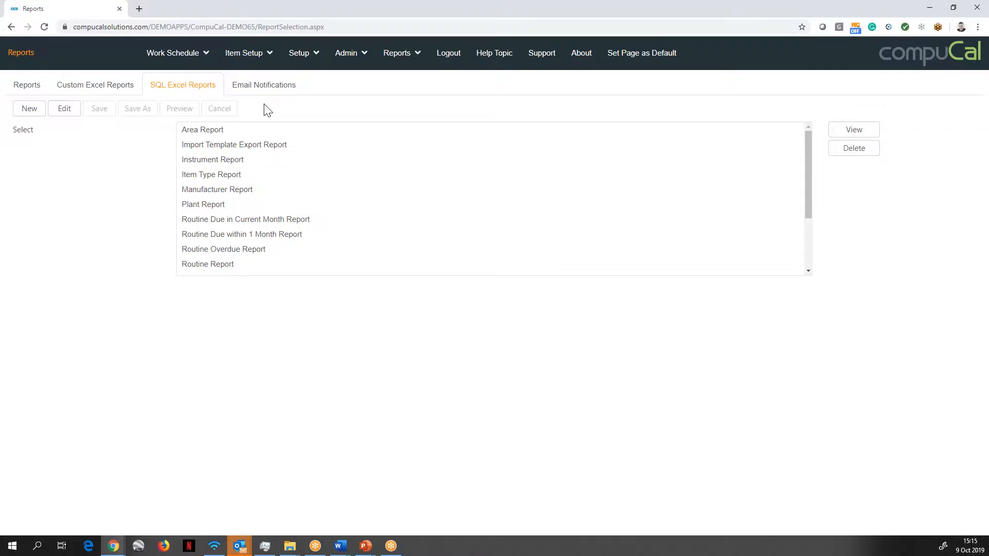
{"action": "left_click", "coordinate": [263, 84]}
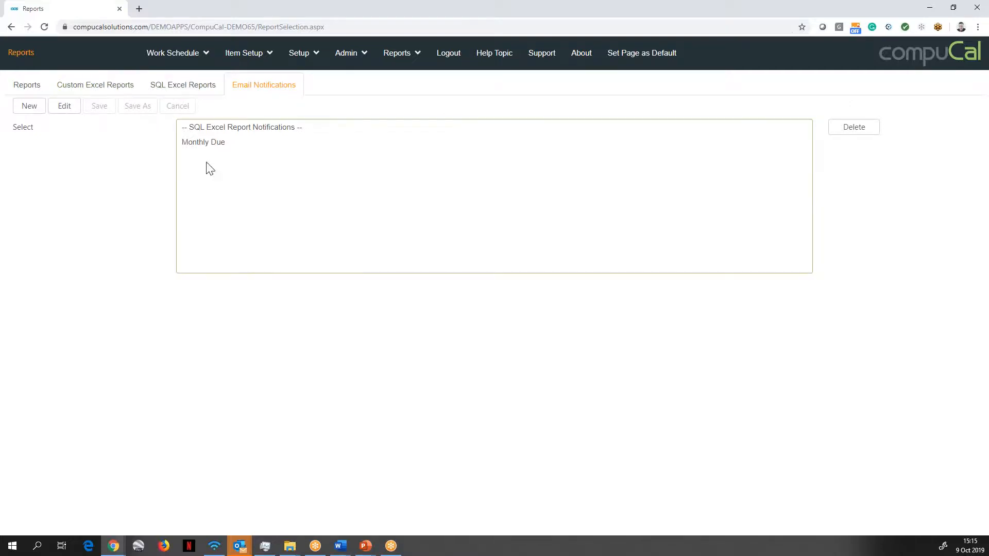
Edit the Monthly Due notification, start a 'jack@' recipient address and clear it again
{"action": "left_click", "coordinate": [203, 142]}
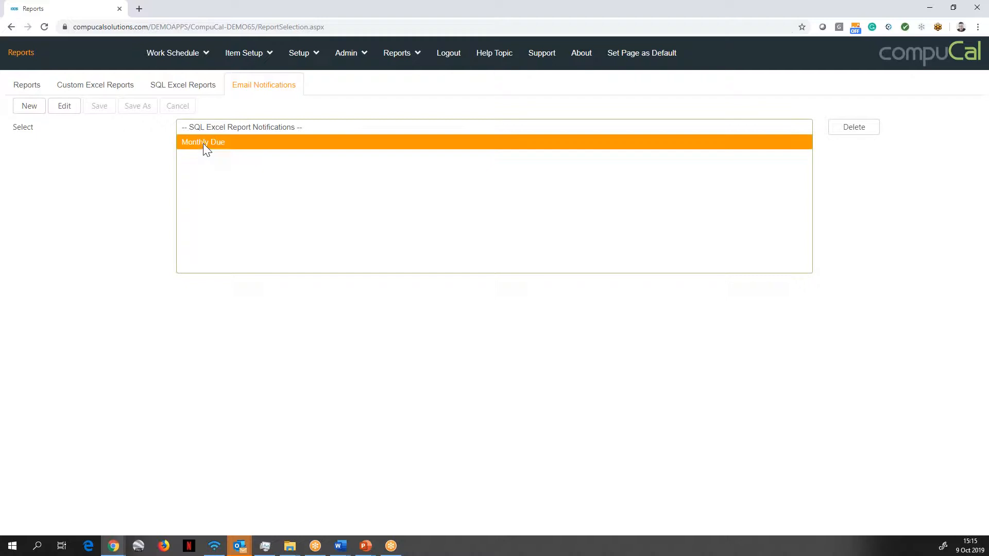
{"action": "mouse_move", "coordinate": [100, 124]}
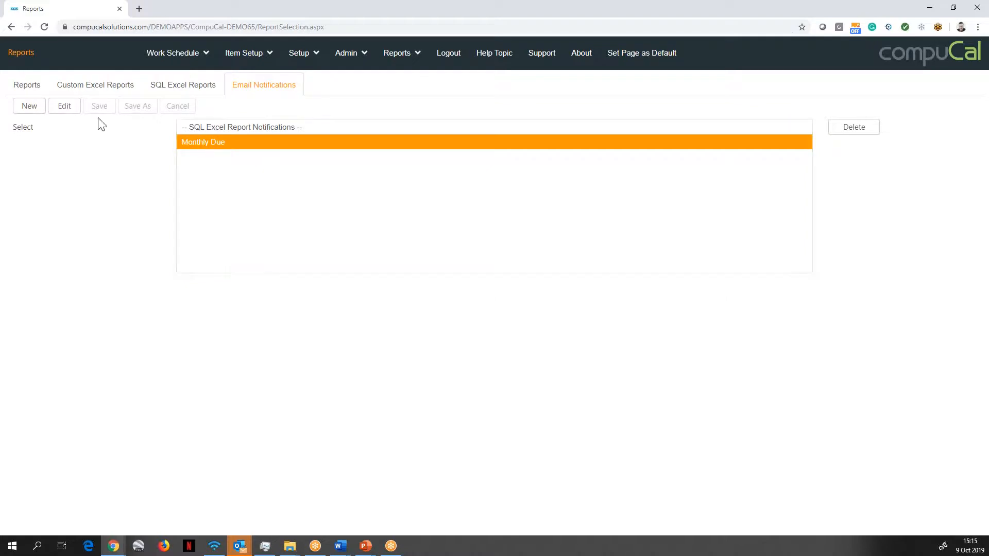
{"action": "left_click", "coordinate": [64, 105]}
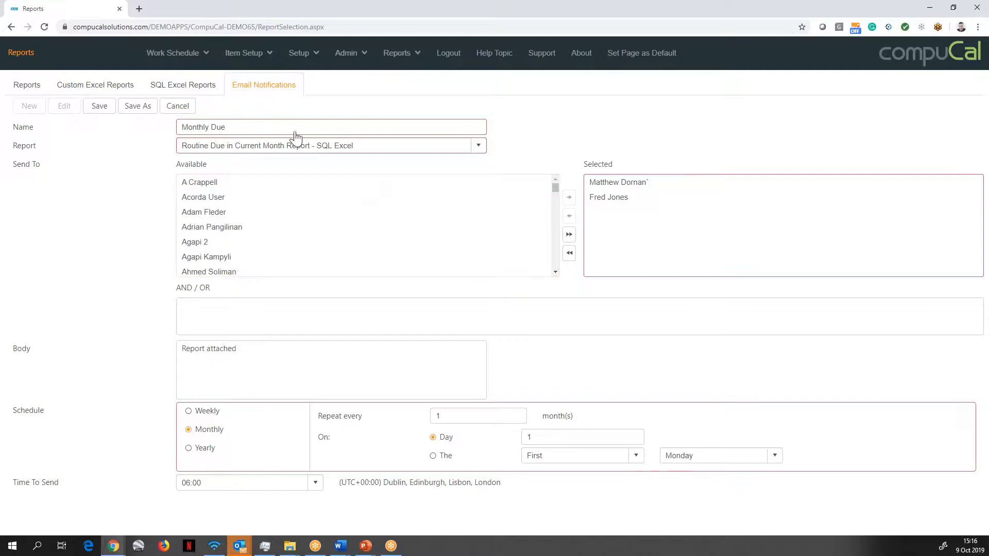
{"action": "left_click", "coordinate": [607, 197]}
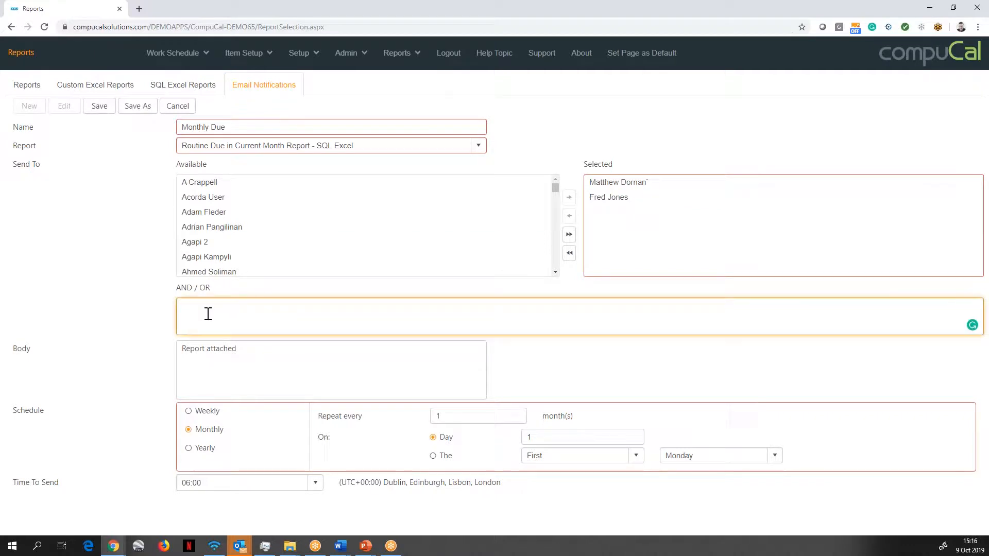
{"action": "type", "text": "jack@"}
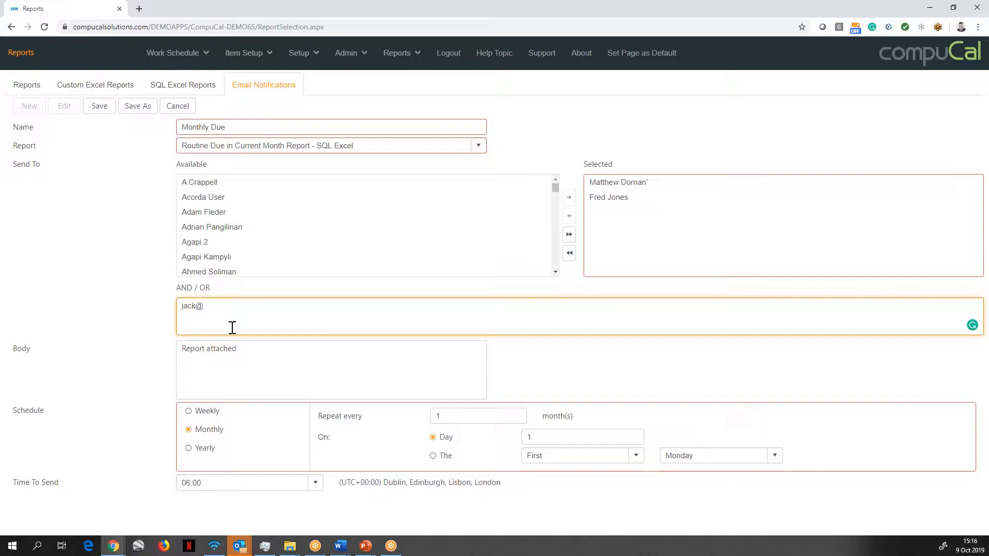
{"action": "key", "text": "Backspace"}
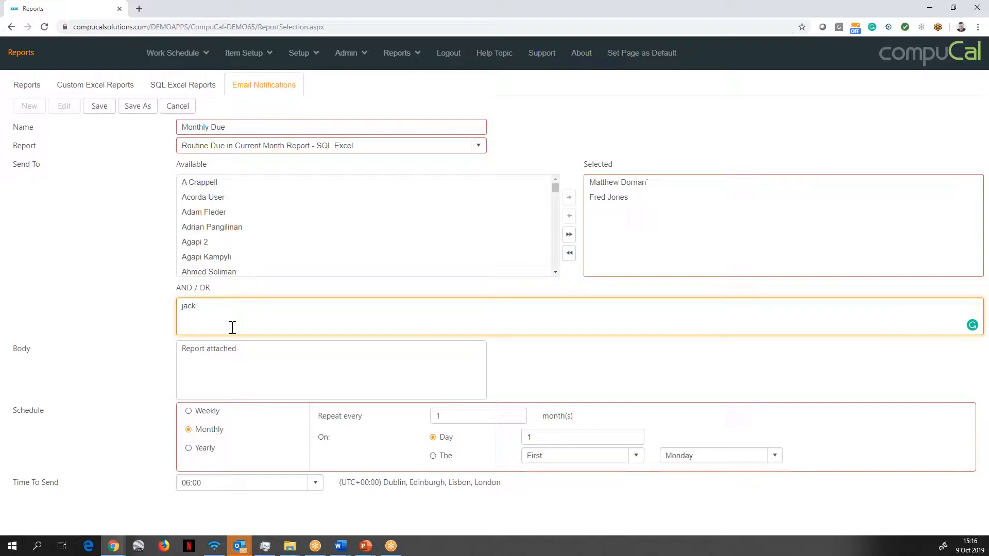
{"action": "key", "text": "ctrl+a"}
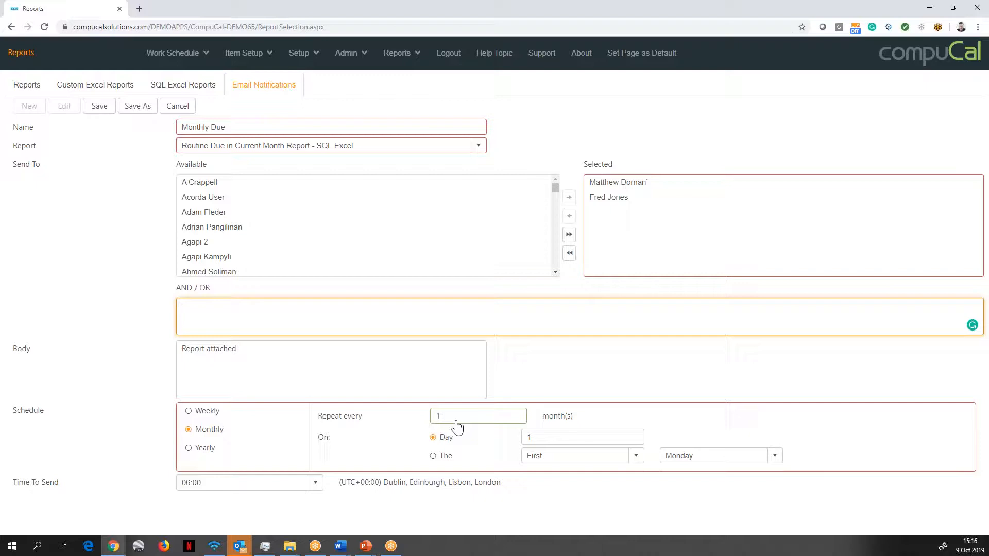
{"action": "mouse_move", "coordinate": [366, 433]}
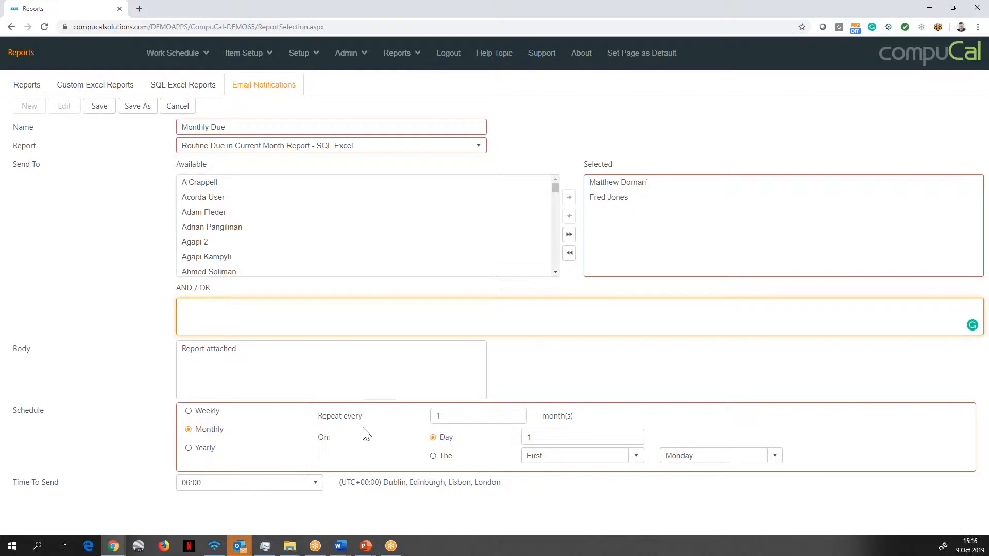
Cancel out of Monthly Due without saving and return to the Reports menu
{"action": "left_click", "coordinate": [177, 105]}
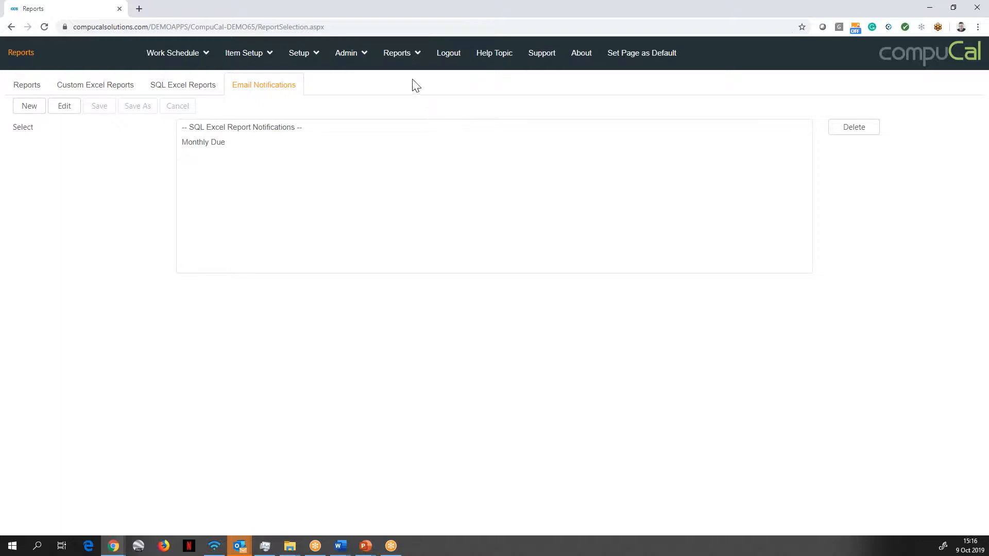
{"action": "left_click", "coordinate": [397, 52]}
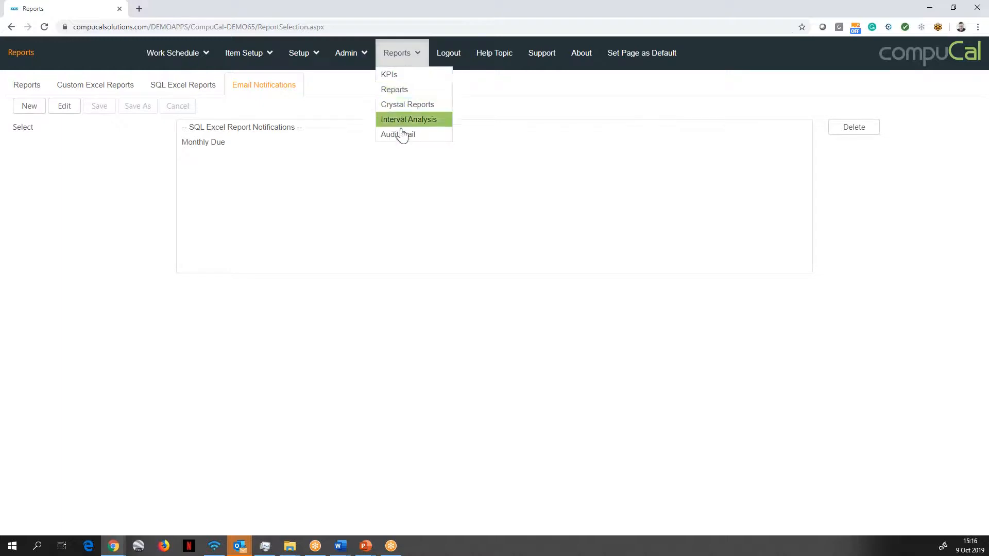
Load the Edit Routine entry's field changes: LastDate, NextDate and Status going from Issued to OverDue
{"action": "left_click", "coordinate": [397, 133]}
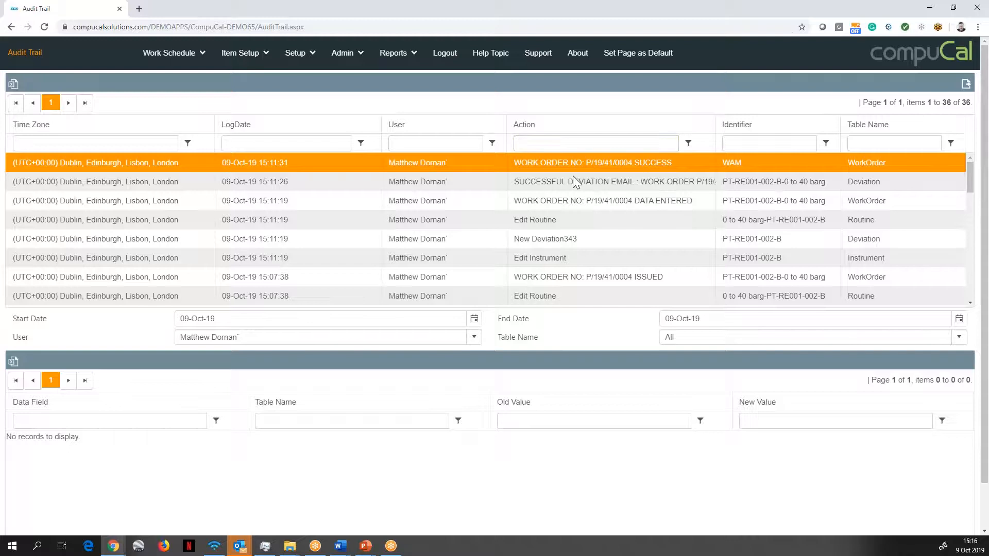
{"action": "mouse_move", "coordinate": [561, 223]}
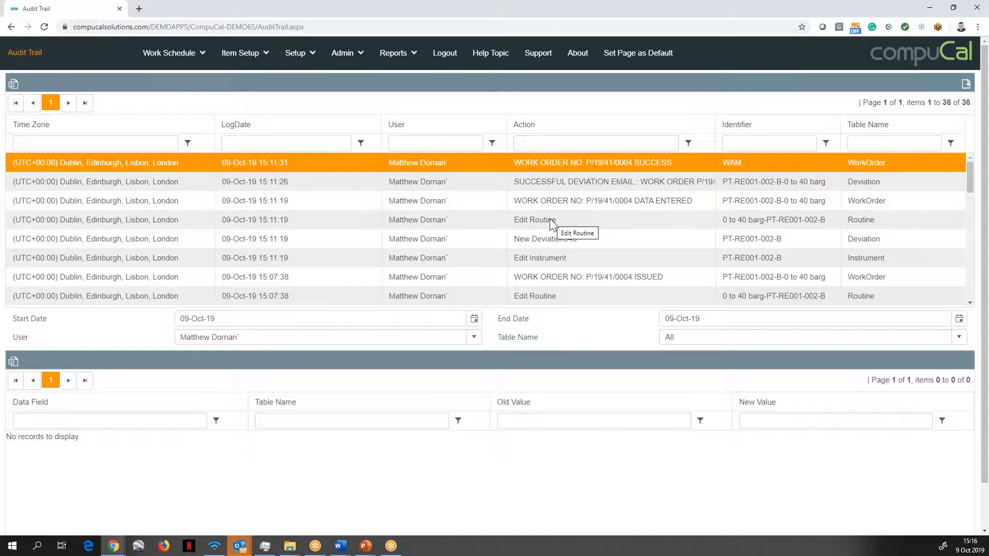
{"action": "mouse_move", "coordinate": [545, 226]}
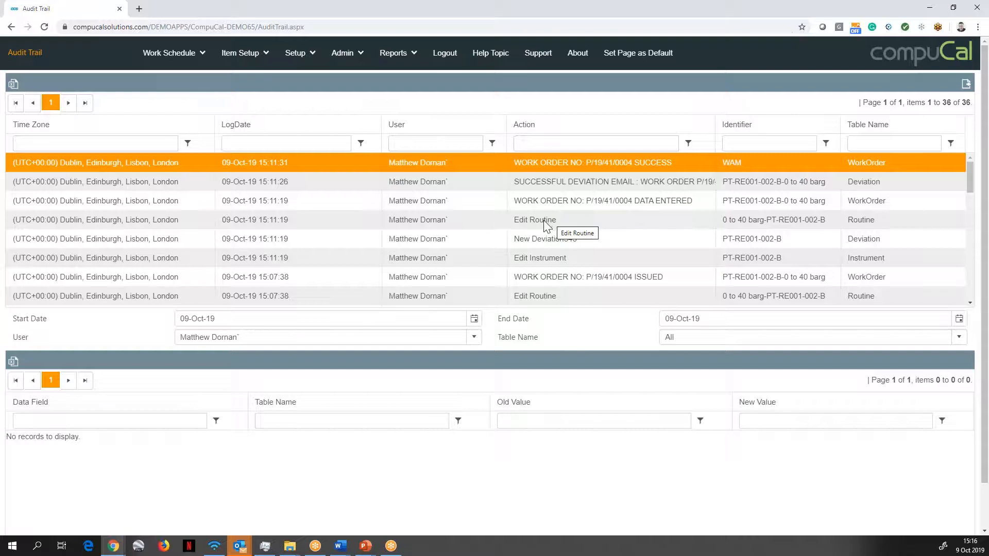
{"action": "left_click", "coordinate": [534, 219]}
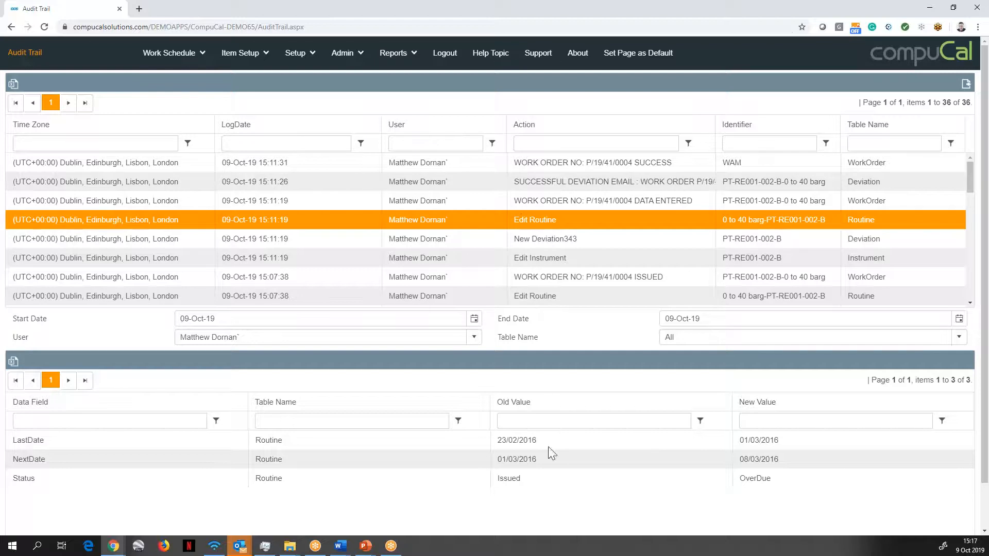
{"action": "mouse_move", "coordinate": [534, 470]}
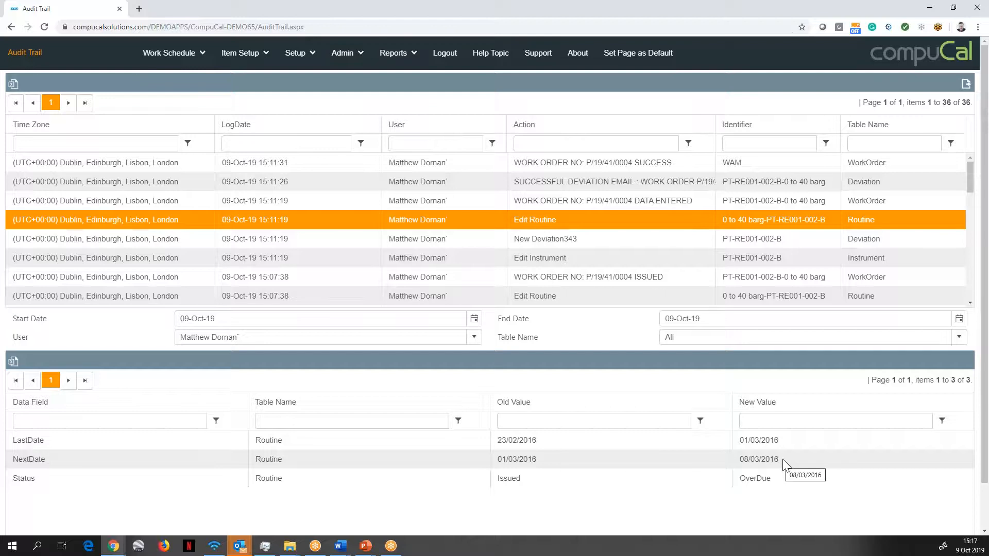
{"action": "mouse_move", "coordinate": [699, 469]}
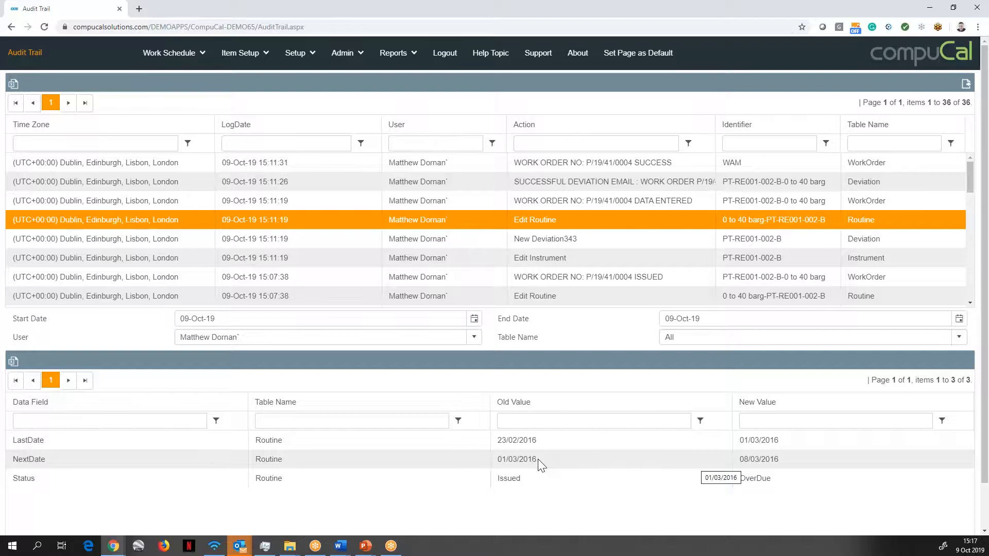
{"action": "mouse_move", "coordinate": [554, 475]}
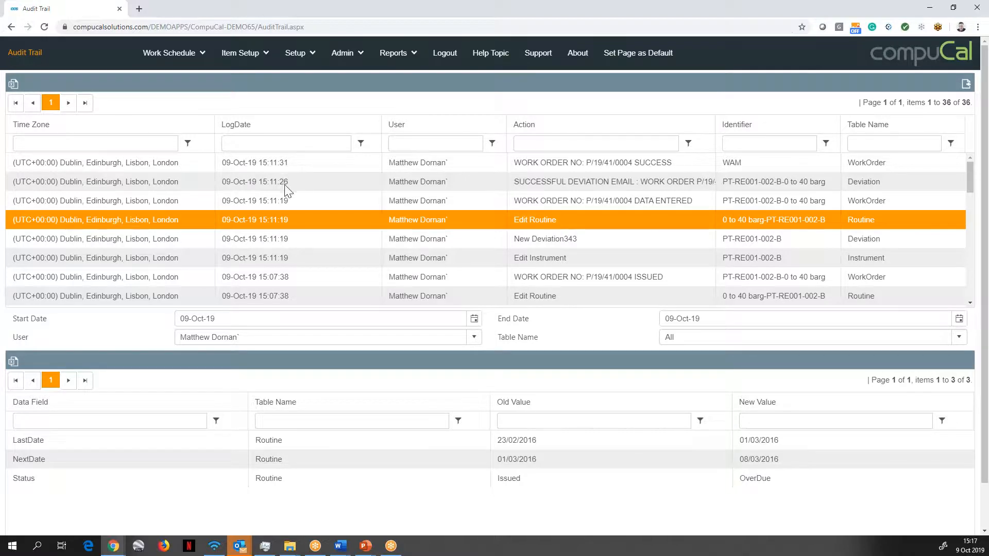
{"action": "mouse_move", "coordinate": [14, 83]}
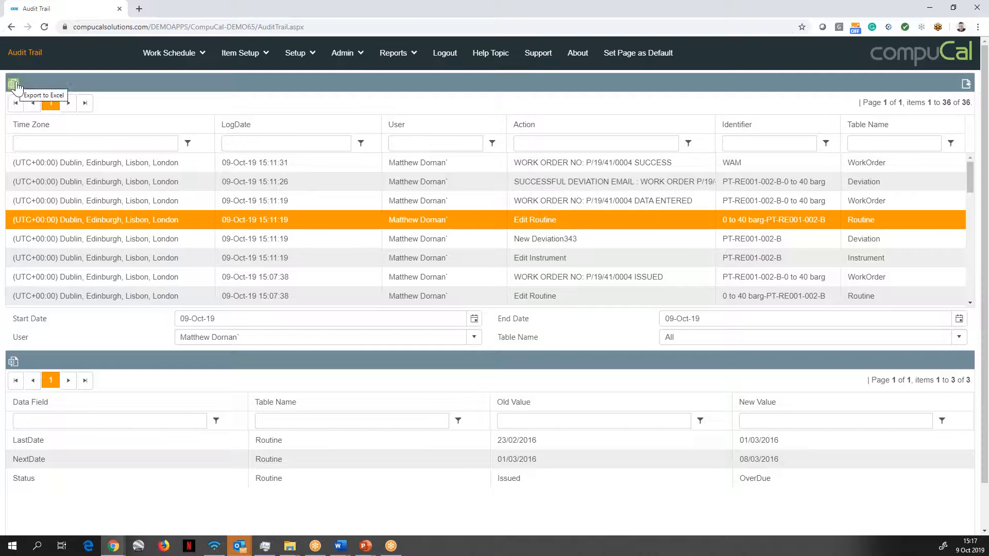
{"action": "mouse_move", "coordinate": [309, 182]}
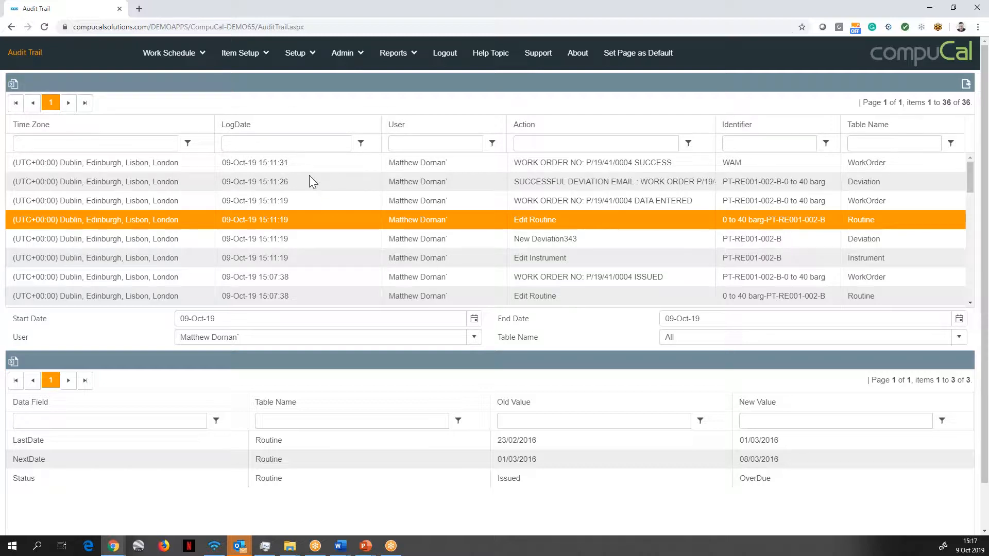
{"action": "left_click", "coordinate": [393, 52]}
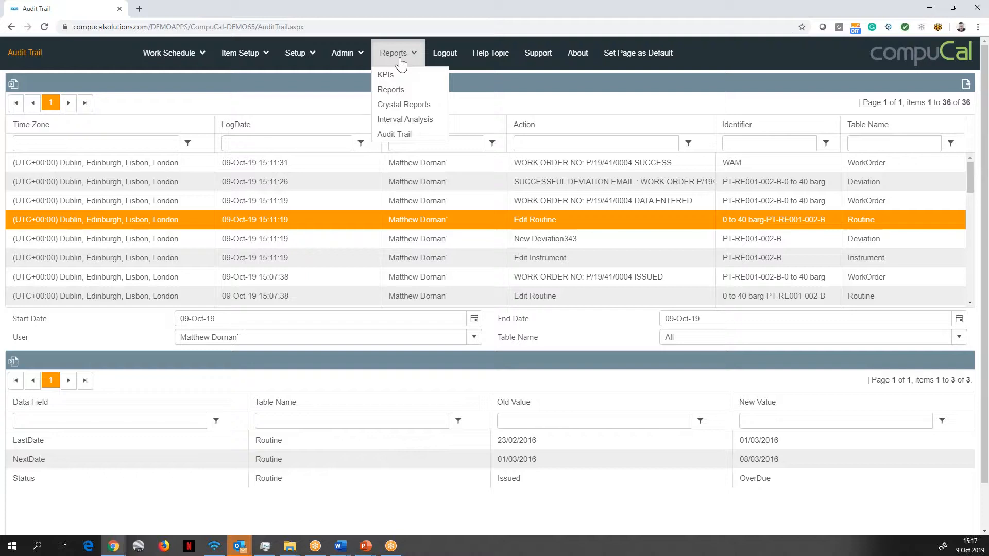
Choose Interval Analysis from the Reports menu, producing the Excel workbook for 11/07/14 to 10/03/17
{"action": "left_click", "coordinate": [405, 119]}
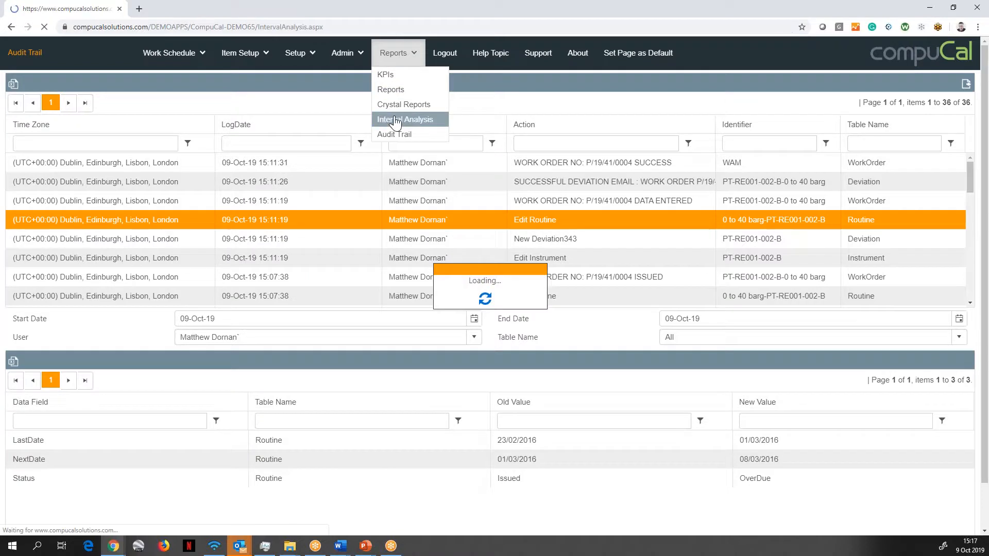
{"action": "left_click", "coordinate": [406, 119]}
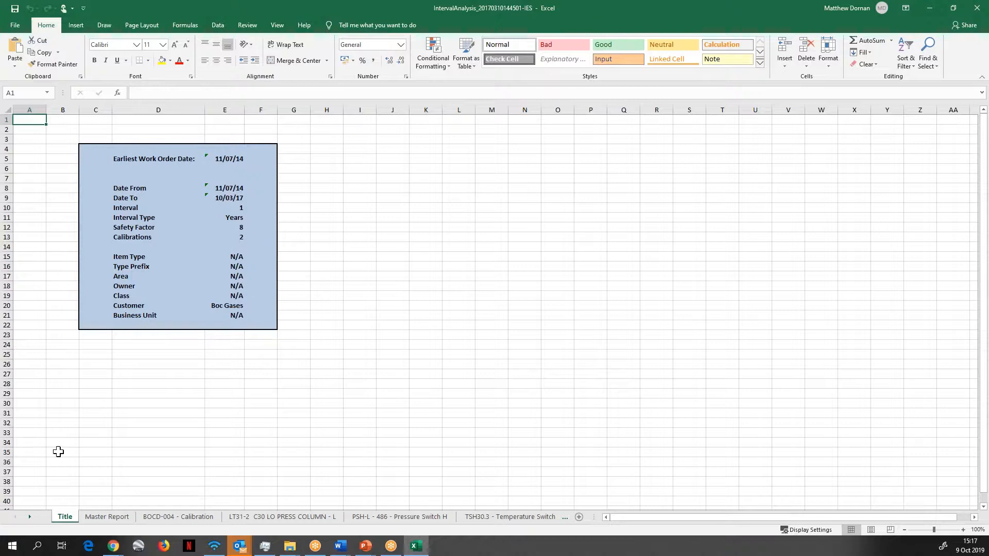
{"action": "mouse_move", "coordinate": [345, 383]}
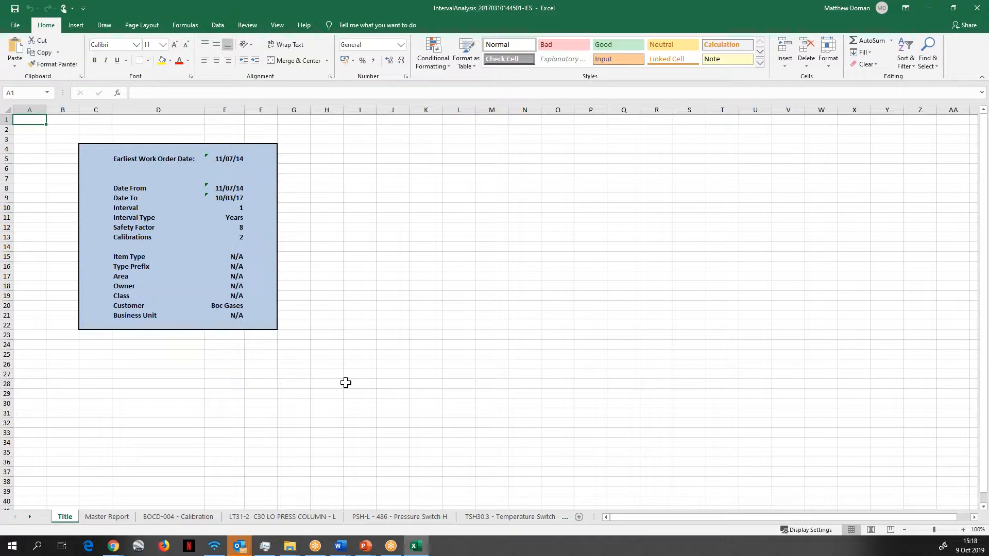
{"action": "mouse_move", "coordinate": [215, 378]}
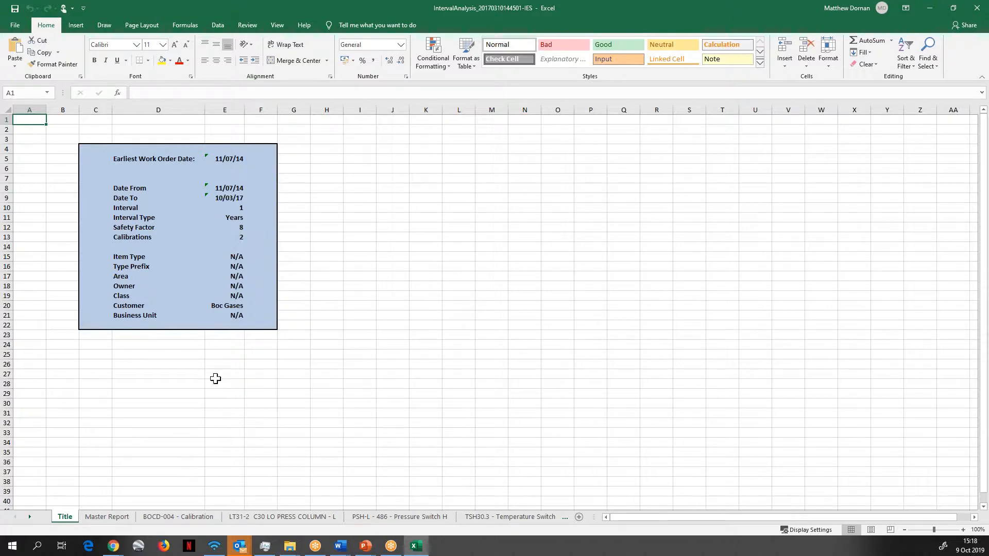
{"action": "mouse_move", "coordinate": [154, 237]}
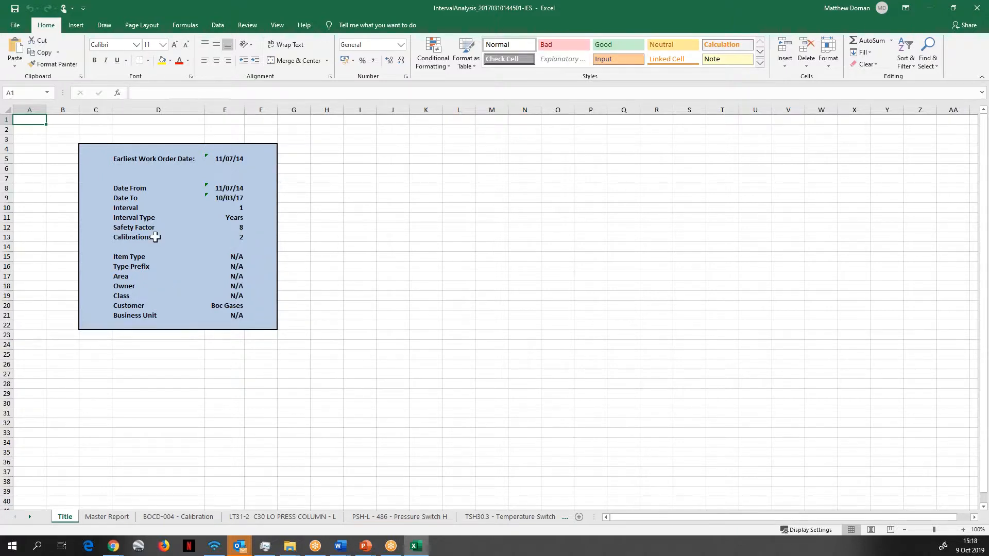
{"action": "mouse_move", "coordinate": [212, 354]}
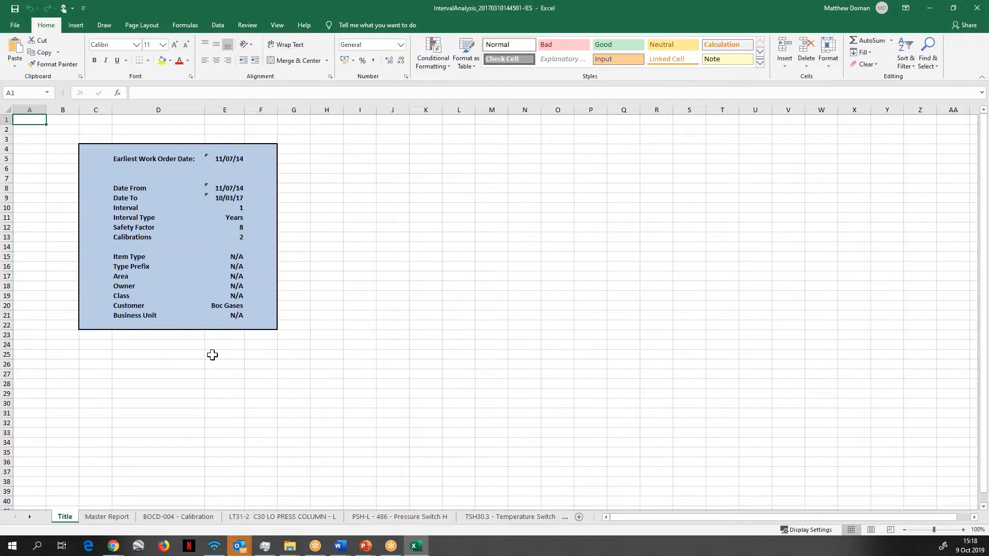
{"action": "mouse_move", "coordinate": [196, 482]}
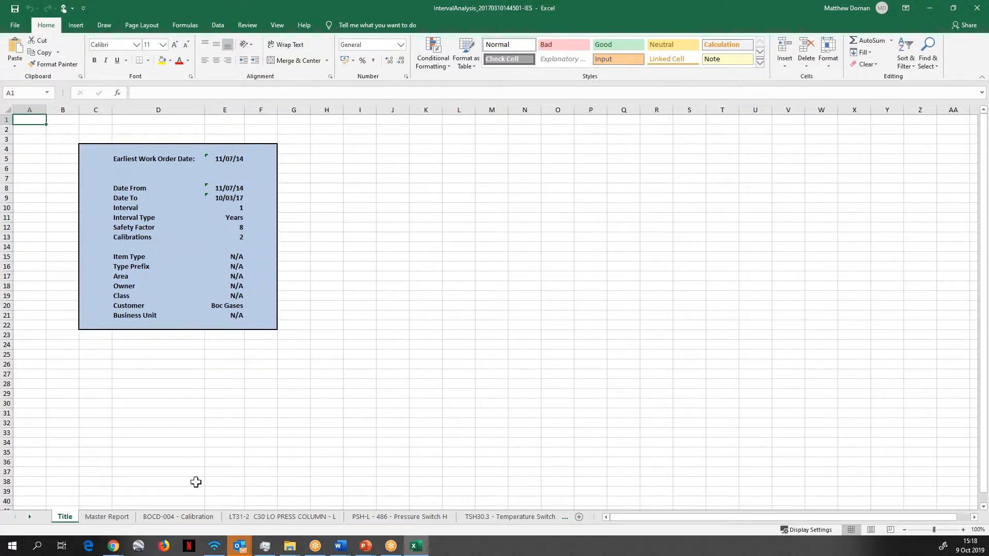
Review the Master Report, BOCD-004, LT31-2 C30 LO PRESS COLUMN and next instrument sheets, then minimise Excel
{"action": "left_click", "coordinate": [107, 516]}
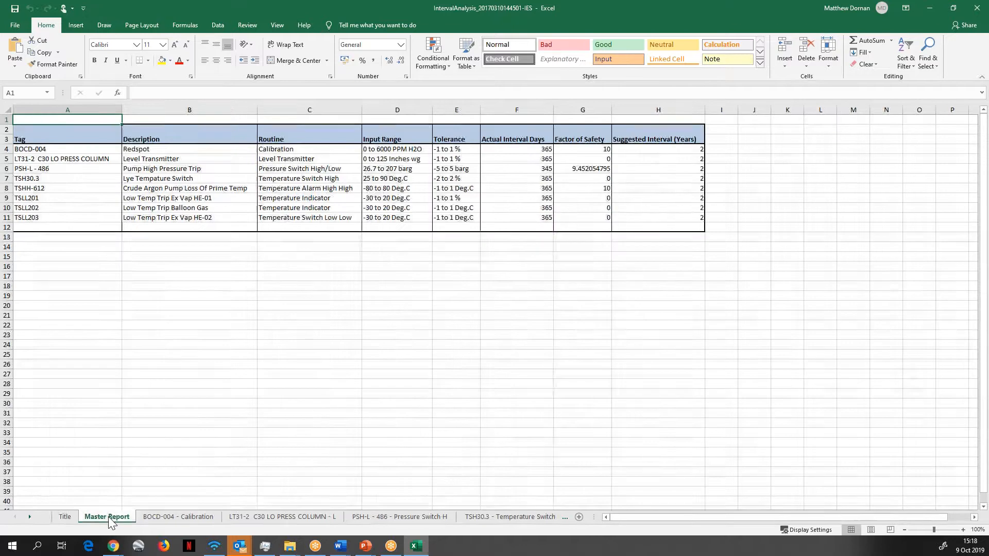
{"action": "left_click", "coordinate": [178, 515]}
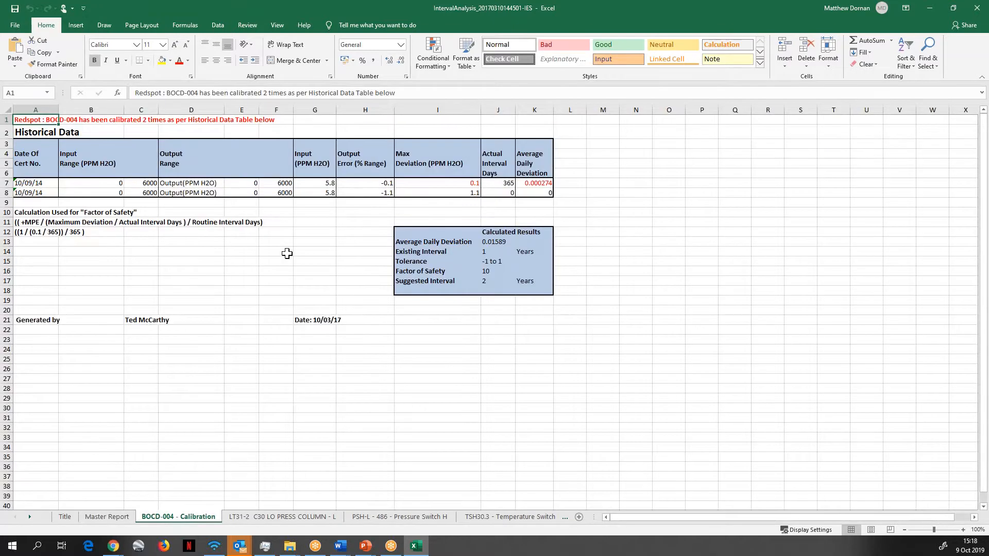
{"action": "mouse_move", "coordinate": [261, 412]}
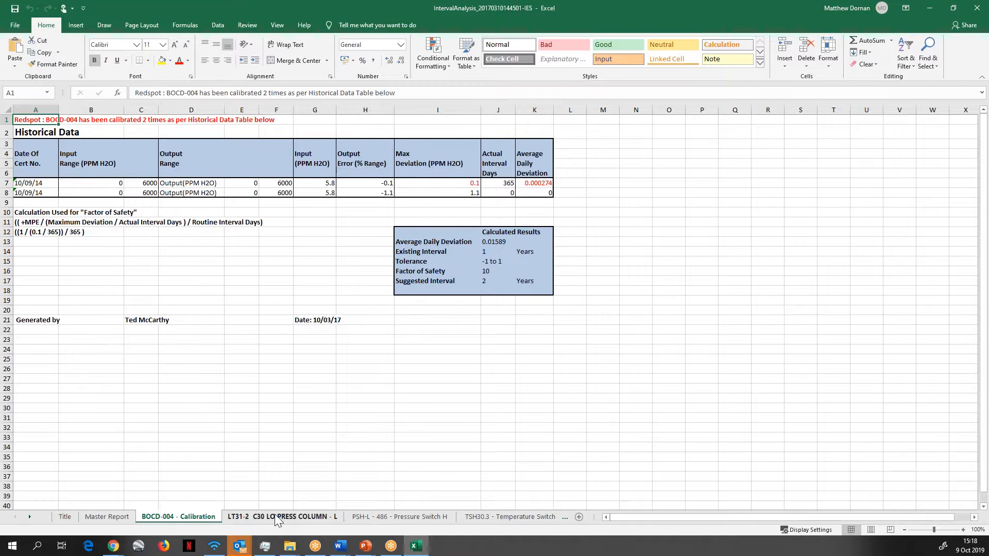
{"action": "left_click", "coordinate": [282, 516]}
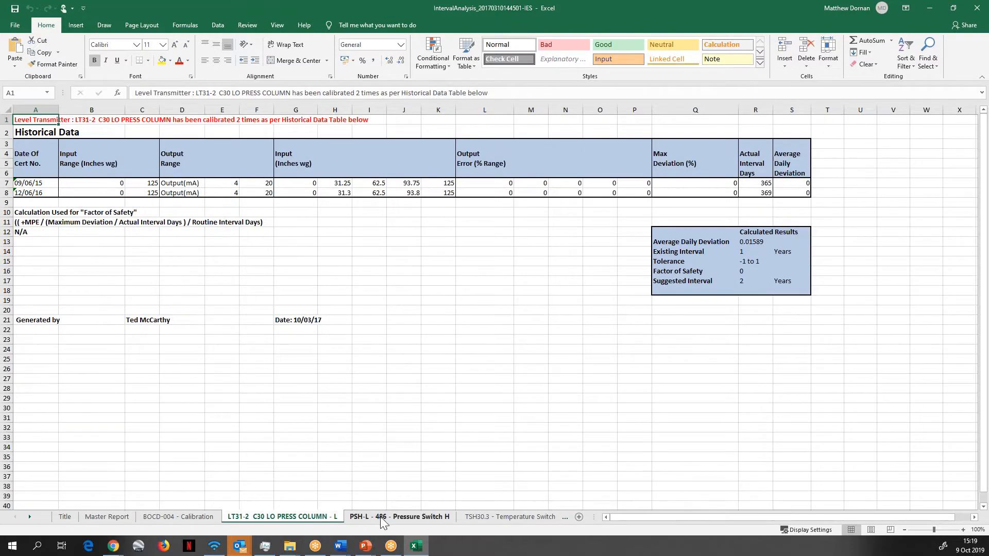
{"action": "left_click", "coordinate": [487, 516]}
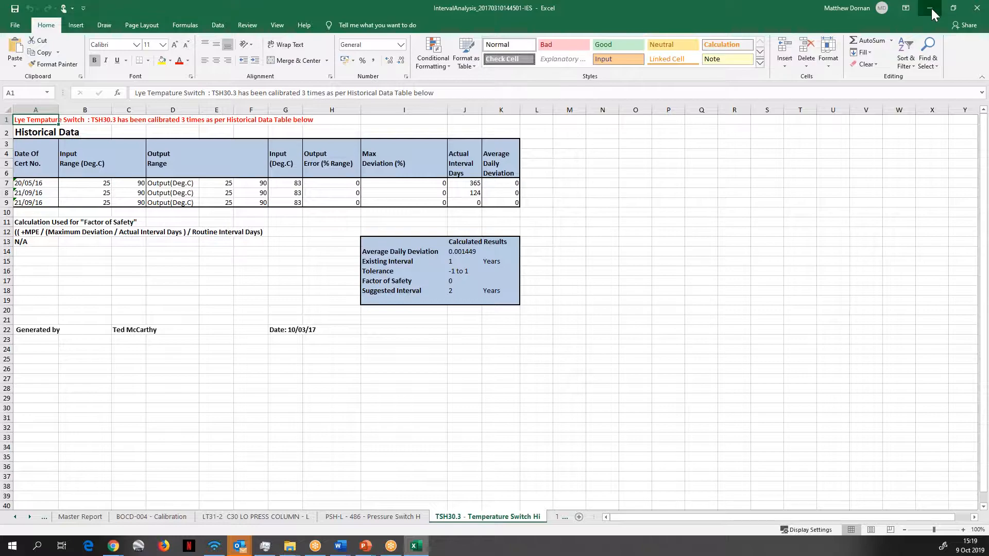
{"action": "left_click", "coordinate": [111, 546]}
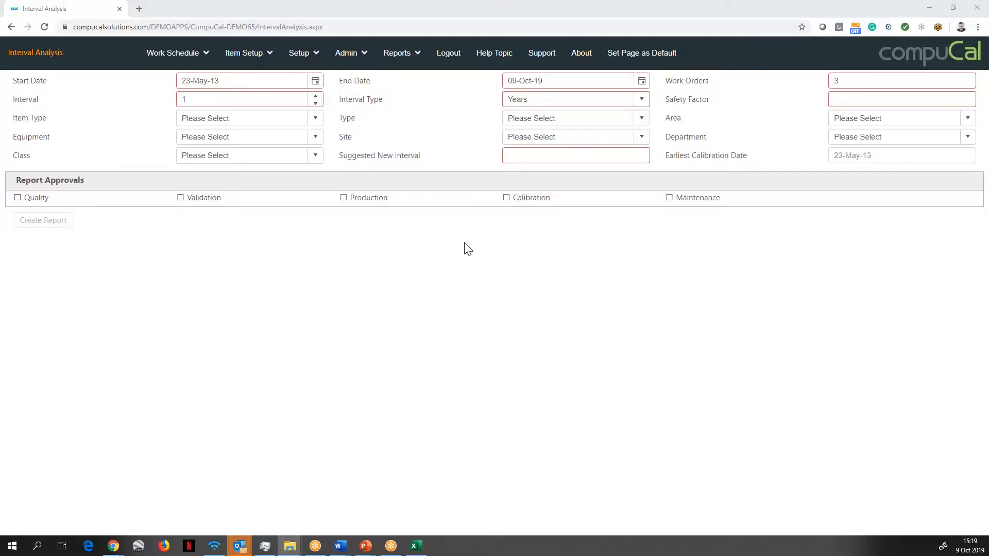
{"action": "mouse_move", "coordinate": [737, 243]}
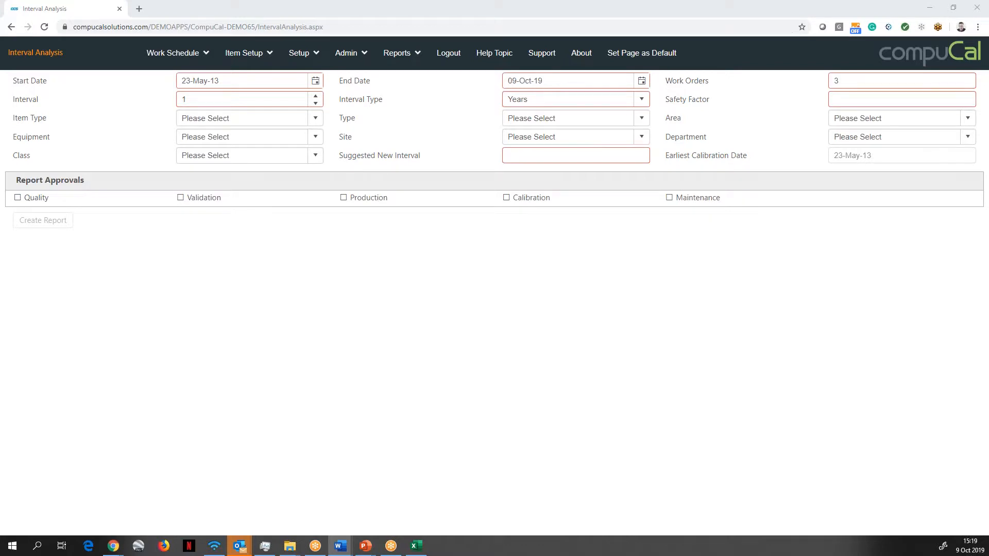
{"action": "left_click", "coordinate": [397, 53]}
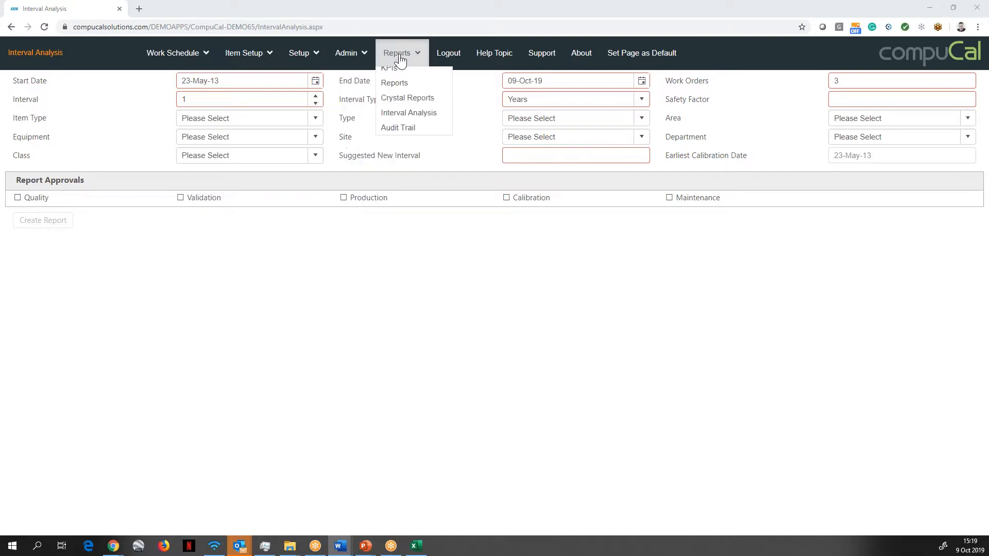
Reach the Email Notifications list under Reports and pick its single Monthly Due SQL Excel notification
{"action": "left_click", "coordinate": [395, 89]}
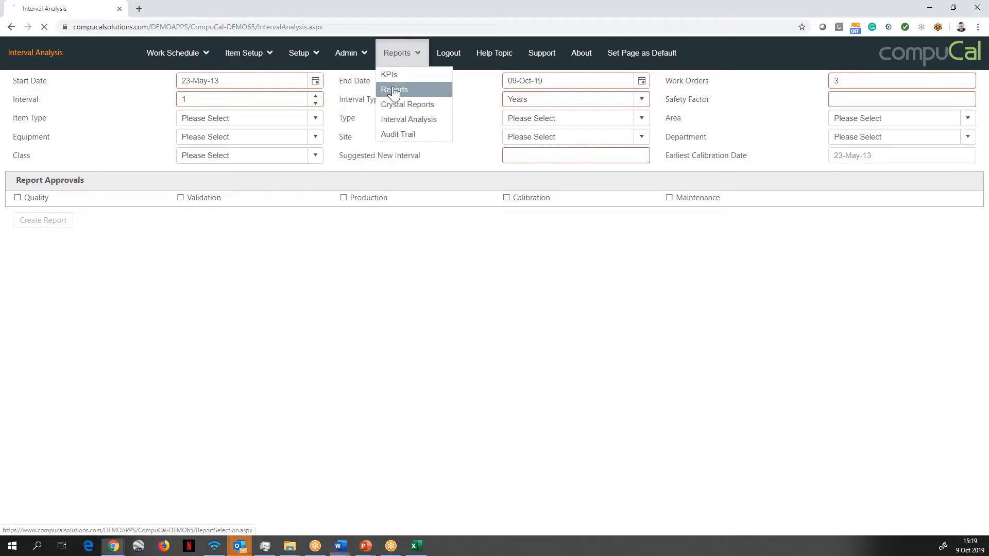
{"action": "left_click", "coordinate": [393, 88]}
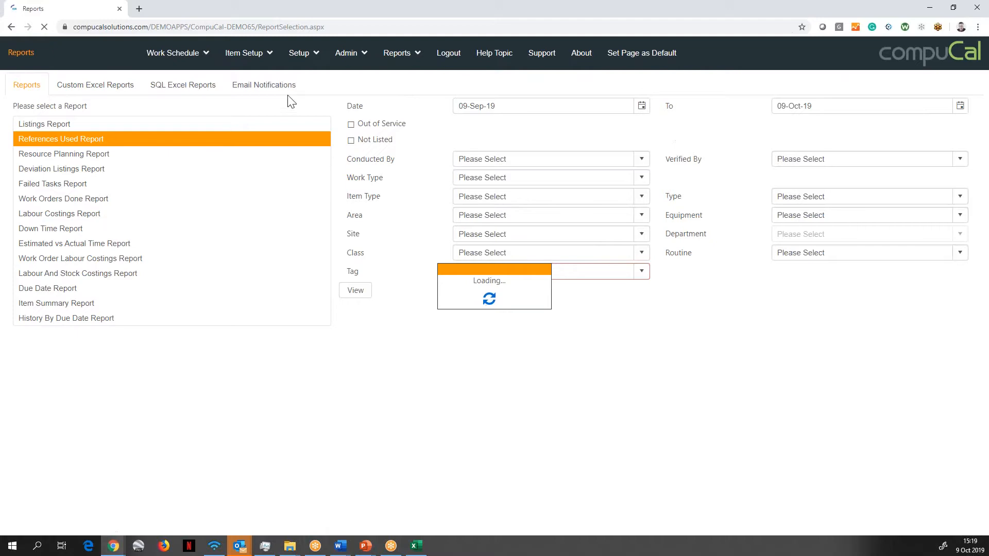
{"action": "left_click", "coordinate": [263, 84]}
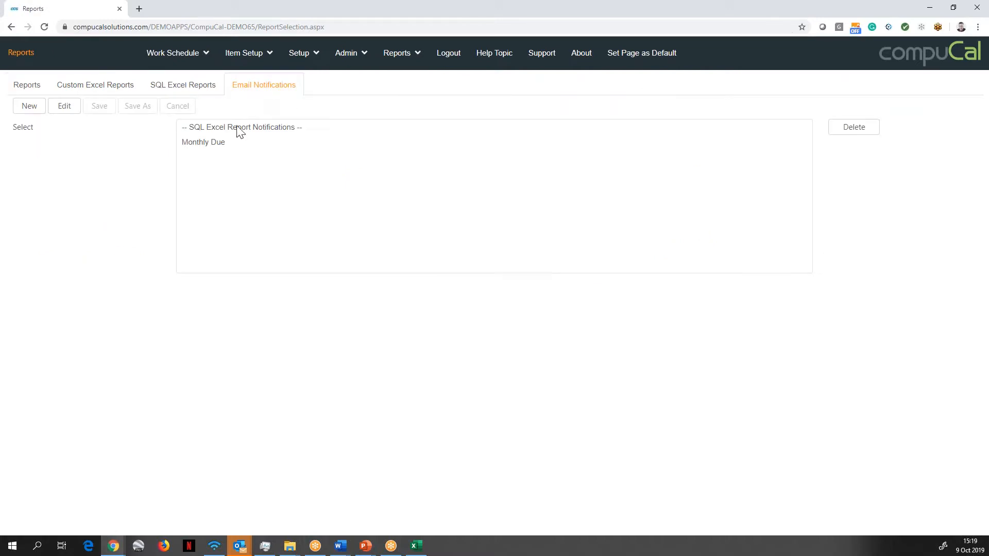
{"action": "left_click", "coordinate": [203, 142]}
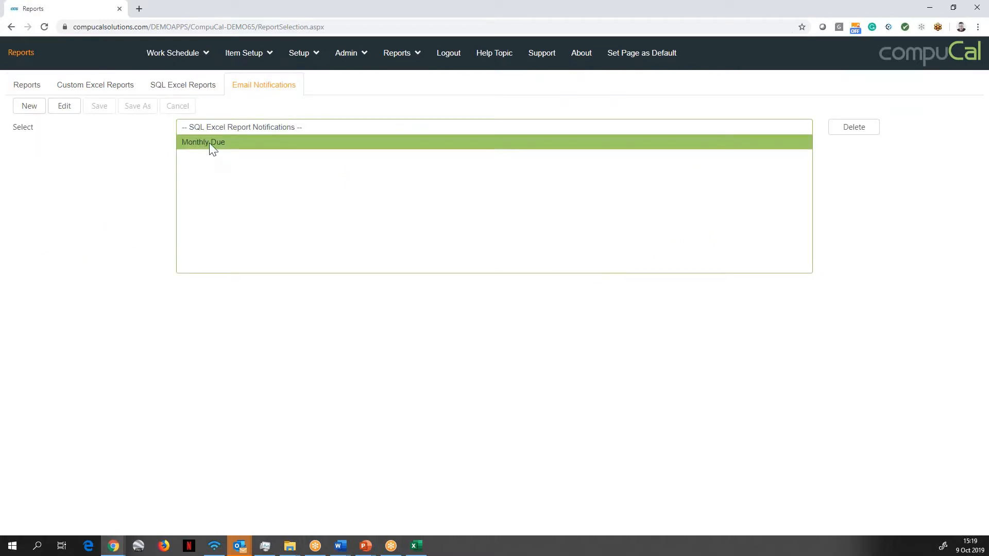
{"action": "mouse_move", "coordinate": [219, 148]}
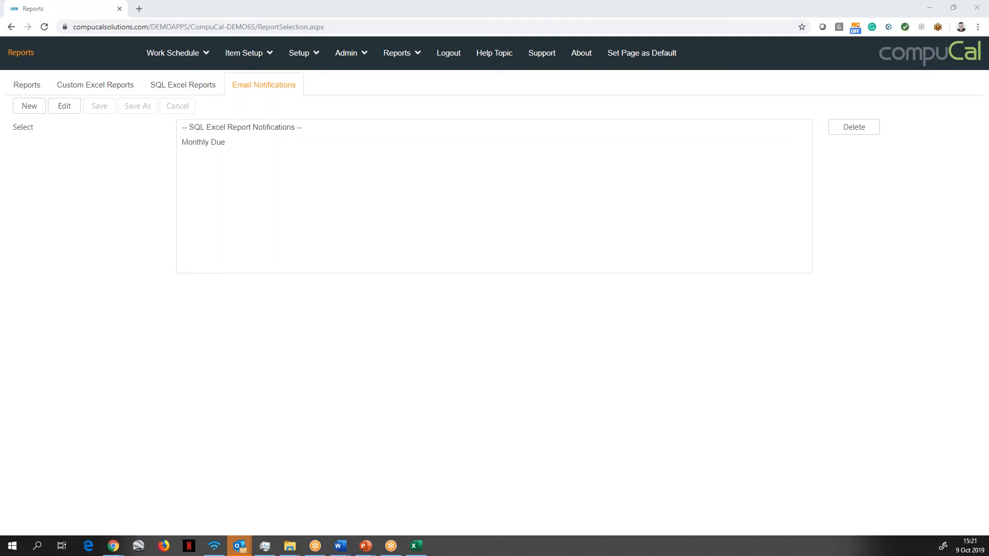
{"action": "mouse_move", "coordinate": [5, 369]}
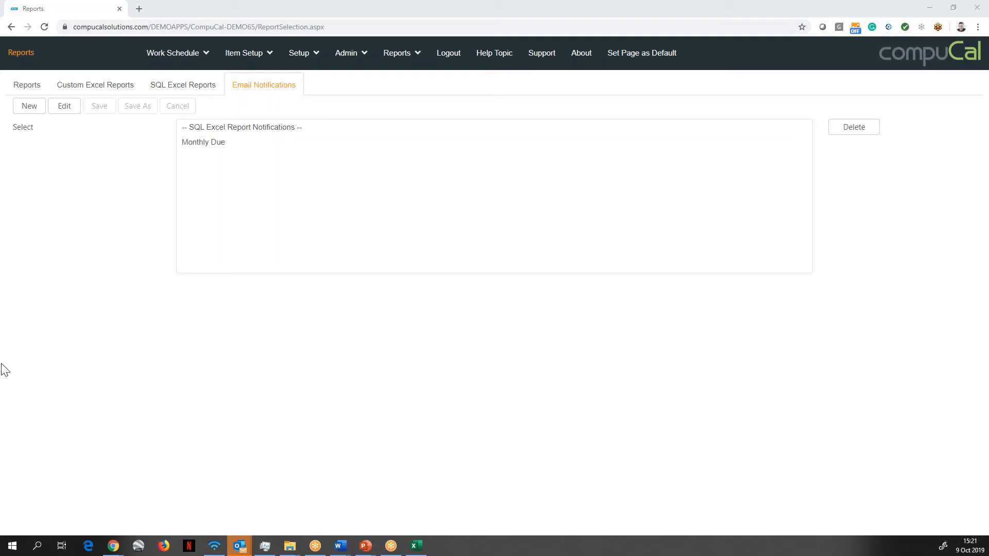